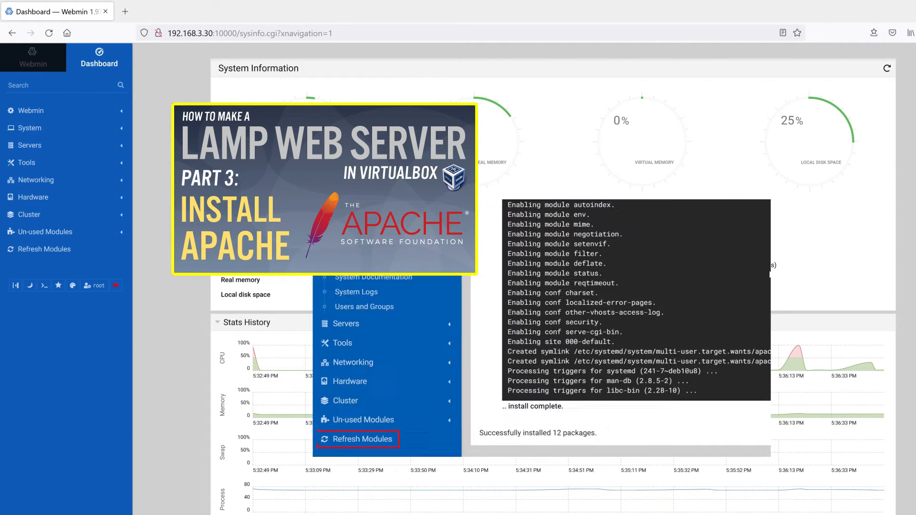
Close the Oracle VM VirtualBox Manager showing the LAMP snapshot chain, returning to the desktop
left_click(357, 439)
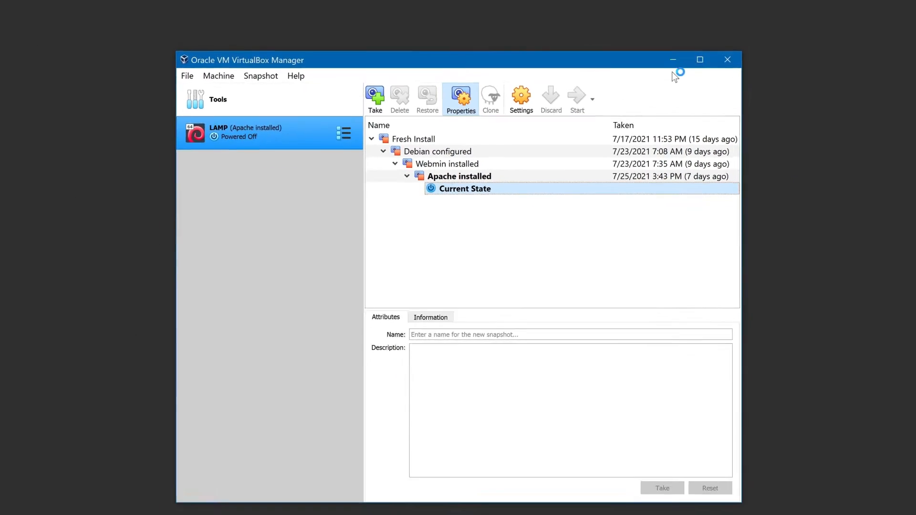
left_click(576, 96)
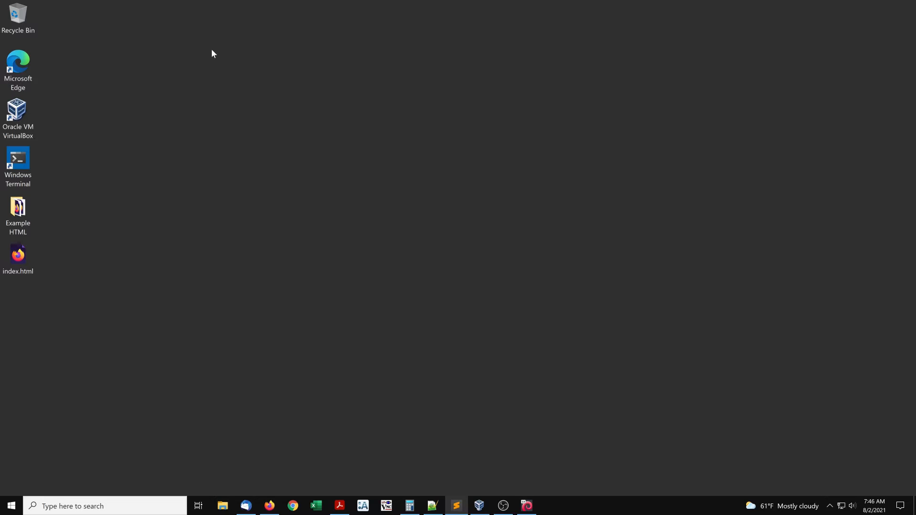
double_click(17, 163)
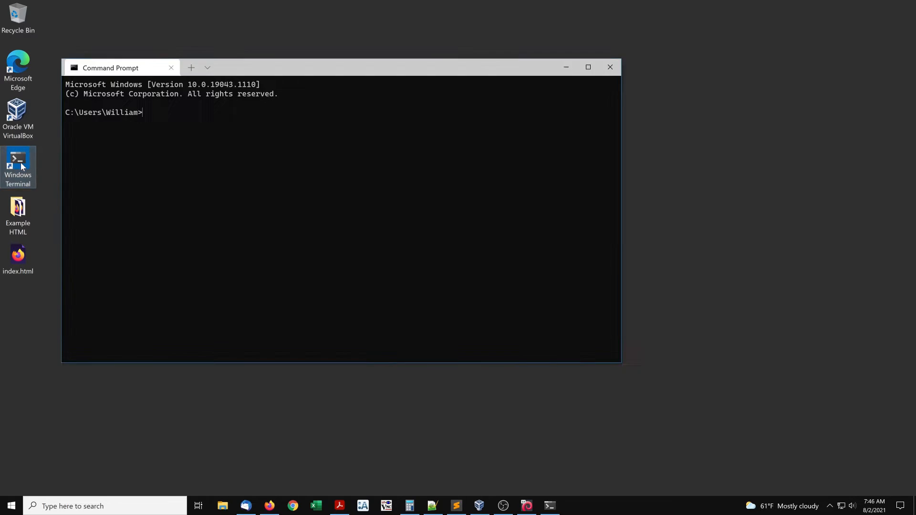
left_click(587, 67)
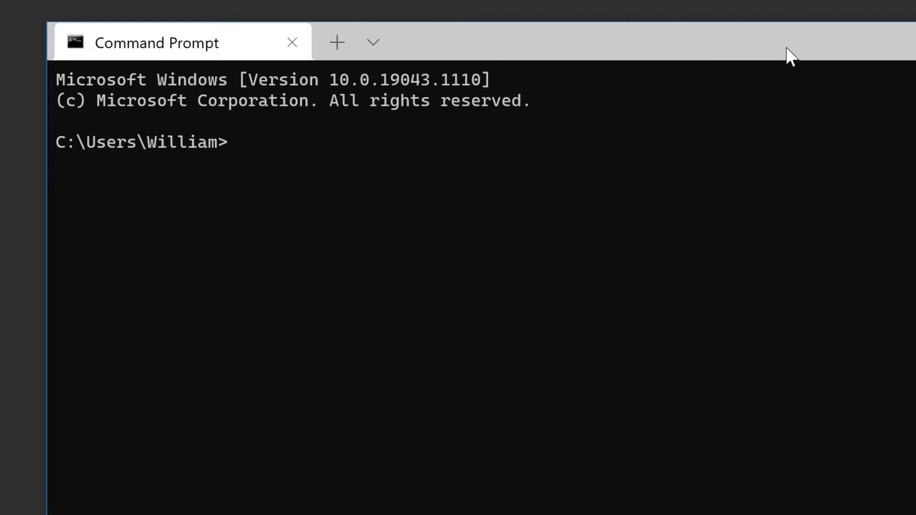
type("ssh")
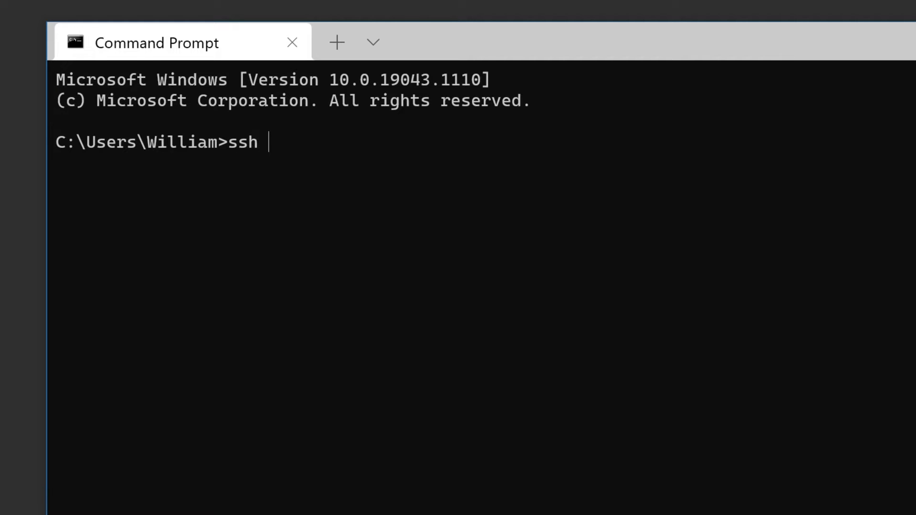
type("william")
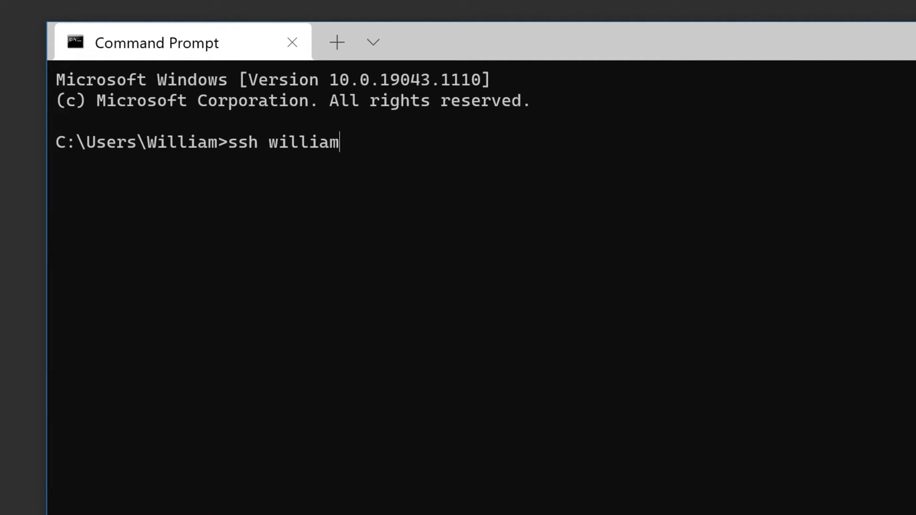
type("@192")
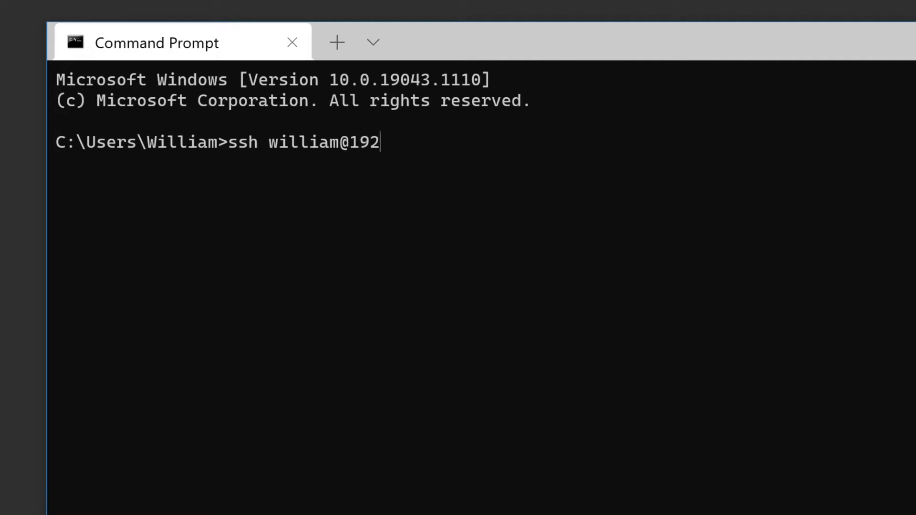
type(".168.")
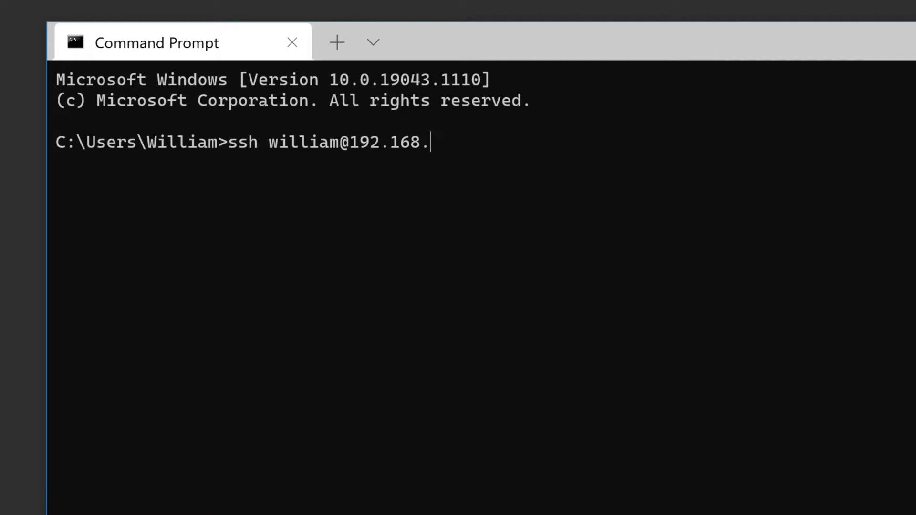
type("3.30")
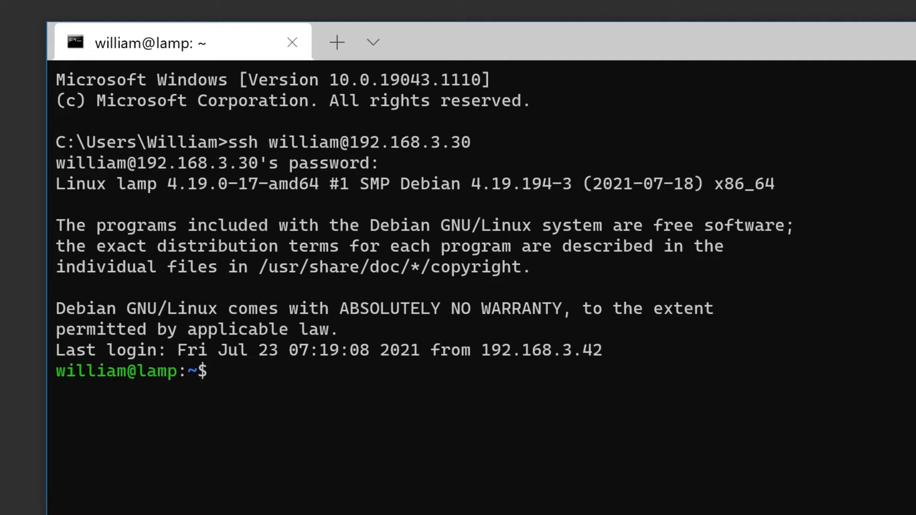
Run sudo apt update to refresh the server's package lists
type("sudo")
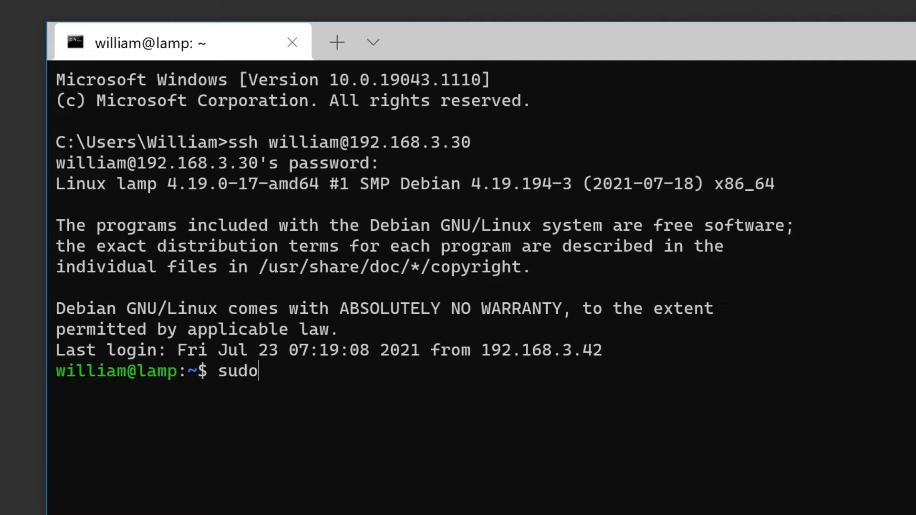
type("apt")
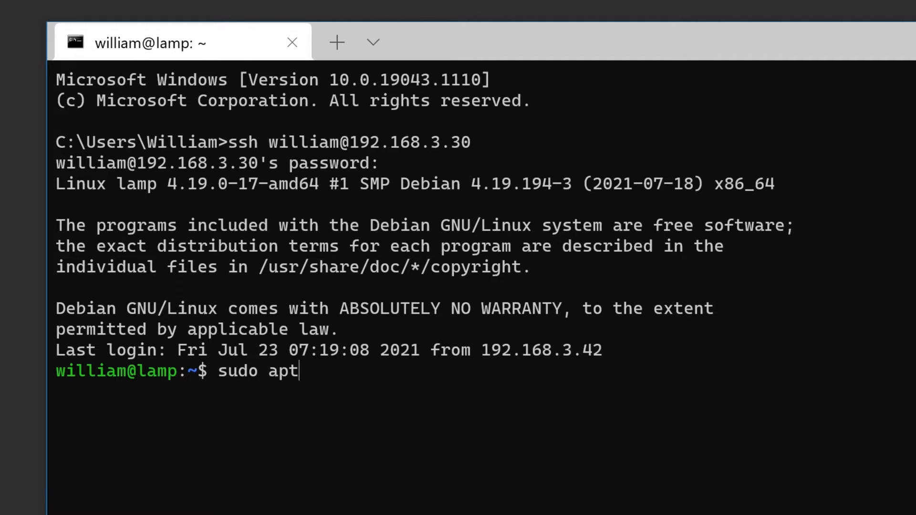
type("update")
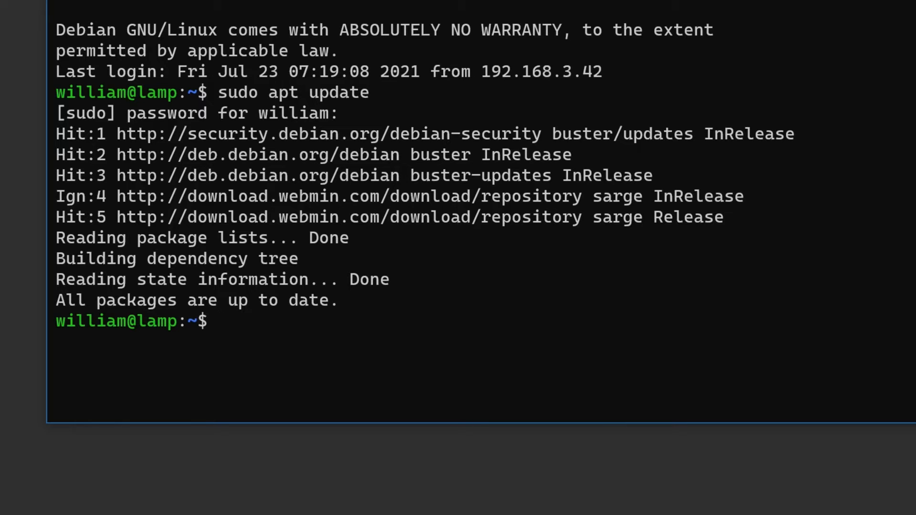
Install build-essential, dkms and linux-headers-$(uname -r) with sudo apt install
type("sudo")
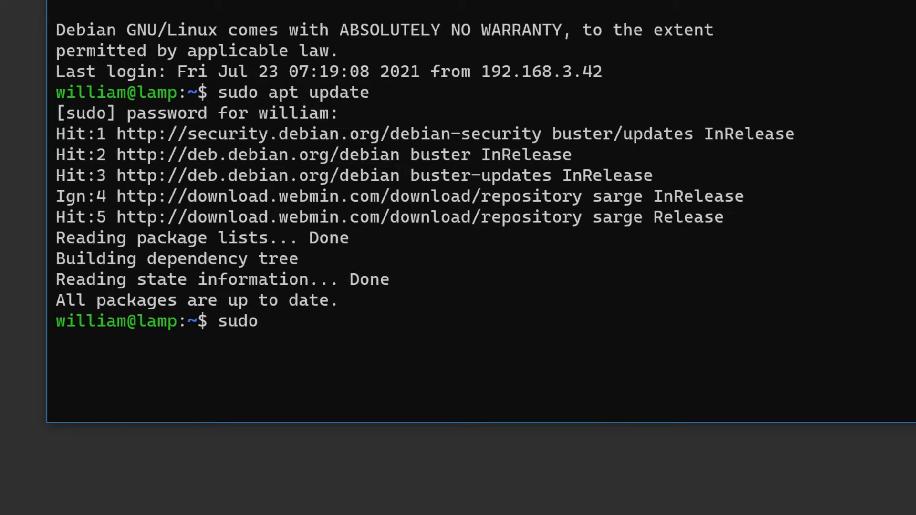
type("apt")
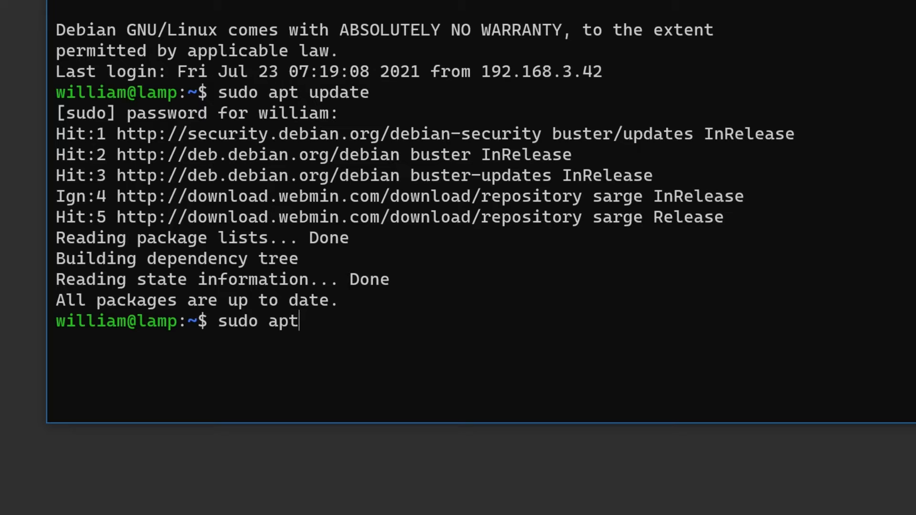
type("ins")
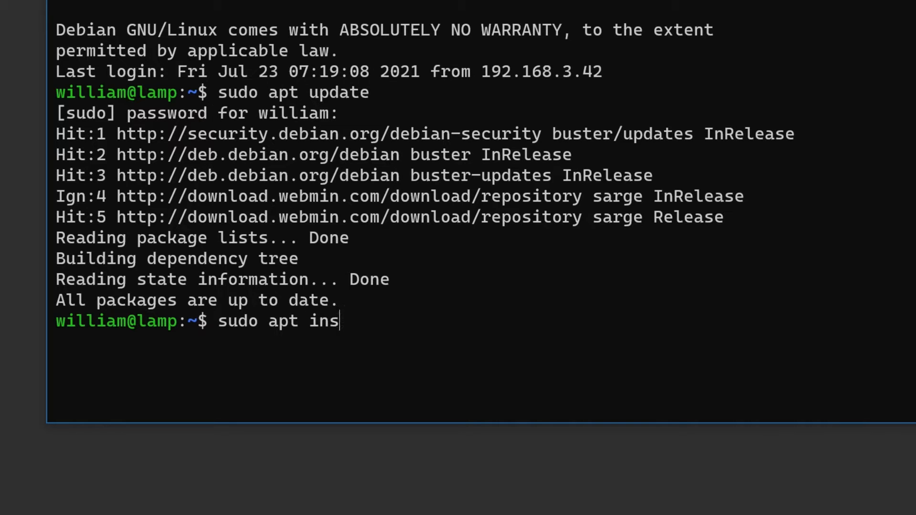
type("tall")
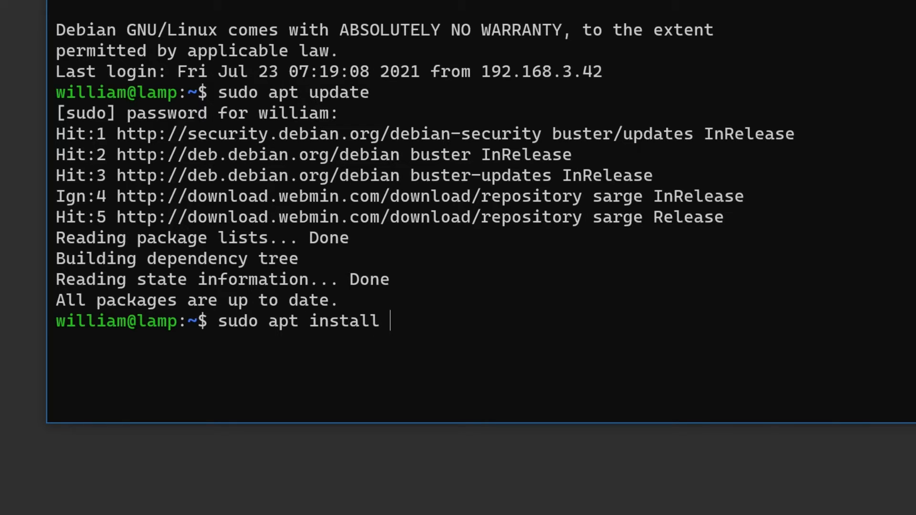
type("build-")
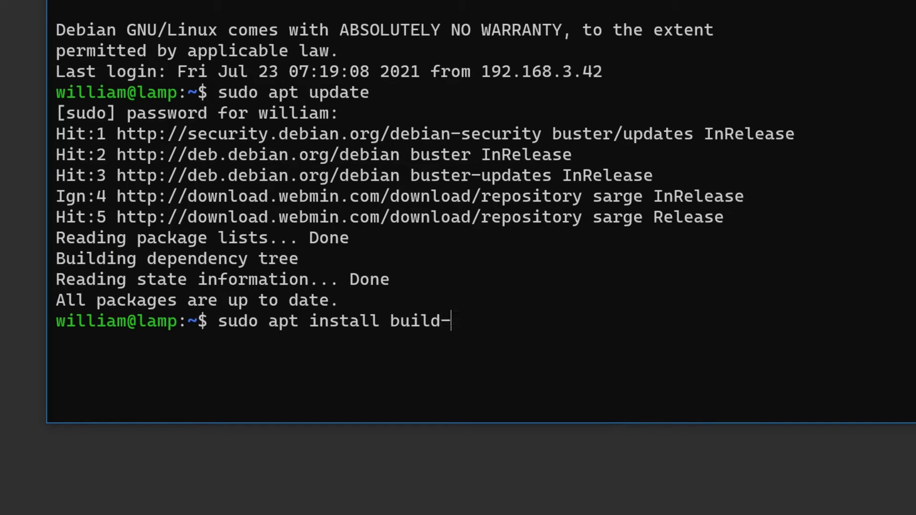
type("essent")
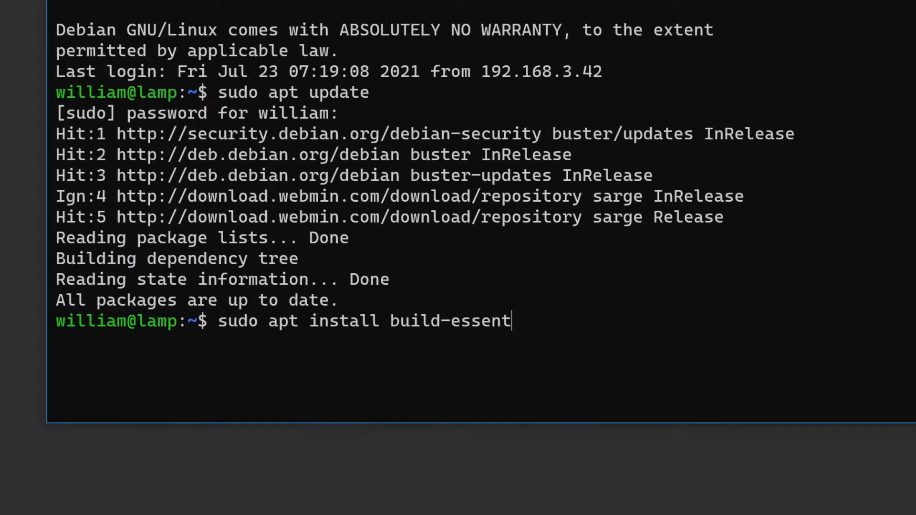
type("ial")
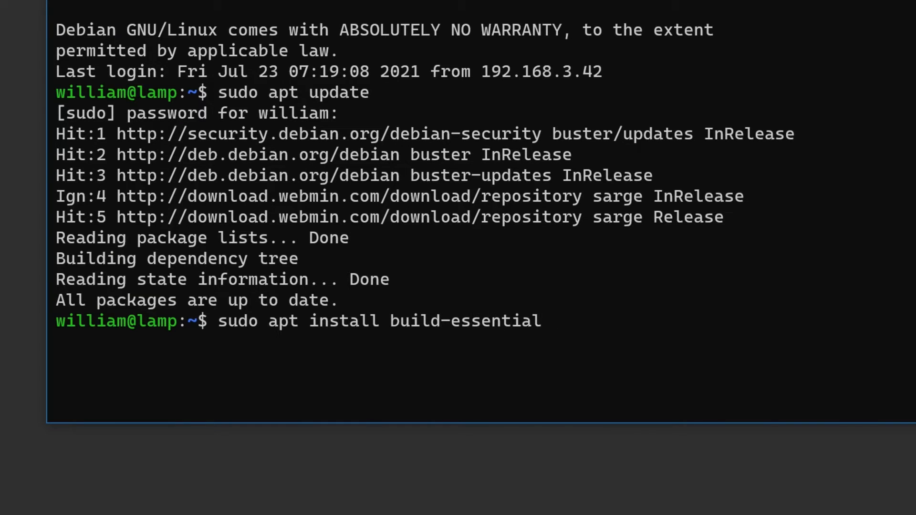
type("dkms")
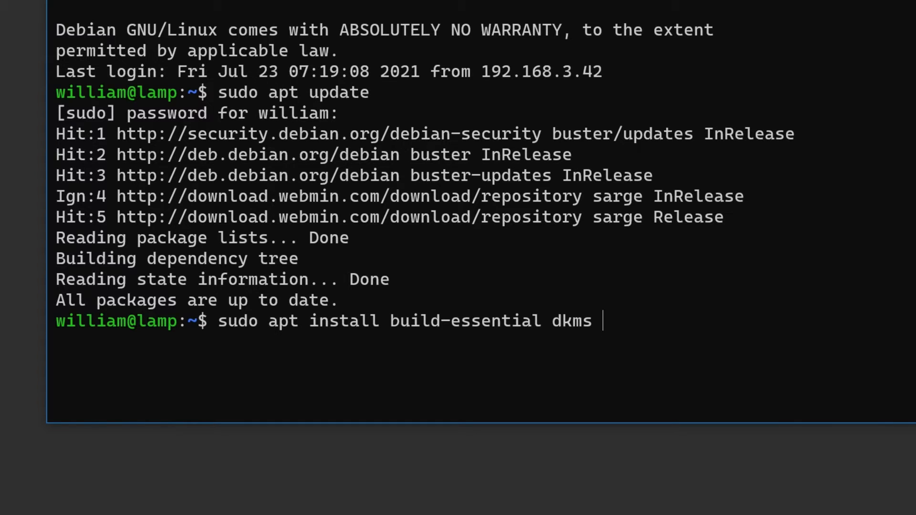
type("linux-")
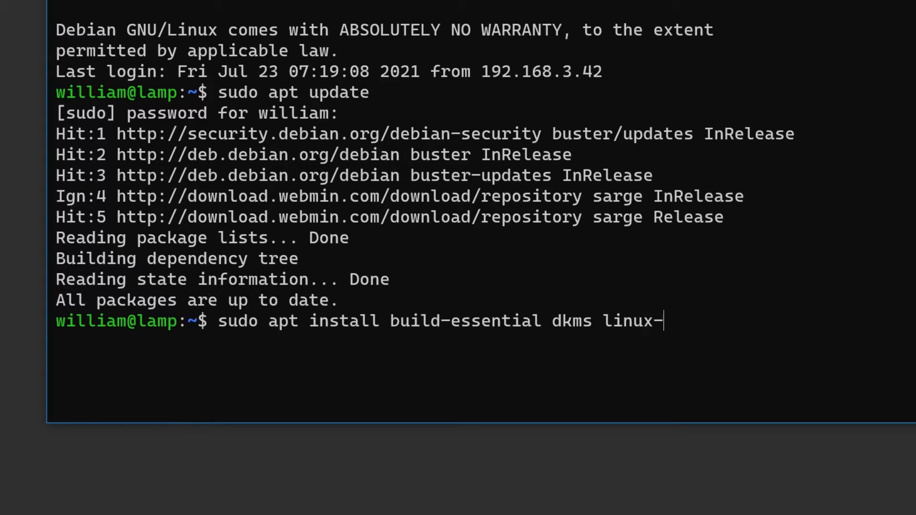
type("header")
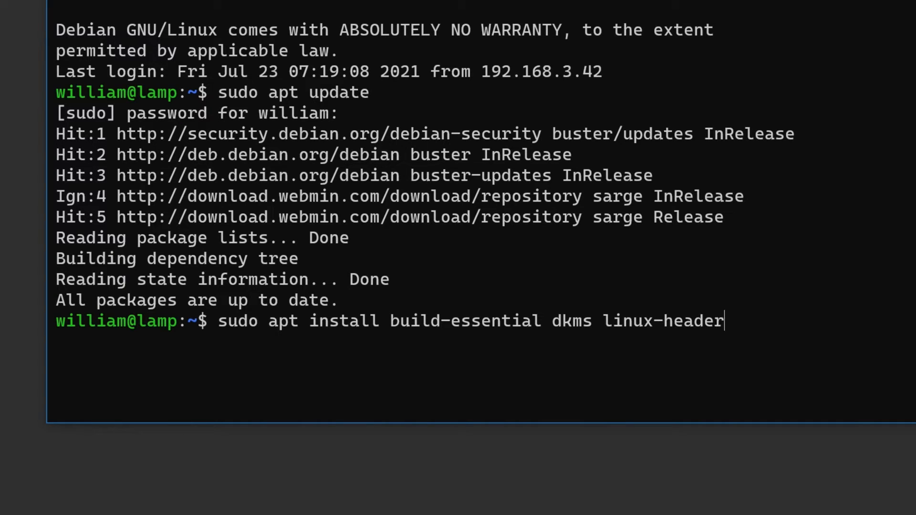
type("s-")
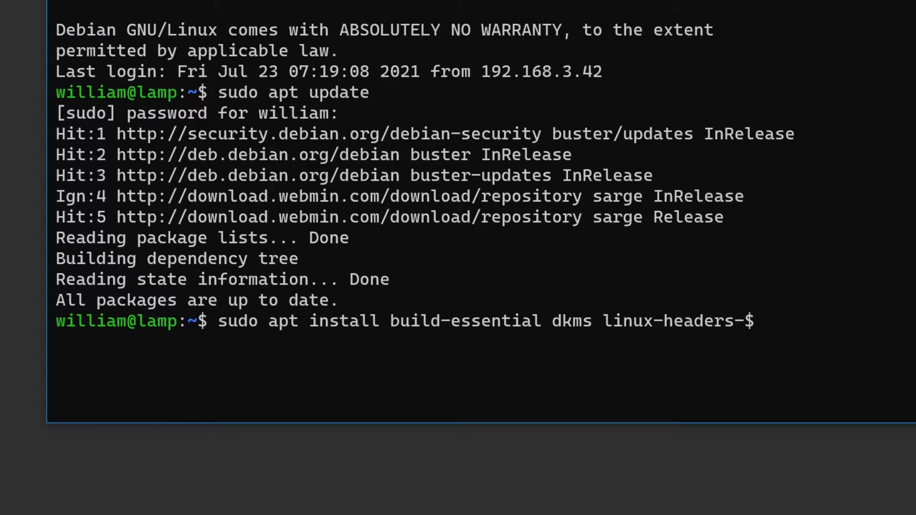
type("$(u")
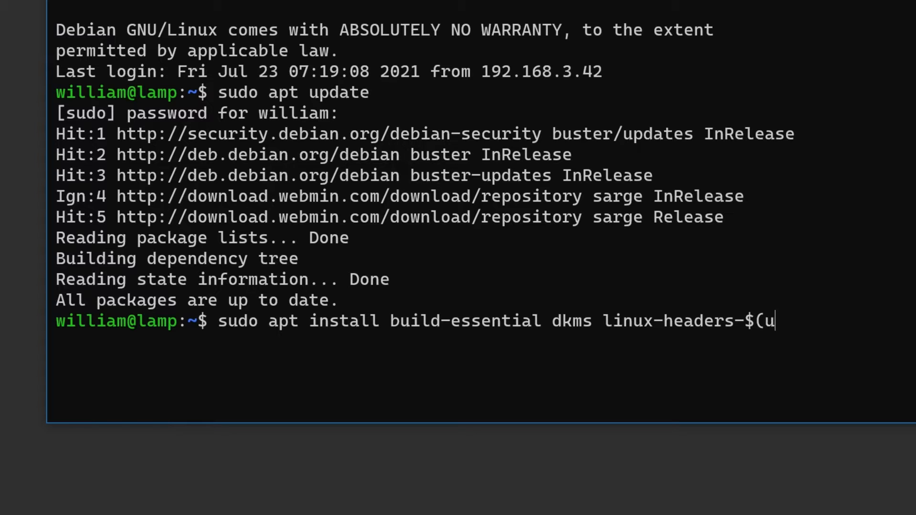
type("name")
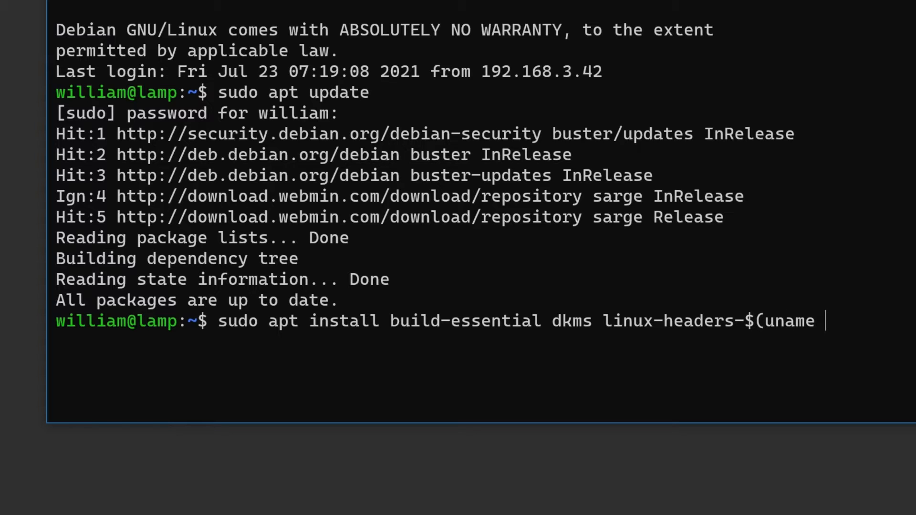
type("-r")
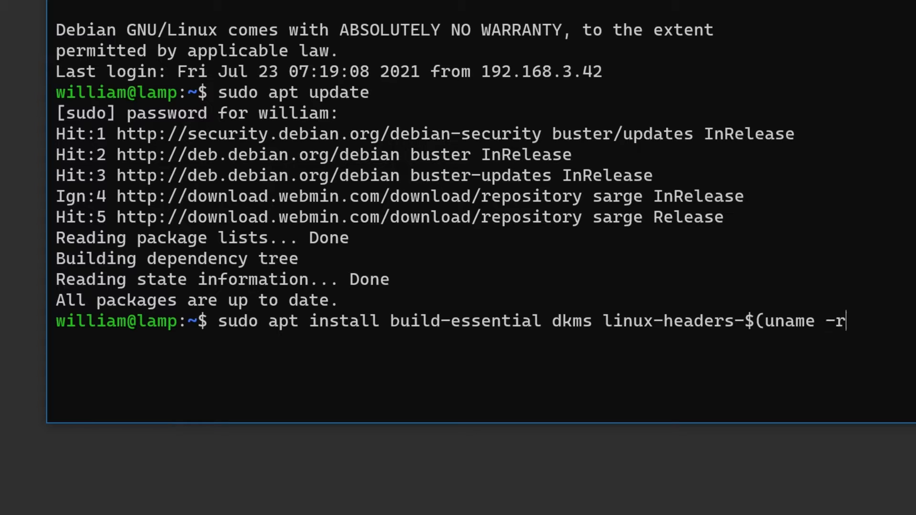
type(")")
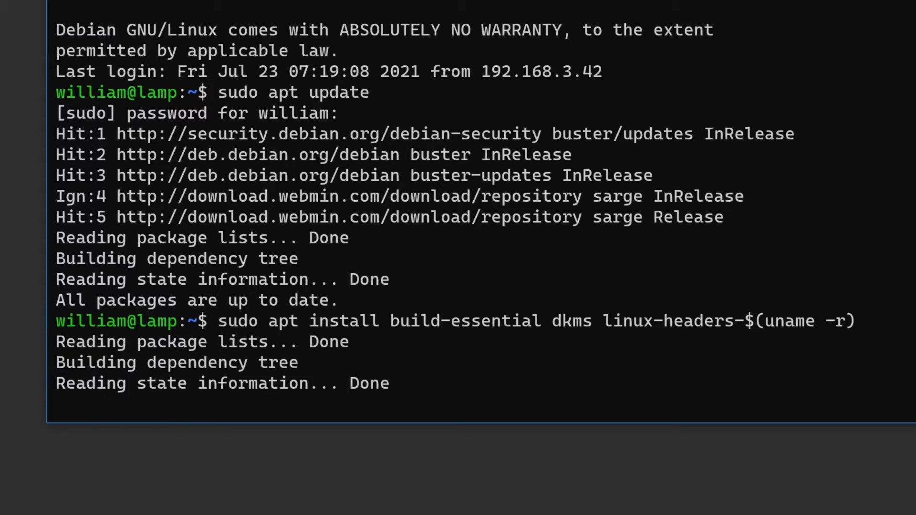
key("Return")
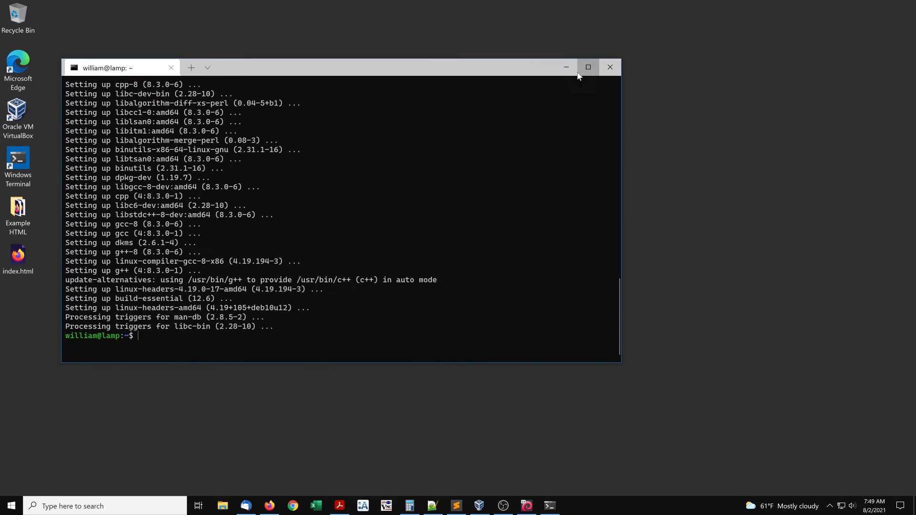
Insert the Guest Additions CD image via the VM's Devices menu, then minimize the VM window
left_click(525, 506)
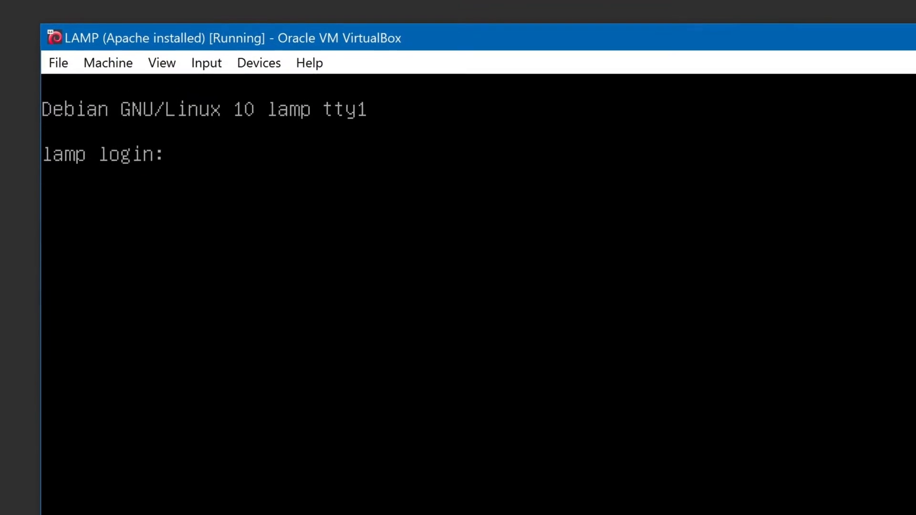
left_click(258, 63)
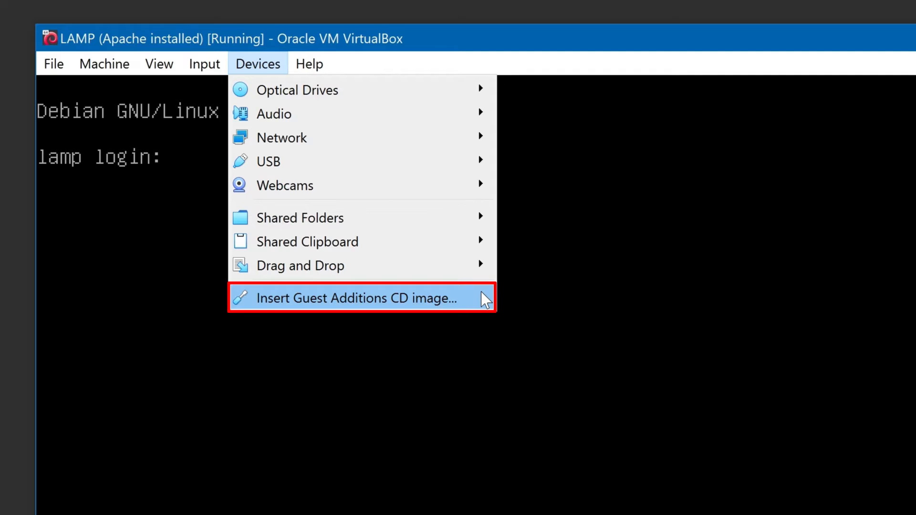
left_click(350, 298)
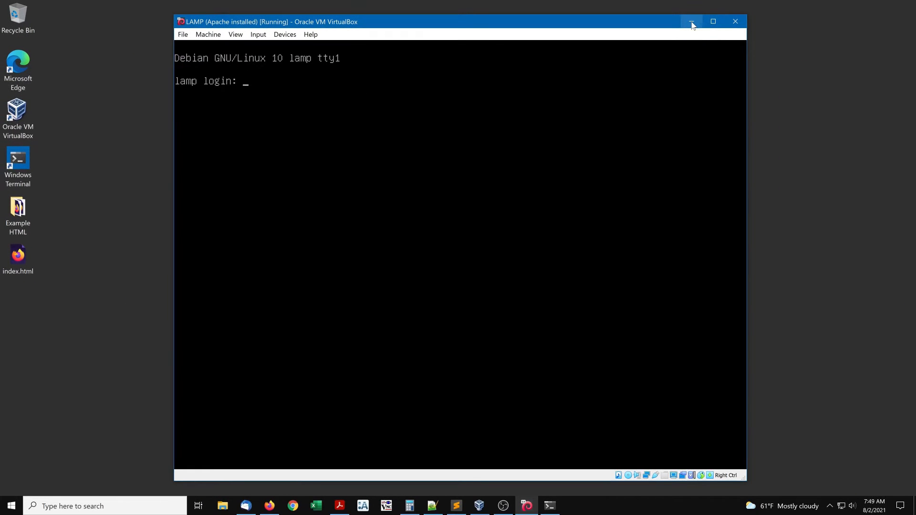
left_click(692, 21)
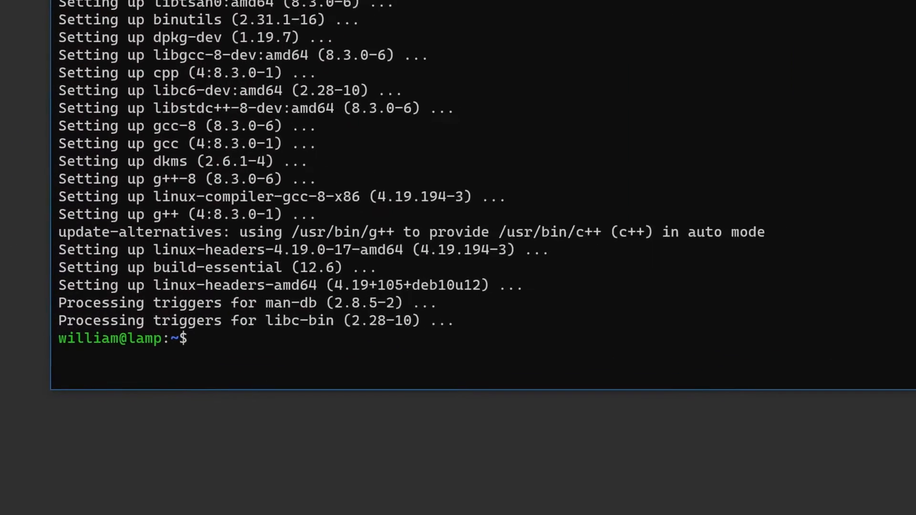
Create the /mnt/cdrom directory with sudo mkdir -p
scroll("down", 3)
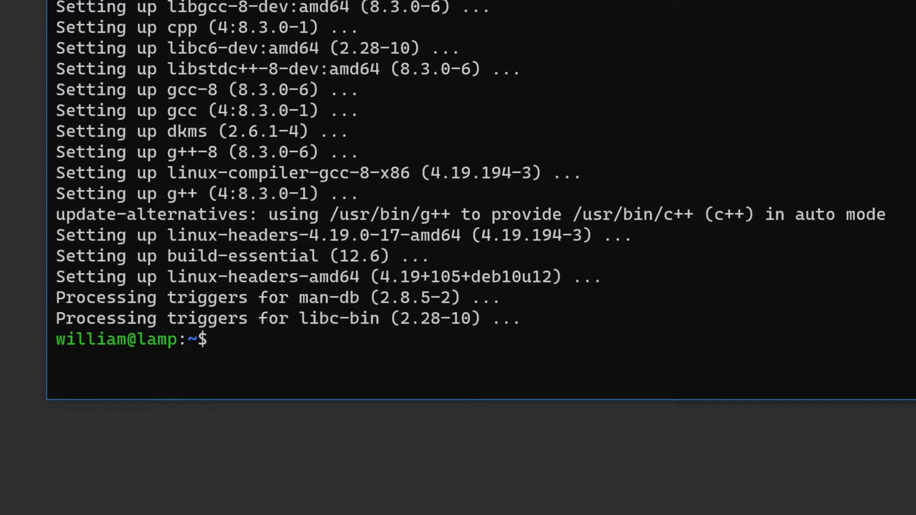
type("sudo")
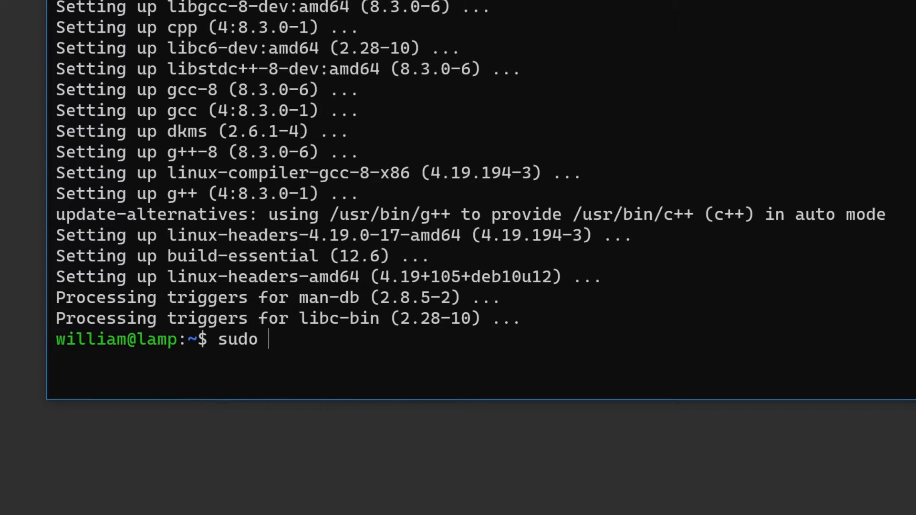
type("mkdi")
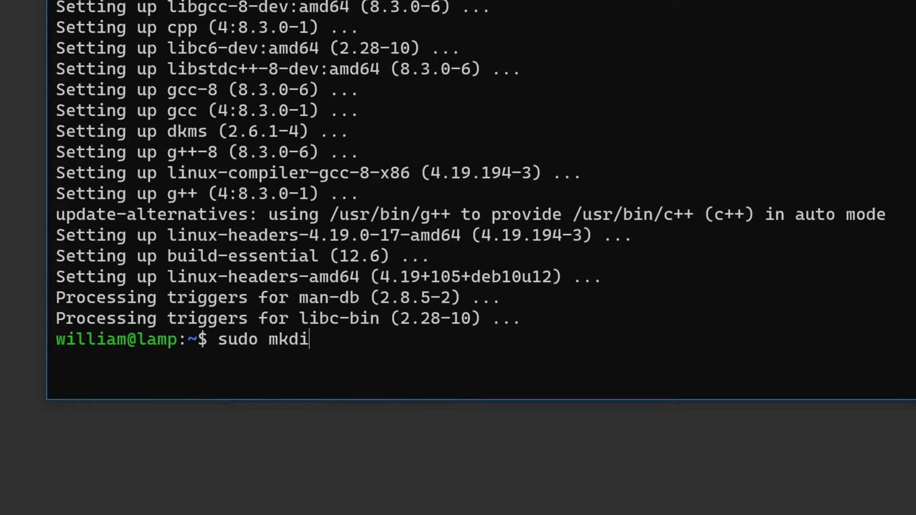
type("r")
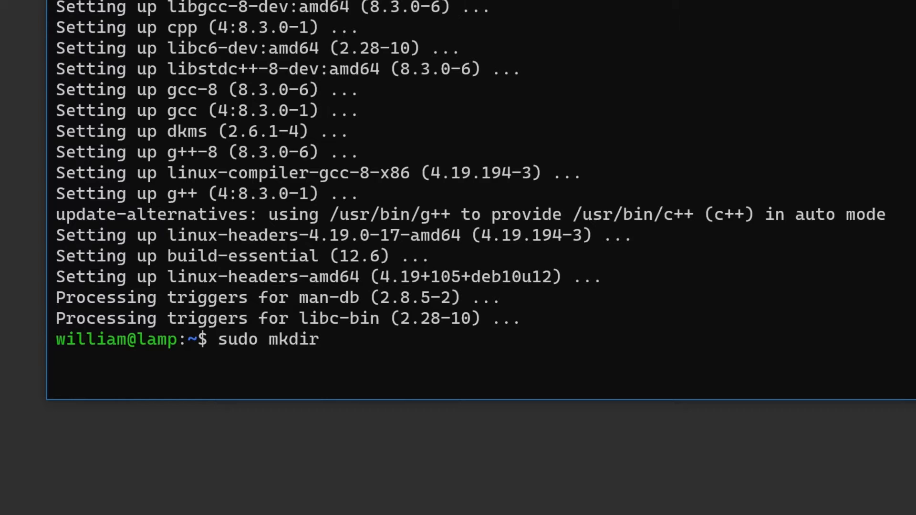
type("-p")
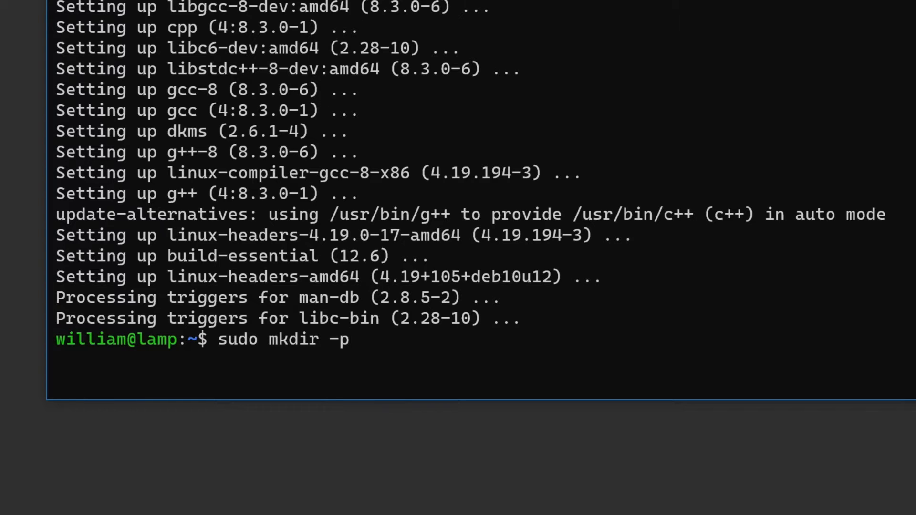
type("/")
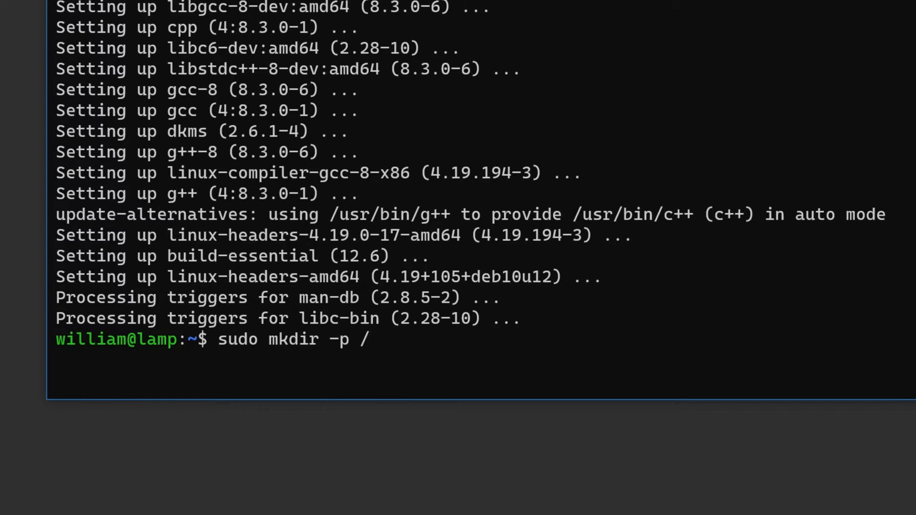
type("mnt/cdrom")
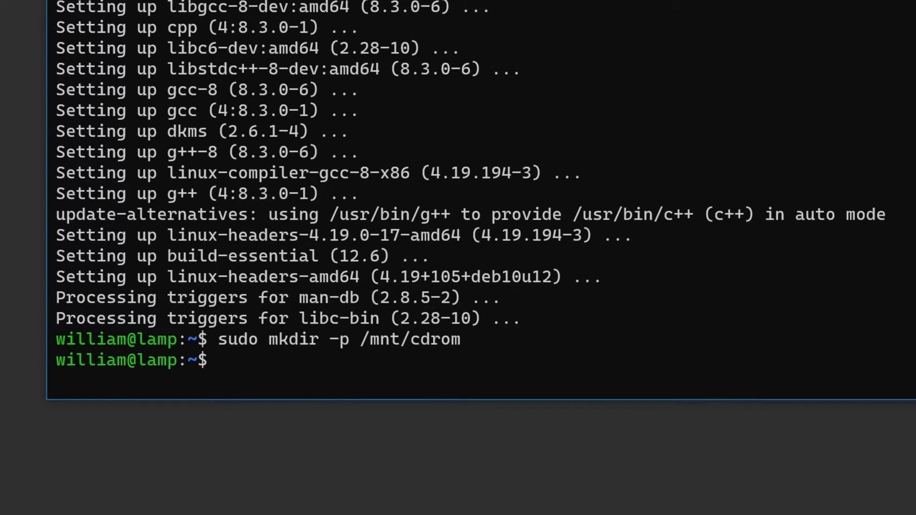
Mount /dev/cdrom at /mnt/cdrom with sudo mount
type("sudo")
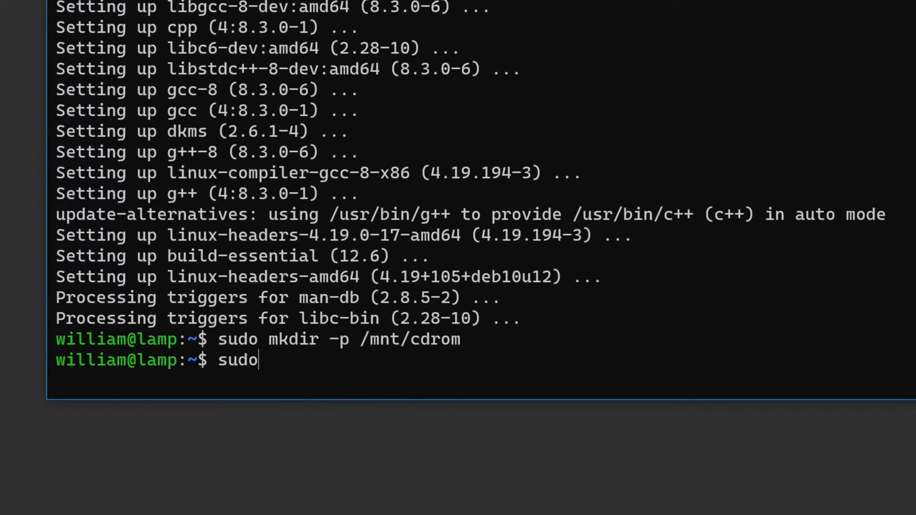
type("mo")
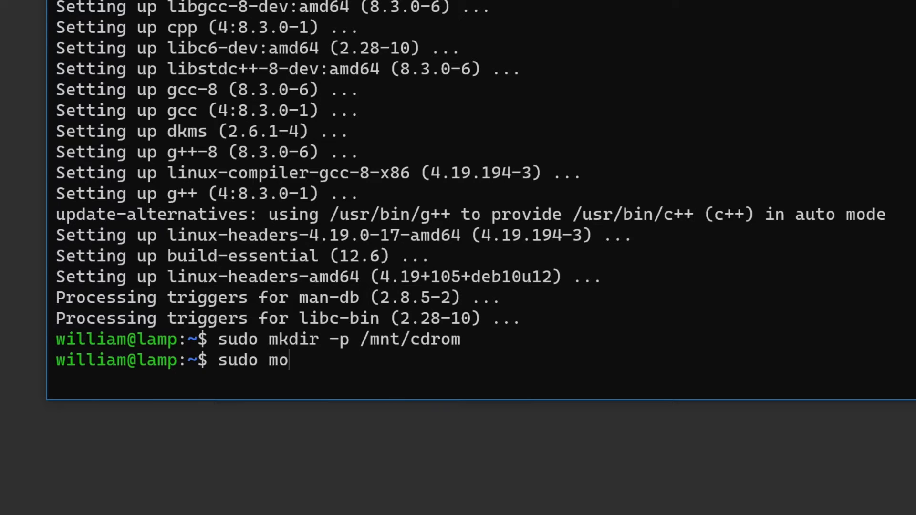
type("unt")
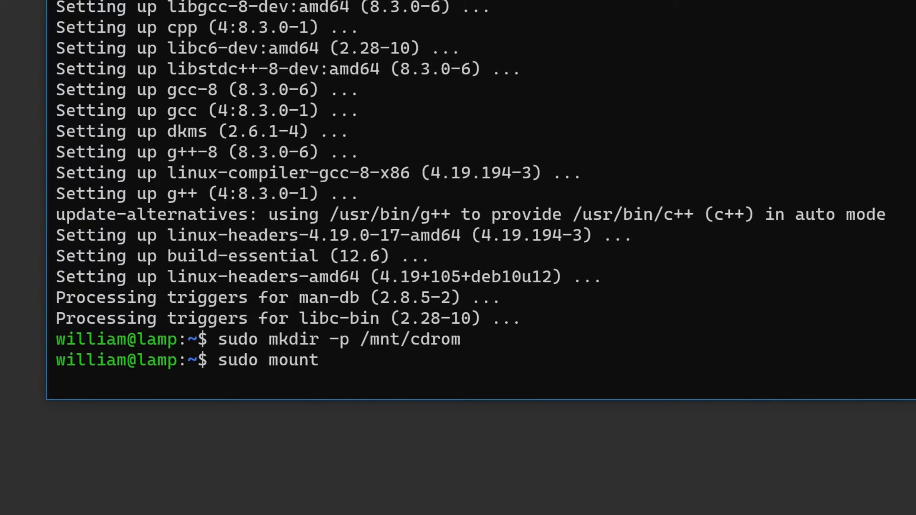
type("/dev/c")
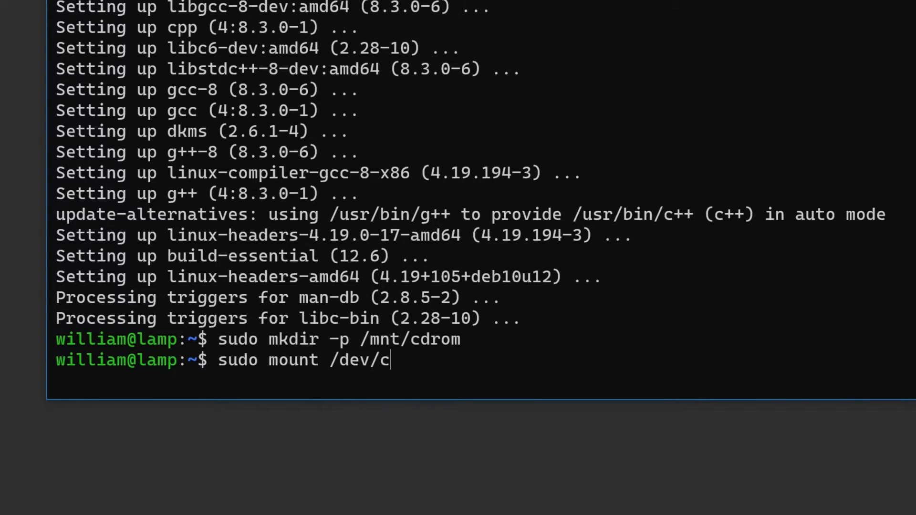
type("drom")
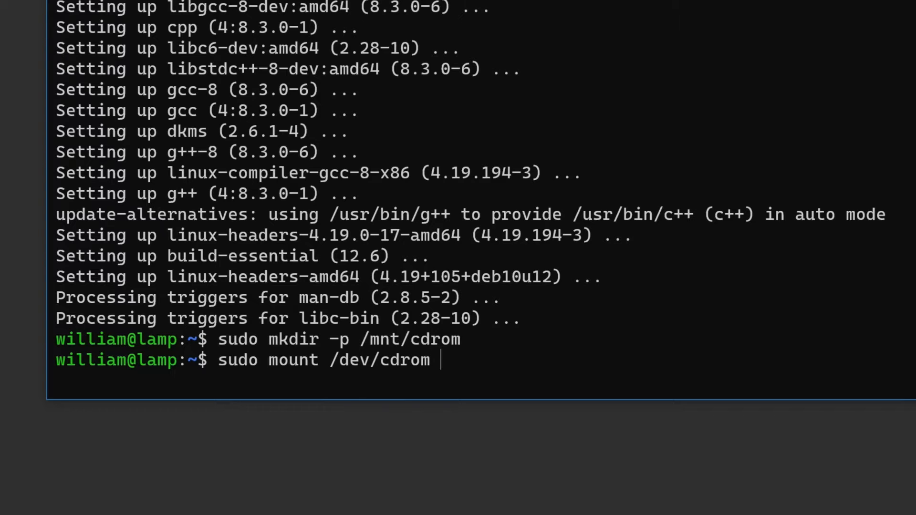
type("/mnt/cdrom")
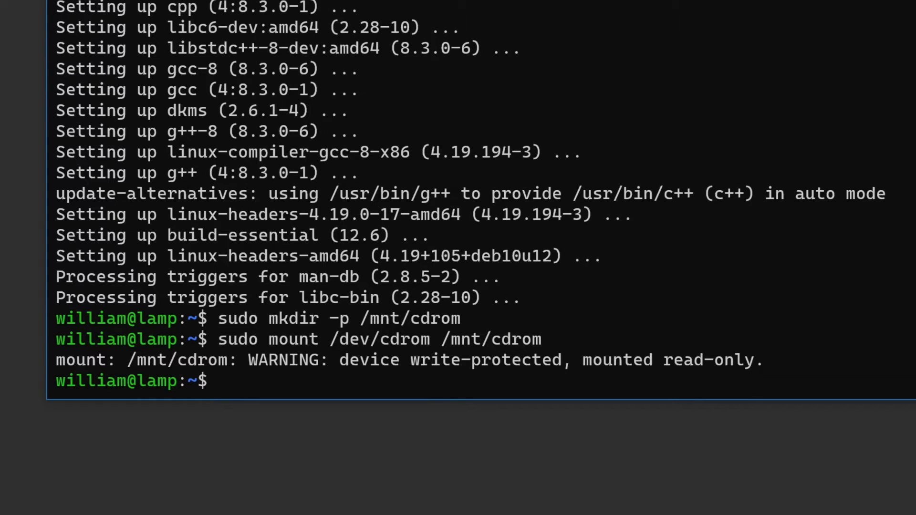
Change to /mnt/cdrom and list its files, including VBoxLinuxAdditions.run, with ls -al
type("cd")
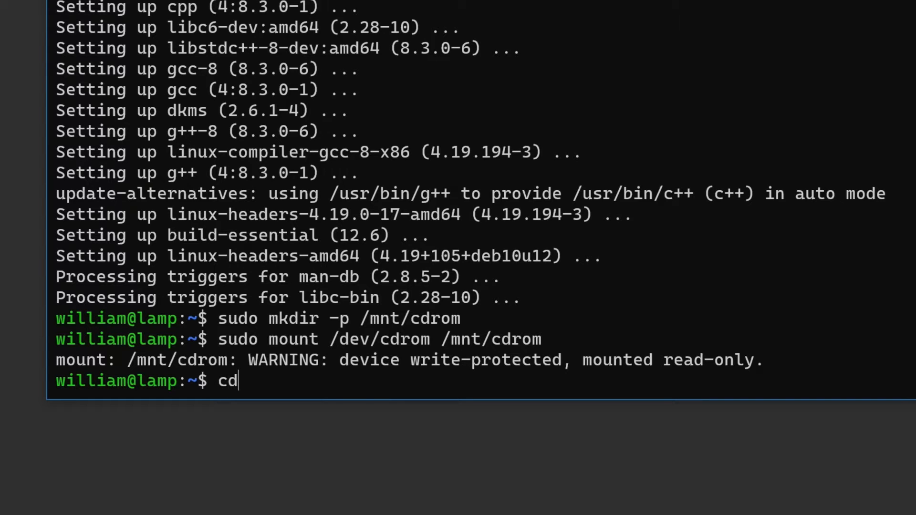
type("/")
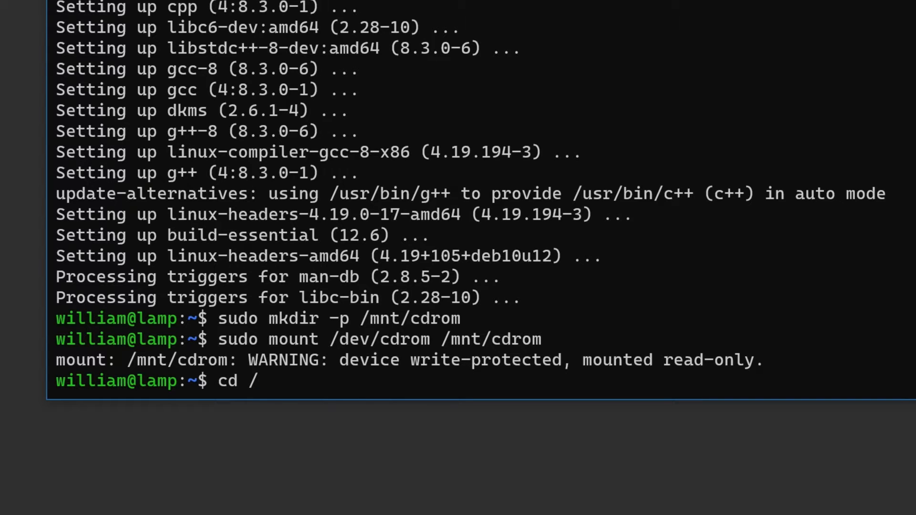
type("mnt/cdrom")
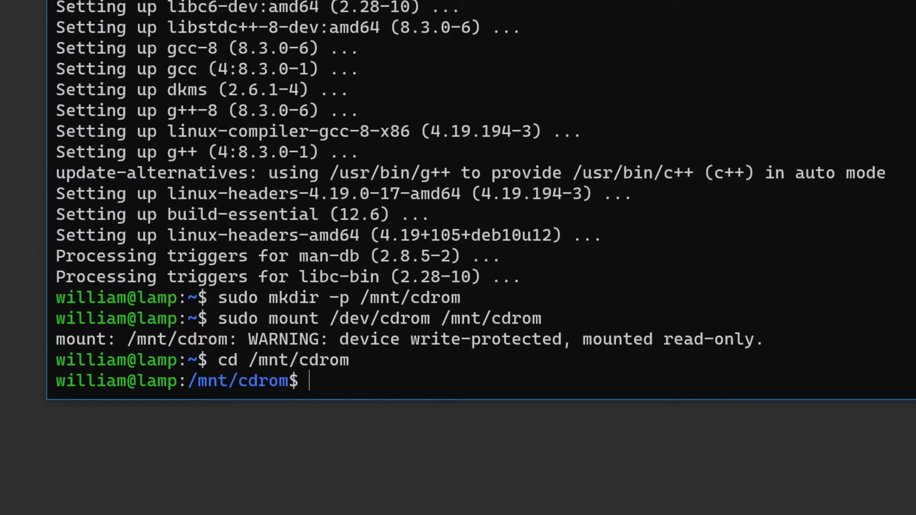
type("ls")
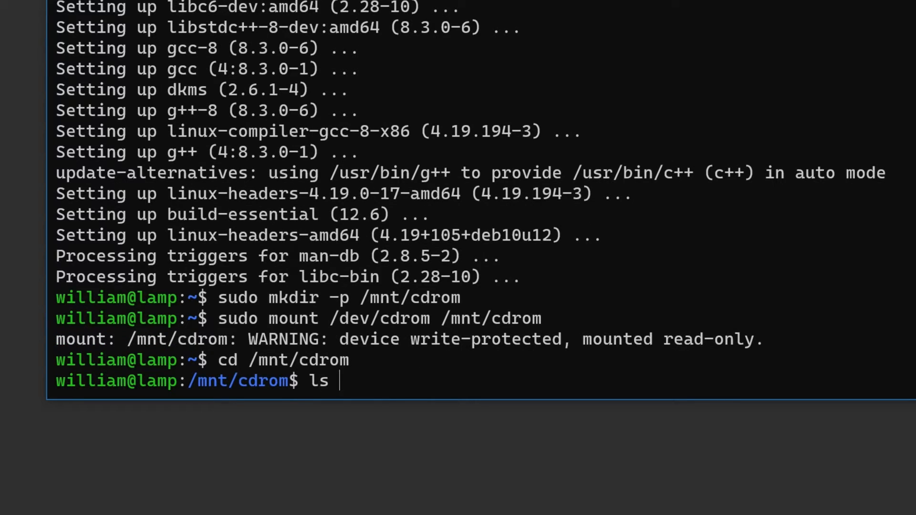
type("-al")
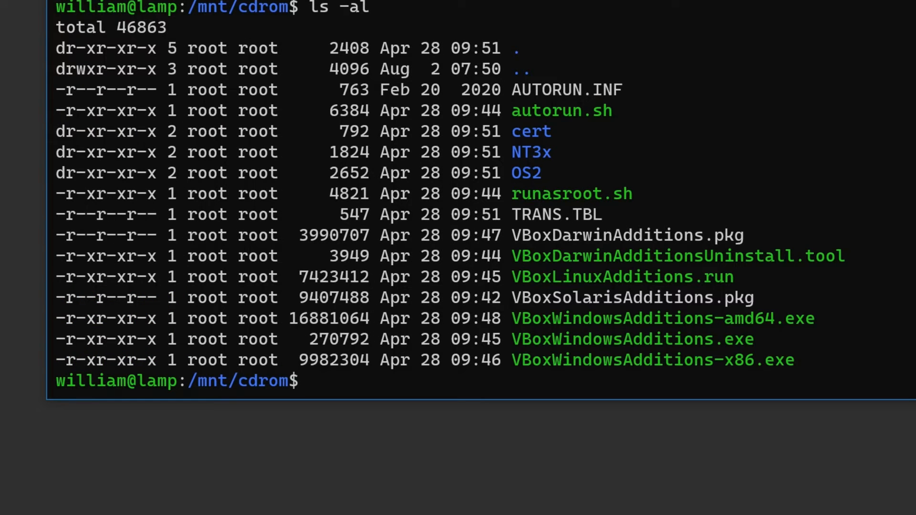
double_click(621, 277)
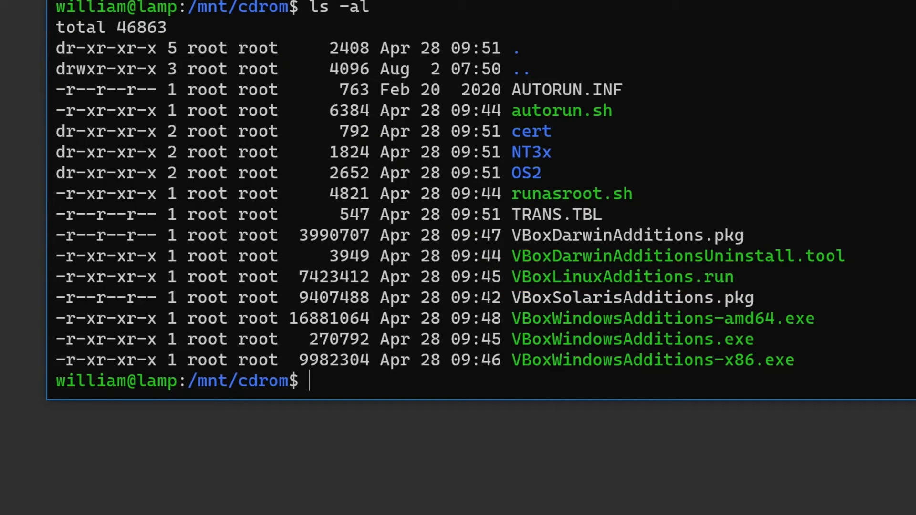
Run sudo sh ./VBoxLinuxAdditions.run --nox11 to install Guest Additions without X11
type("sudo")
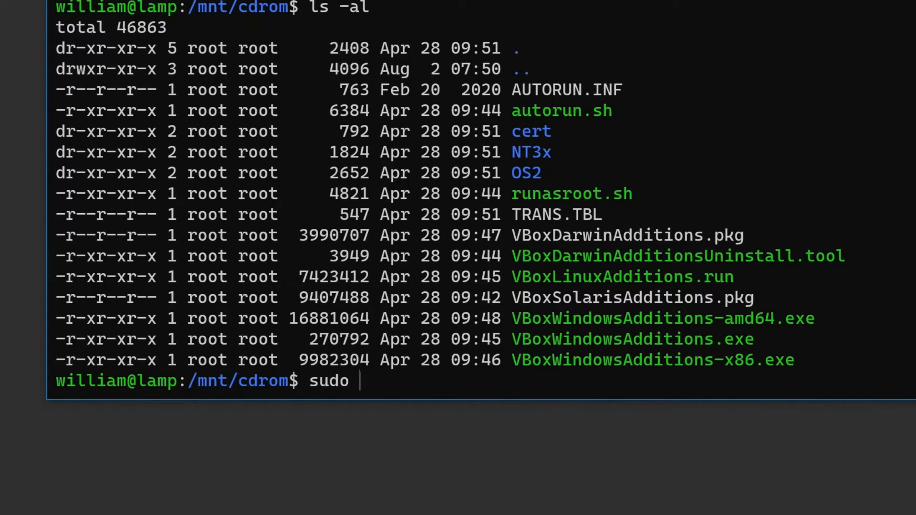
type("sh")
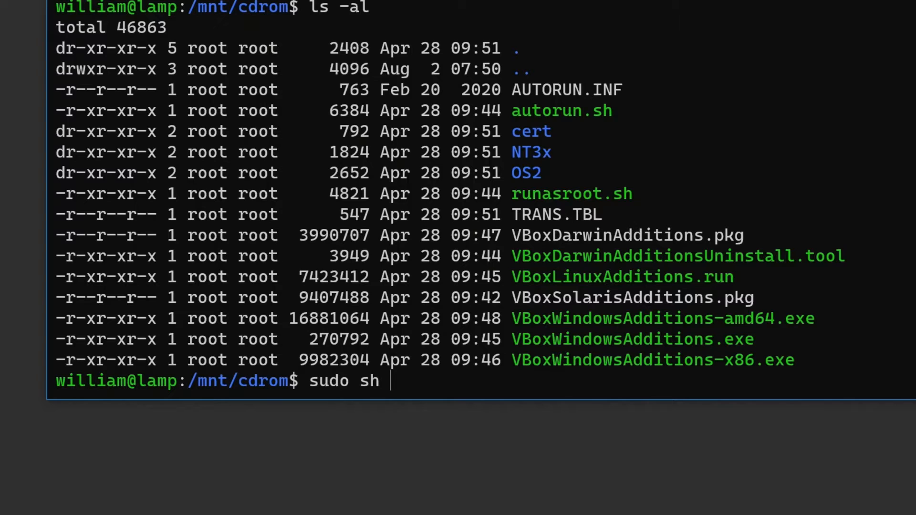
type("./")
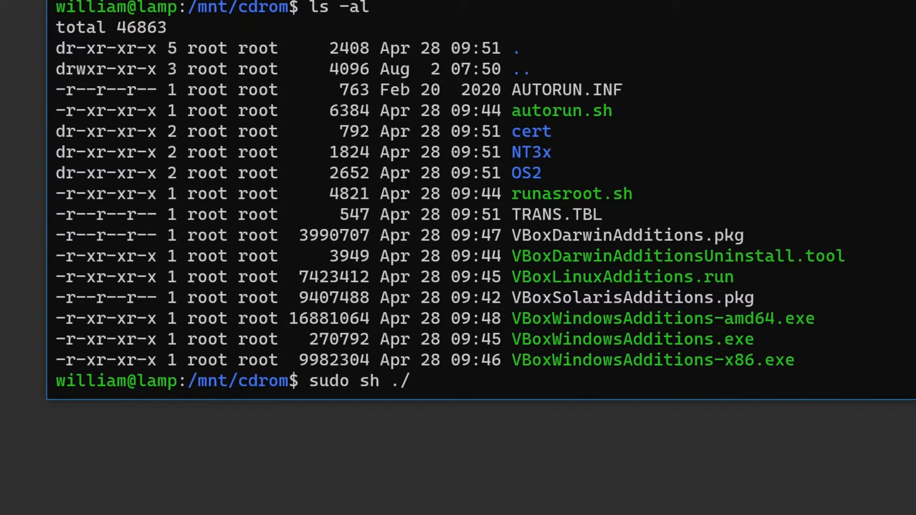
type("VBox")
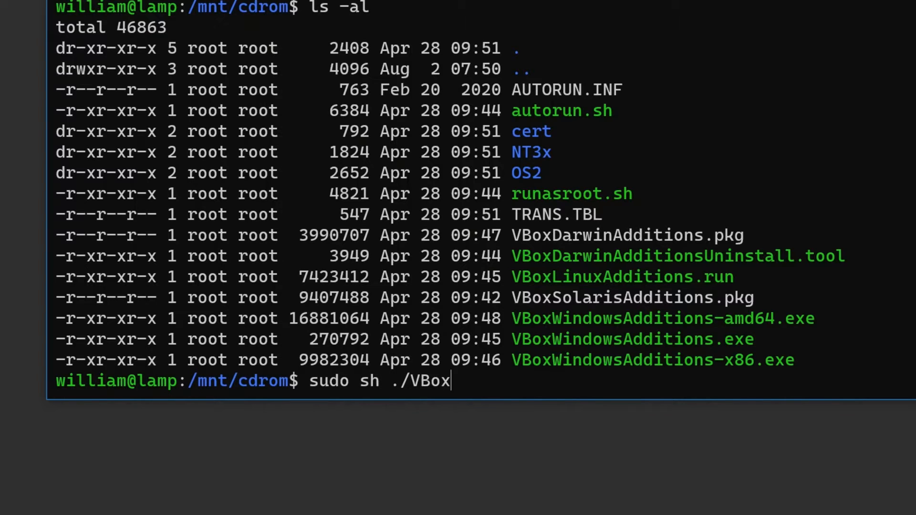
type("LinuxAd")
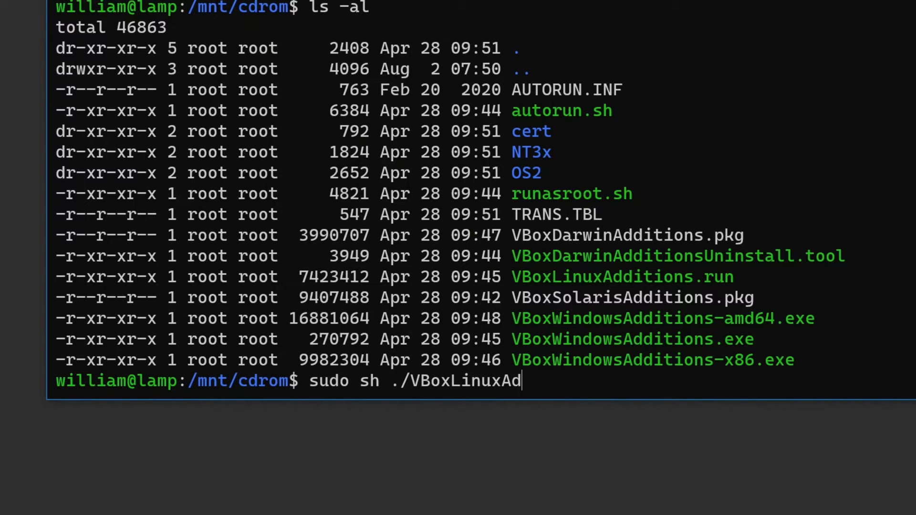
type("ditions.r")
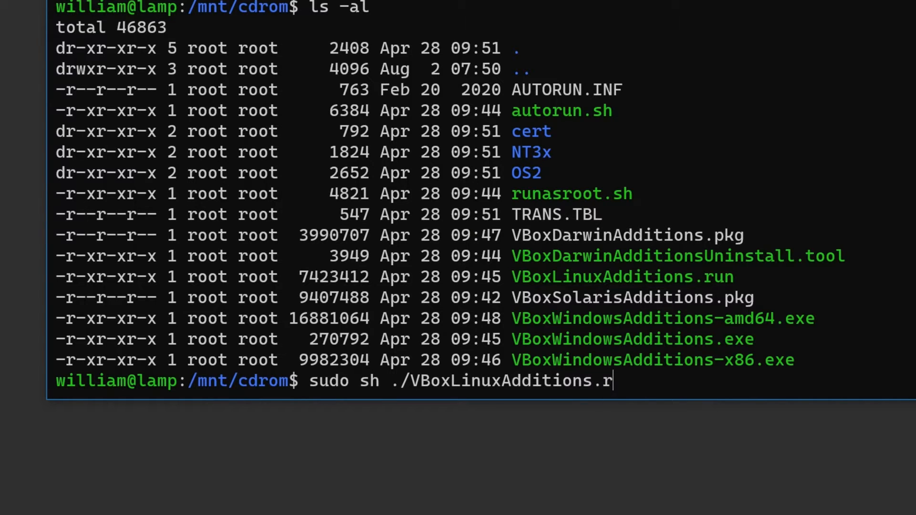
type("un --")
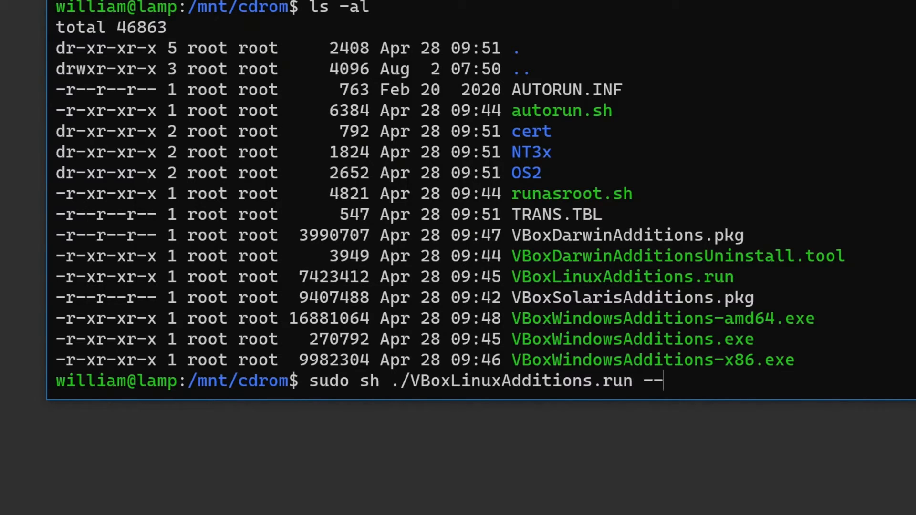
type("nox1")
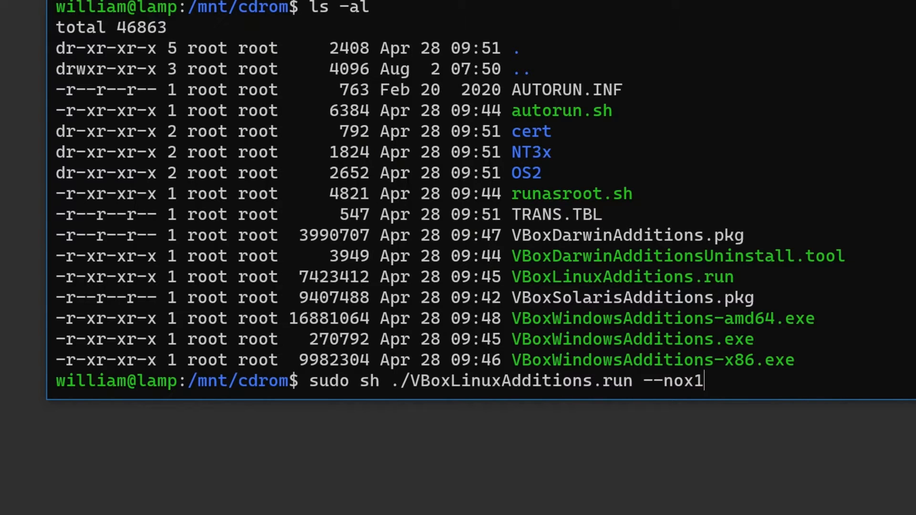
key("enter")
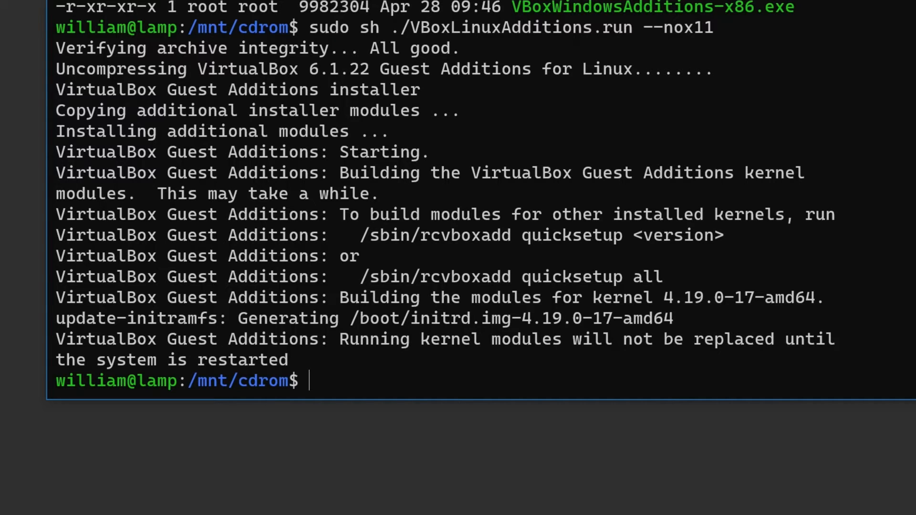
type("sudo")
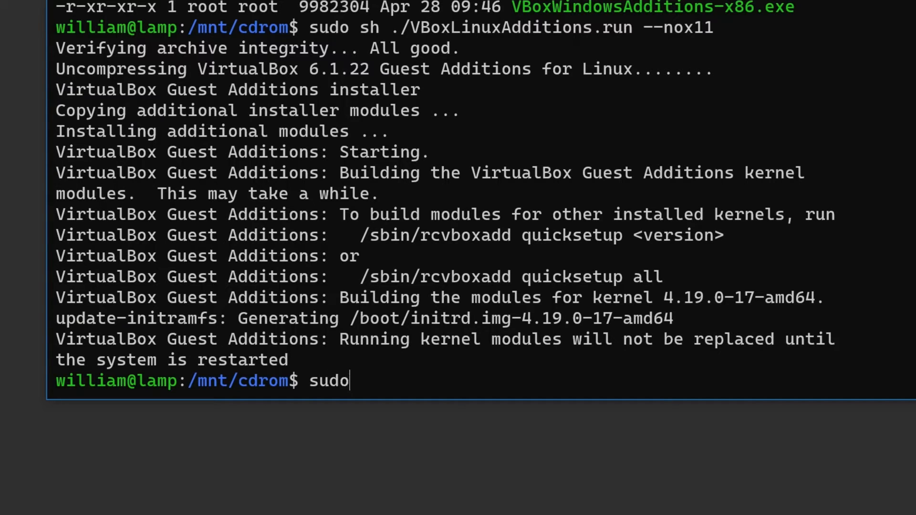
type("reboot")
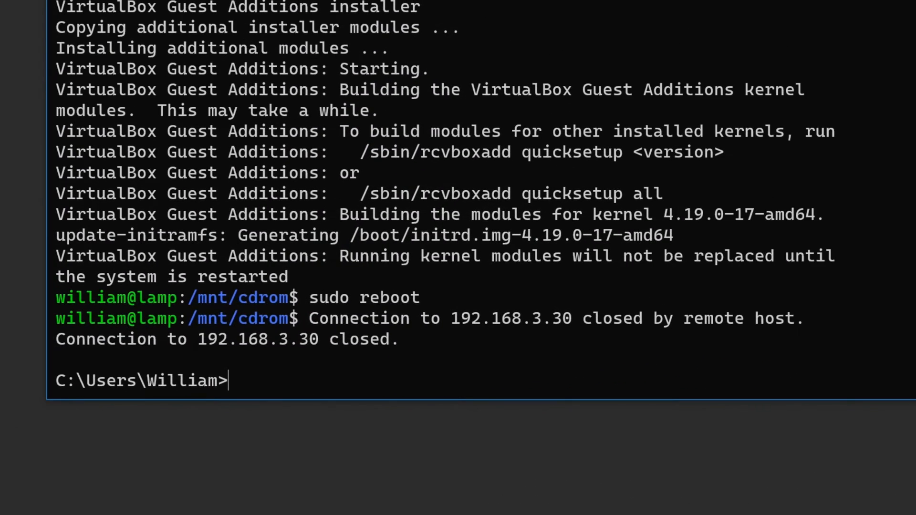
type("ssh")
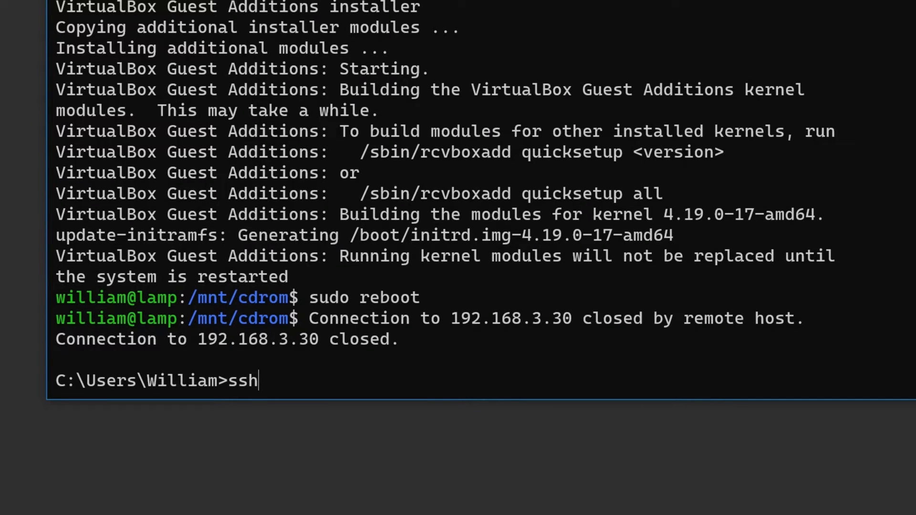
type("william@192.168.3.30")
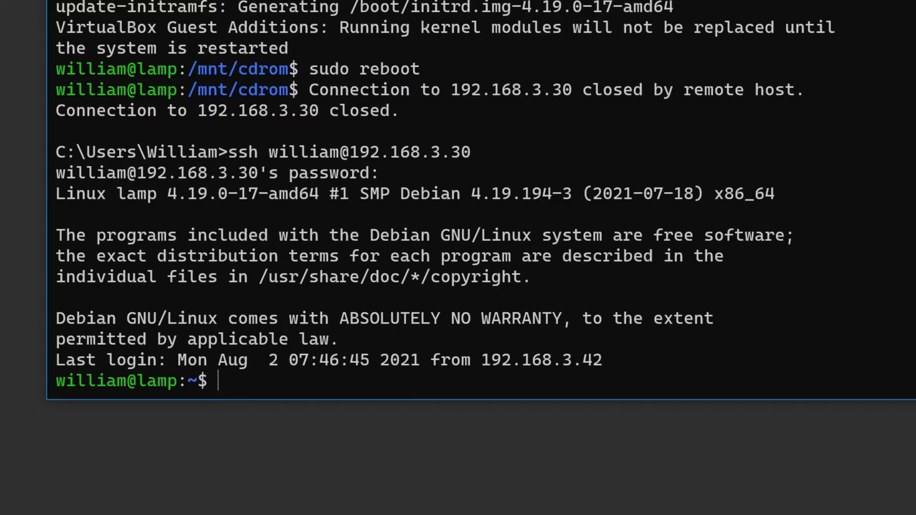
Run lsmod | grep vboxg to check for loaded vboxguest kernel modules
type("lsmod |")
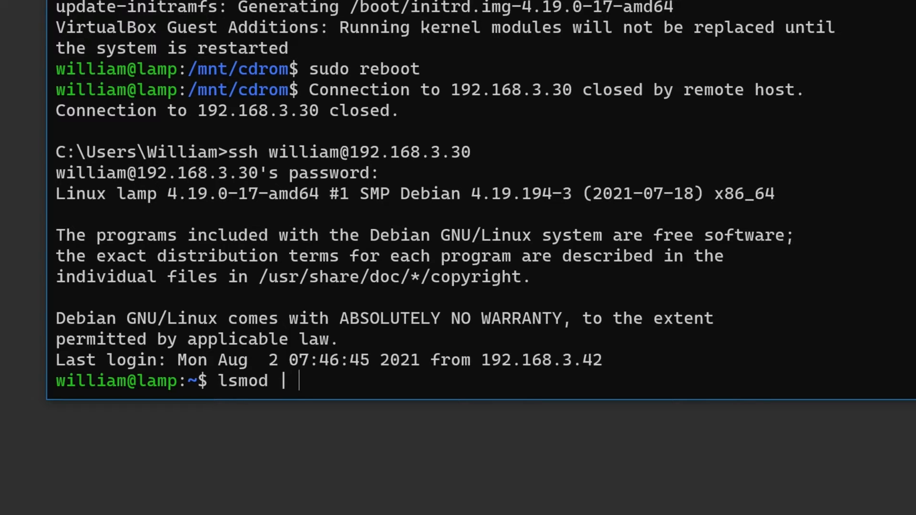
type("grep")
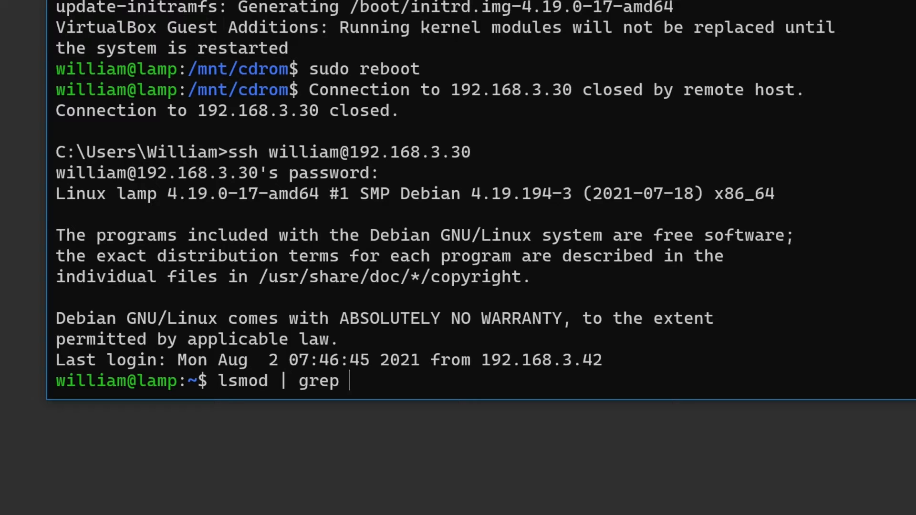
type("vboxg")
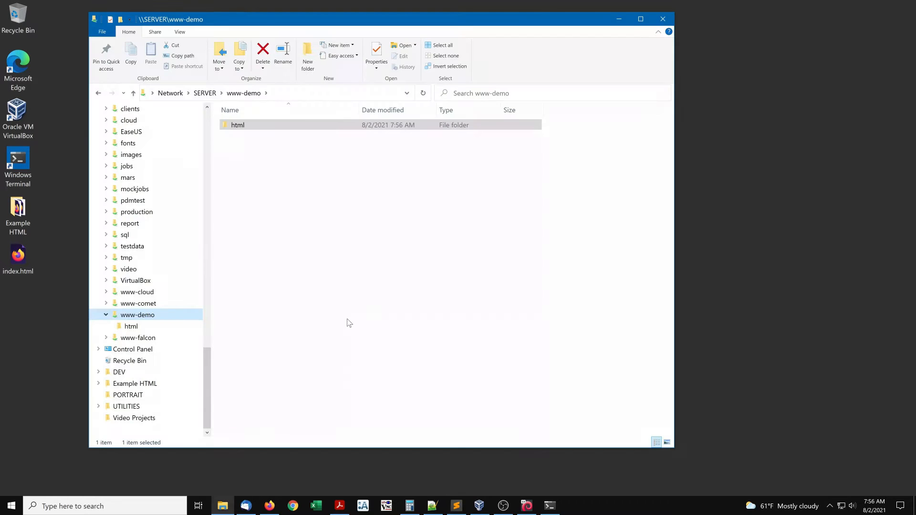
Open index.html from the share's html folder in Notepad, then ACPI-shut down the LAMP VM
left_click(640, 18)
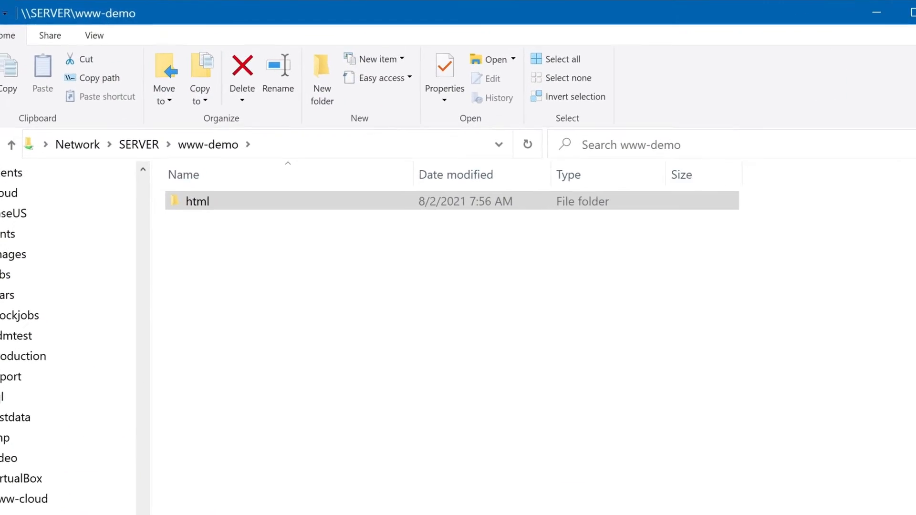
left_click(198, 203)
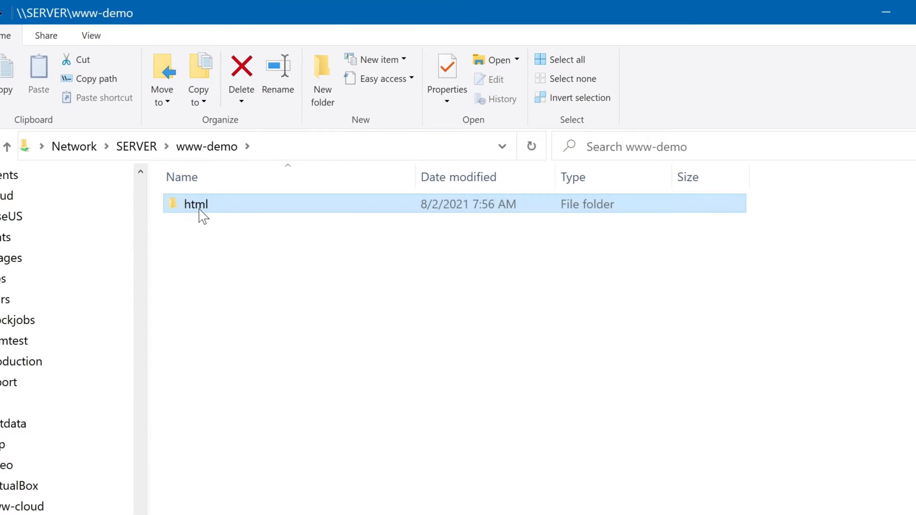
double_click(195, 203)
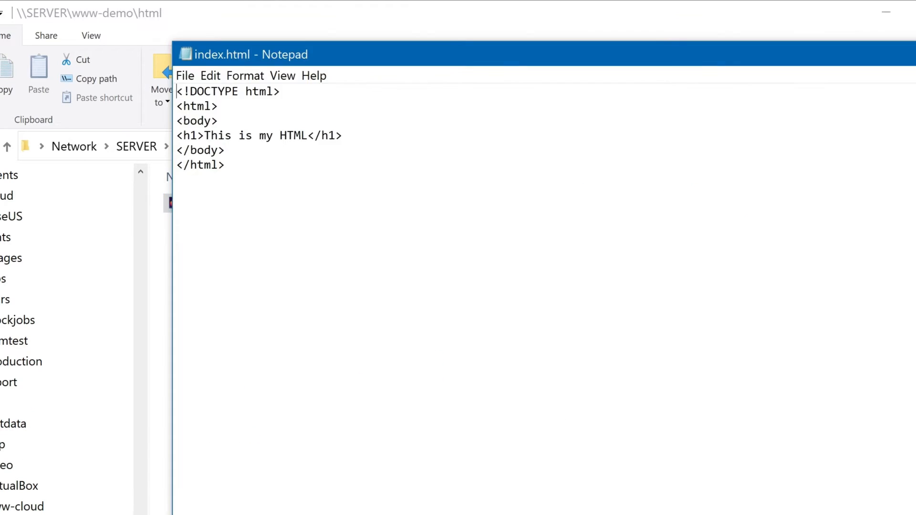
type("on the serv")
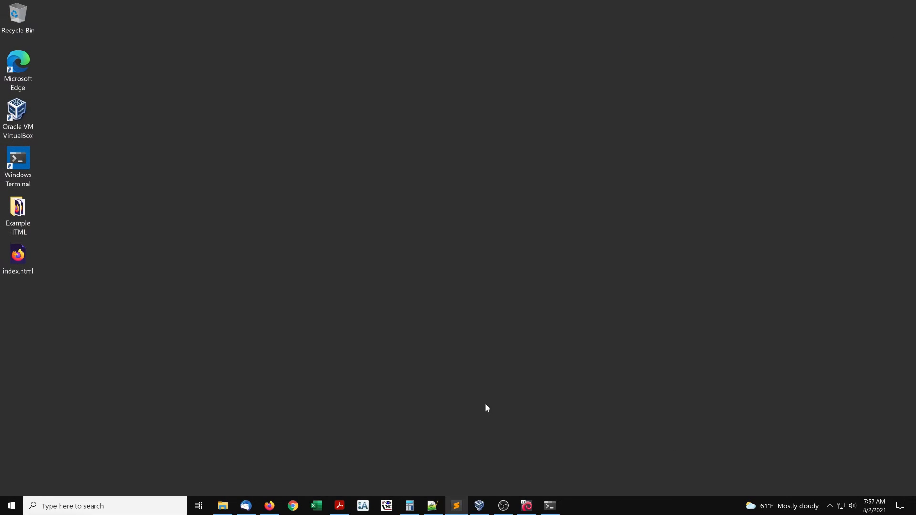
left_click(208, 34)
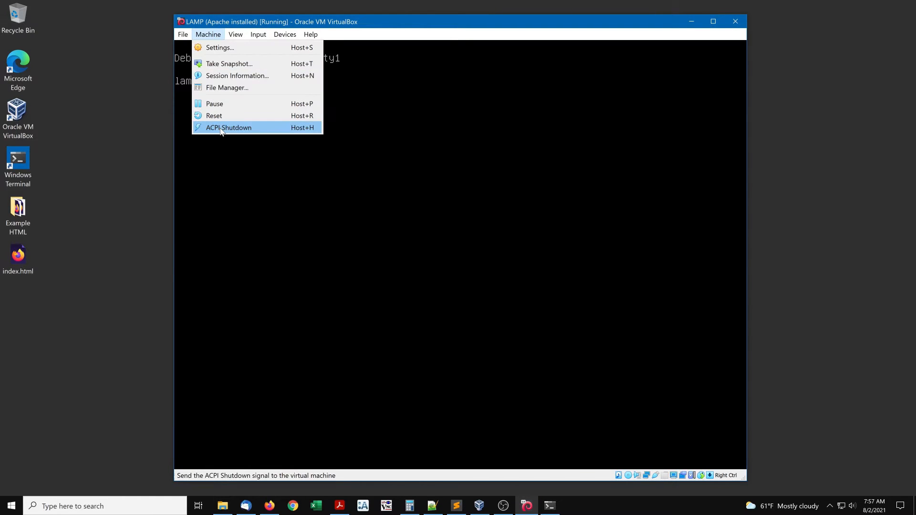
left_click(228, 127)
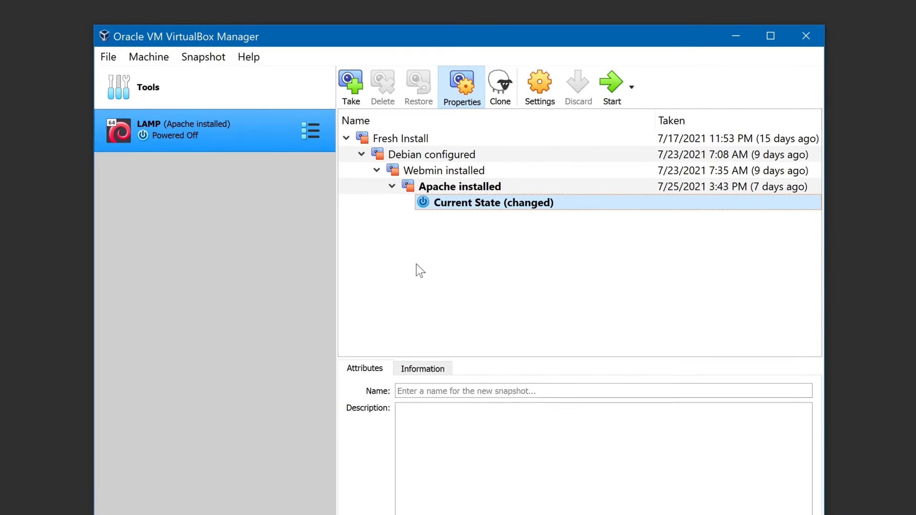
Switch the LAMP machine to its Details view and open Settings on Shared Folders
left_click(310, 130)
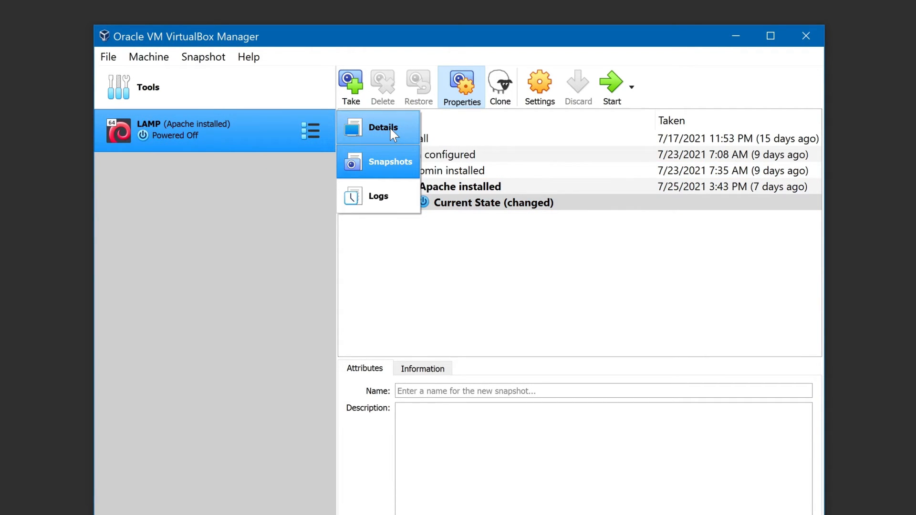
left_click(384, 128)
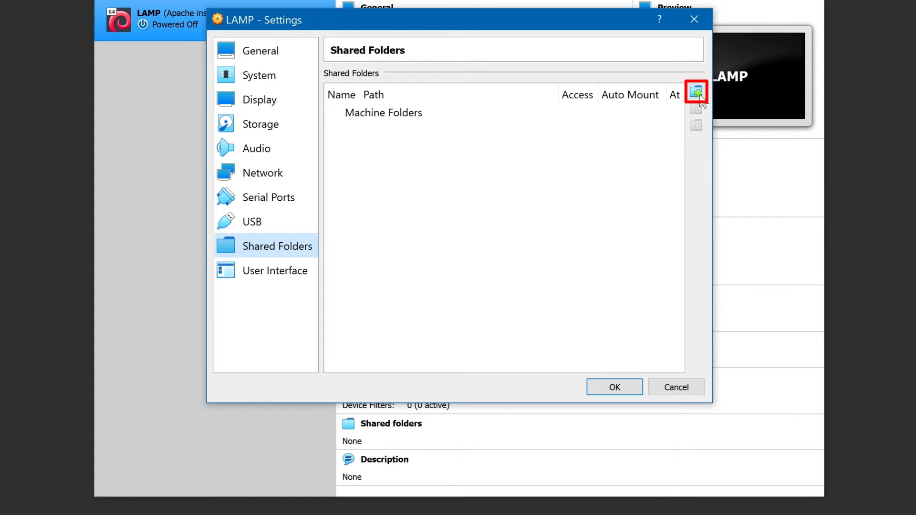
mouse_move(696, 92)
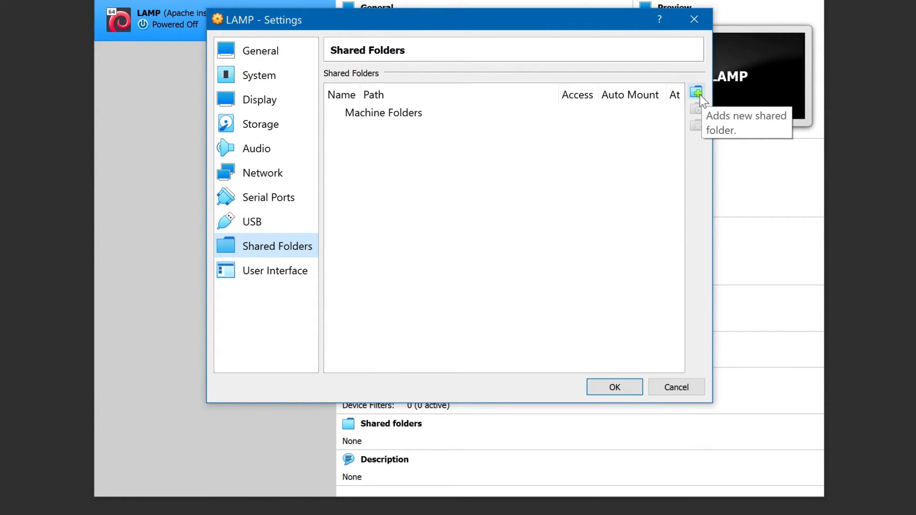
Add a new shared folder whose path is the \\server\www-demo share
left_click(695, 93)
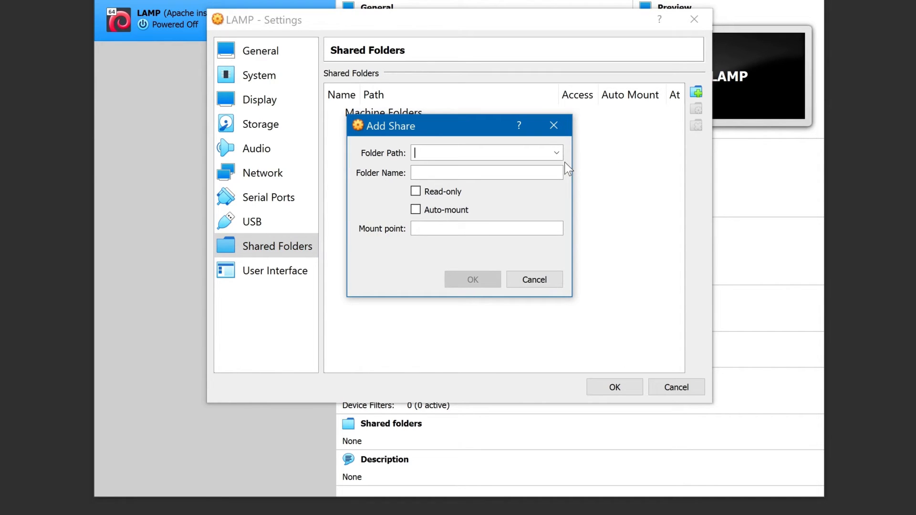
left_click(554, 153)
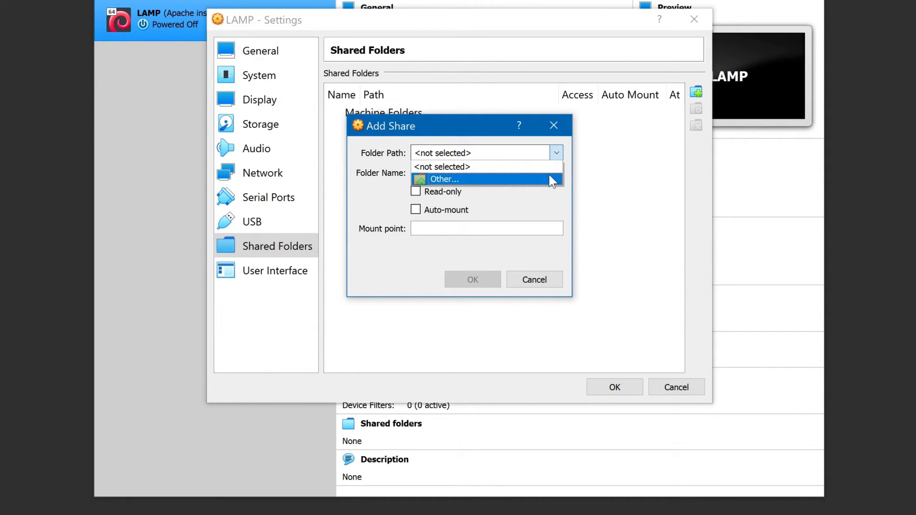
left_click(443, 178)
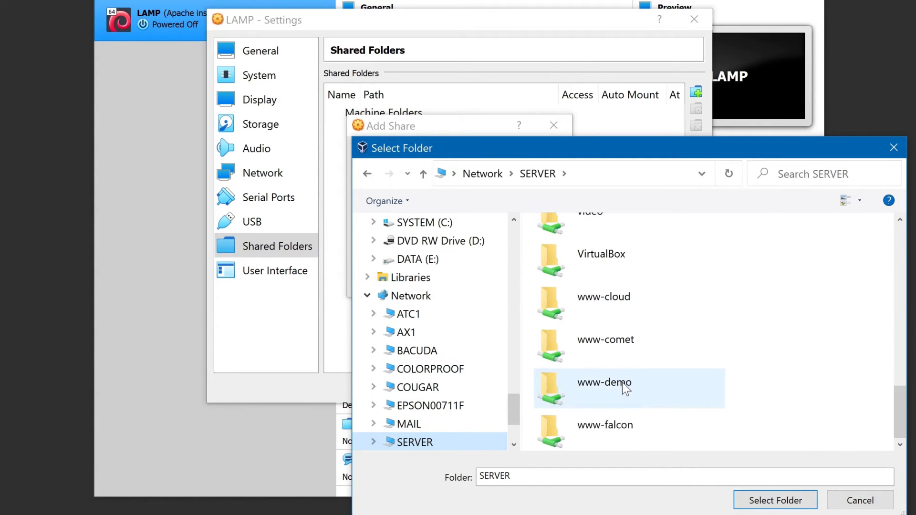
double_click(604, 382)
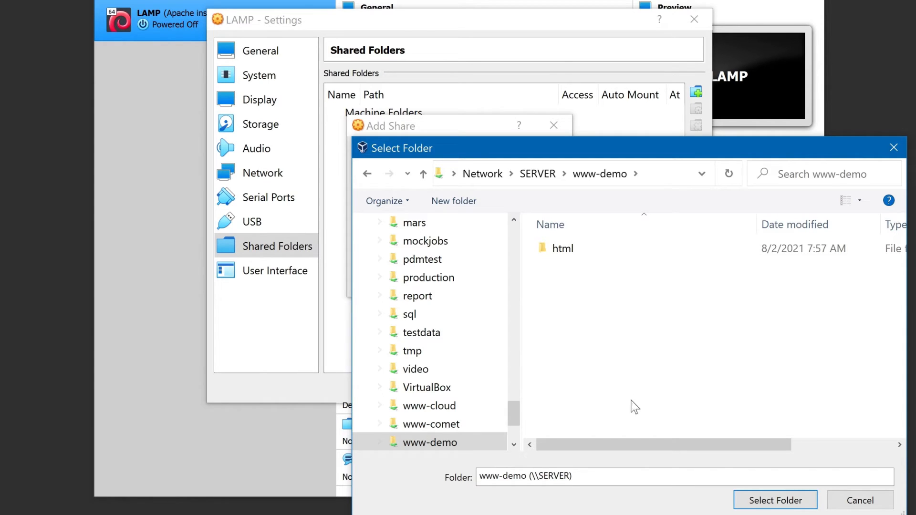
left_click(776, 500)
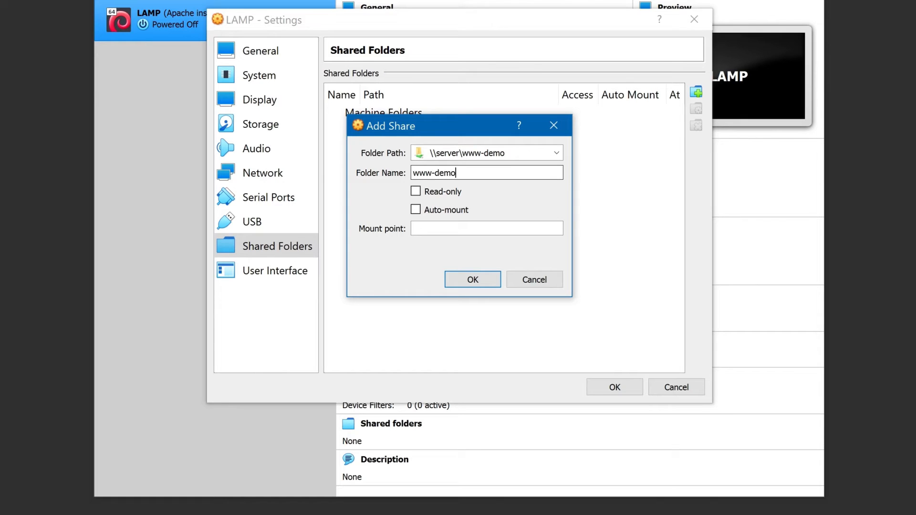
Rename the share to www, confirm it, and save the machine settings
key("BackSpace")
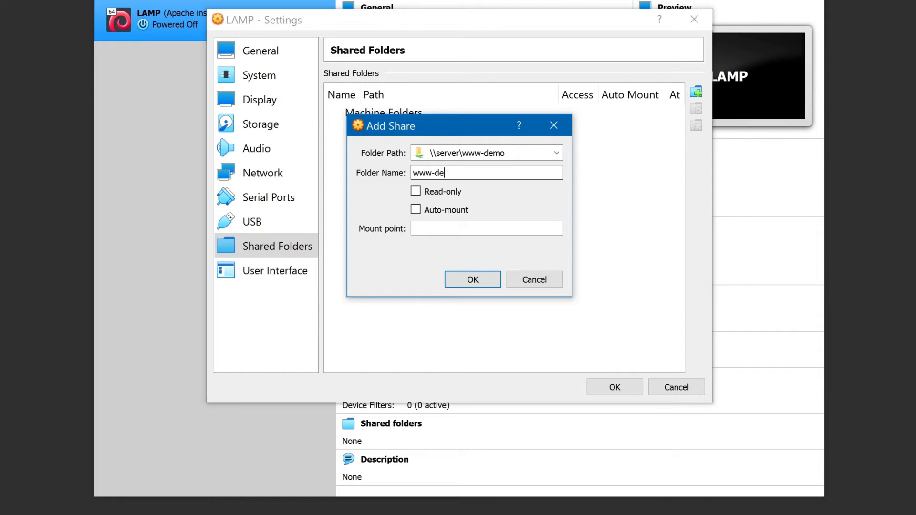
key("BackSpace")
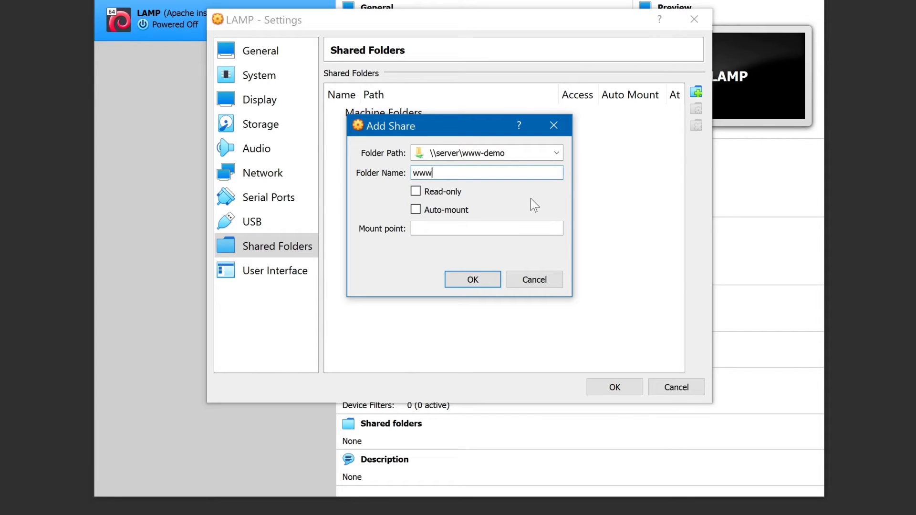
mouse_move(552, 268)
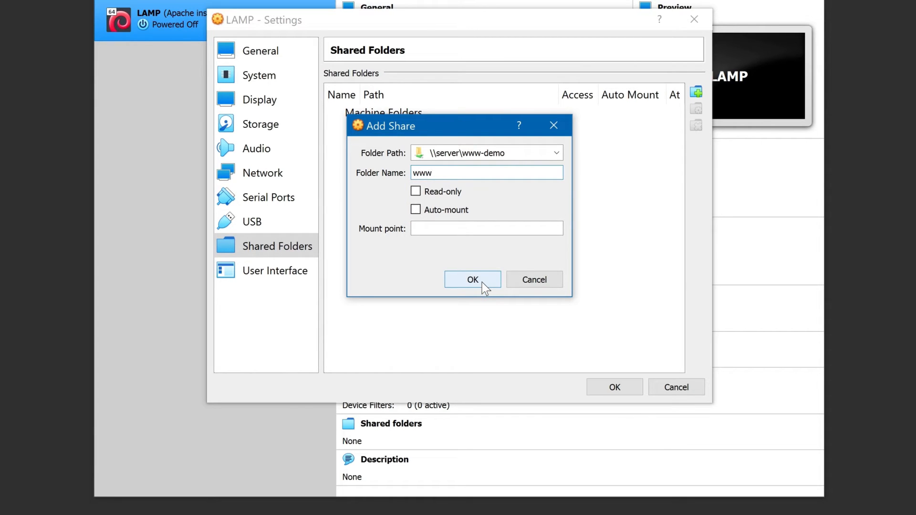
left_click(473, 279)
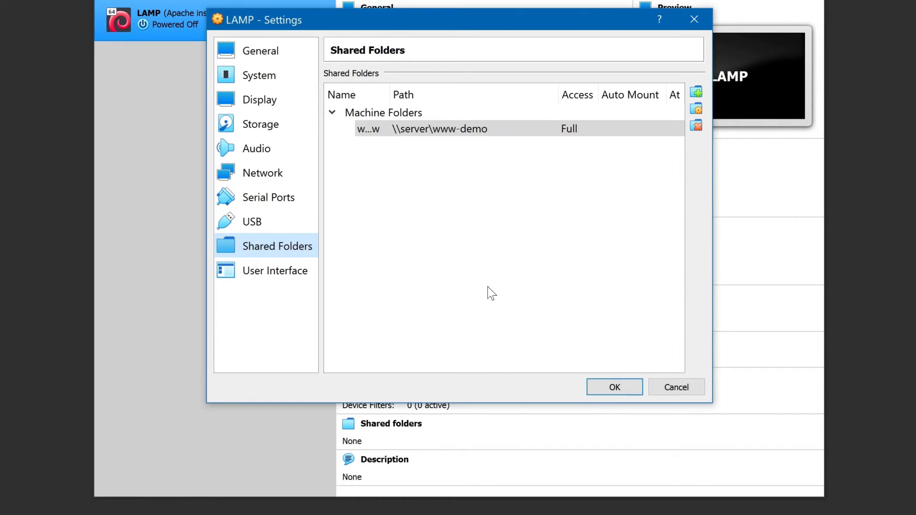
left_click(614, 386)
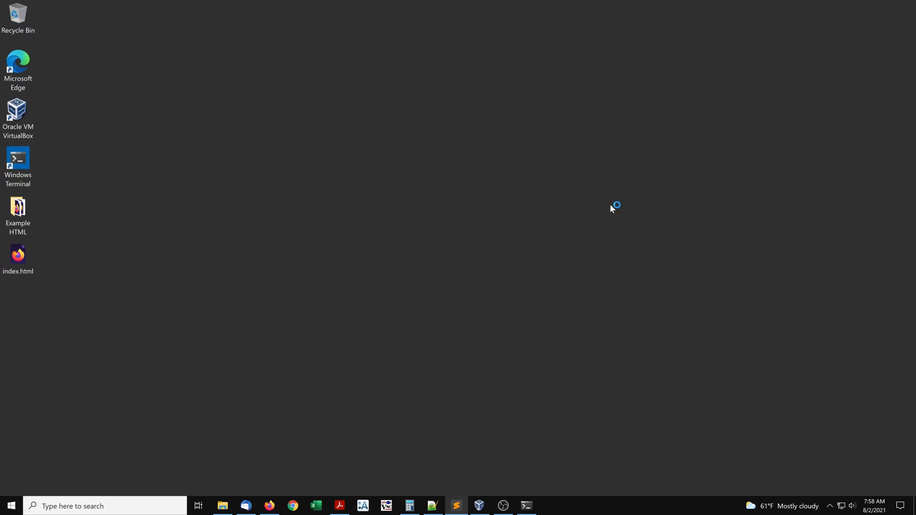
Boot the LAMP VM to its Debian login prompt and minimize its window
double_click(18, 117)
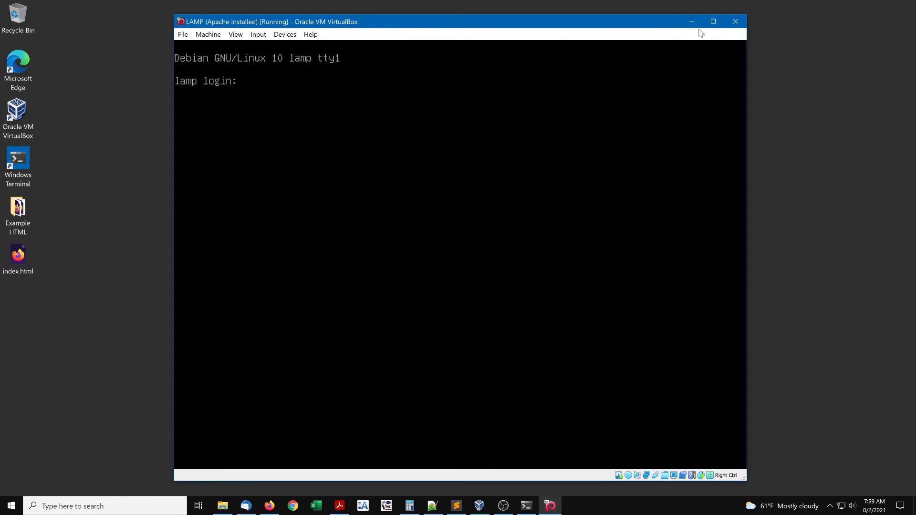
left_click(690, 21)
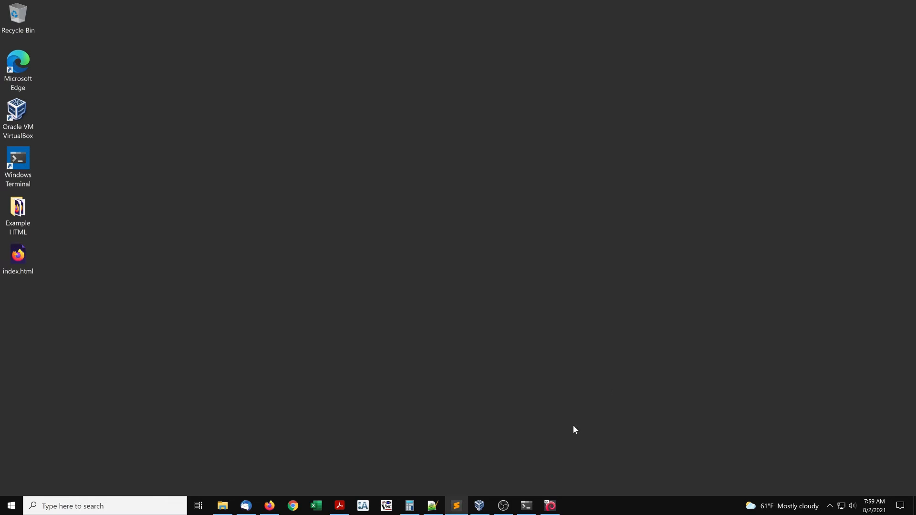
SSH into the server as william at 192.168.3.30
type("sers\\William>")
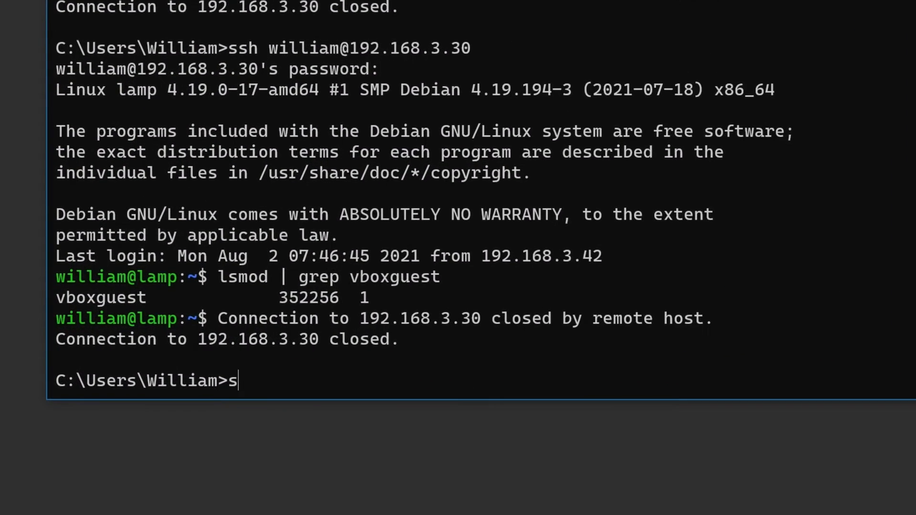
type("sh william@192.16")
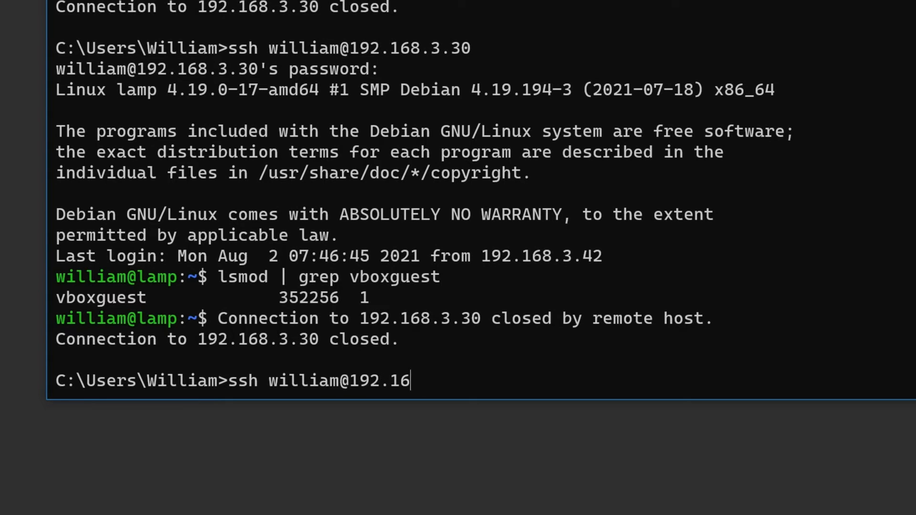
key("Enter")
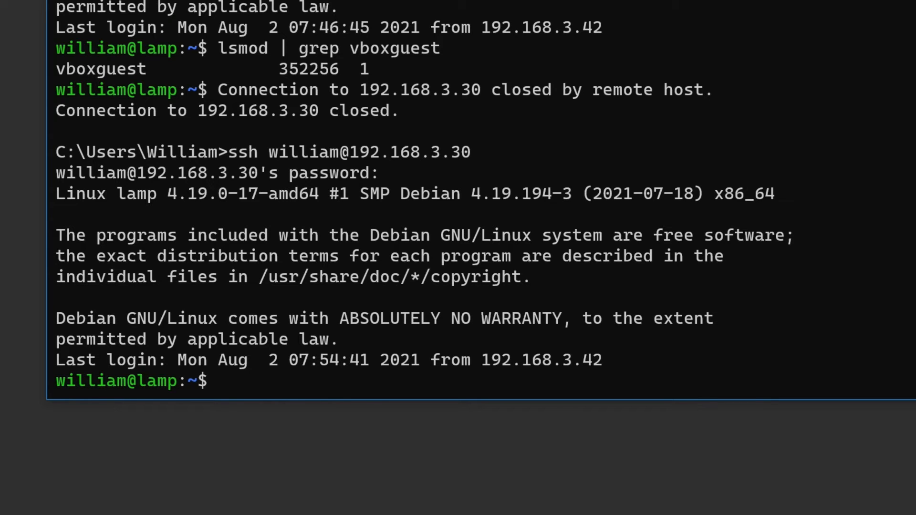
Create the /mnt/www directory with sudo mkdir -p
type("sudo")
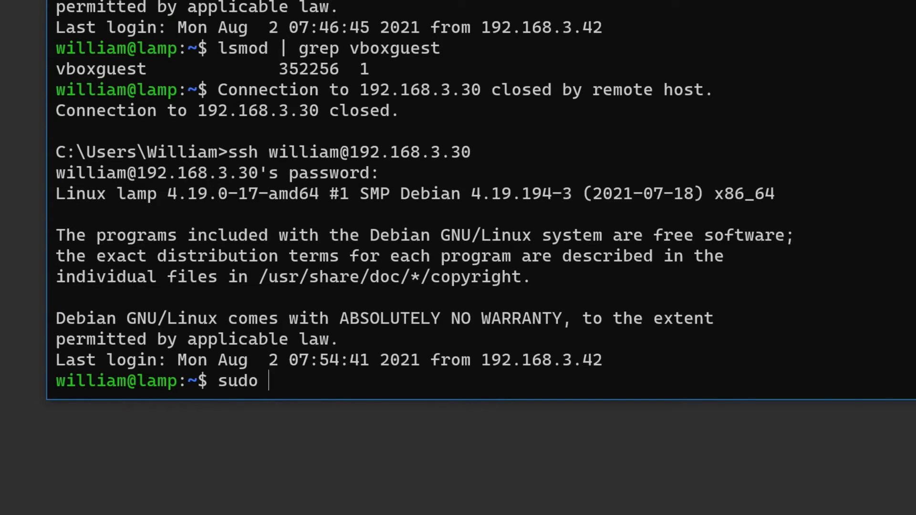
type("mkdir")
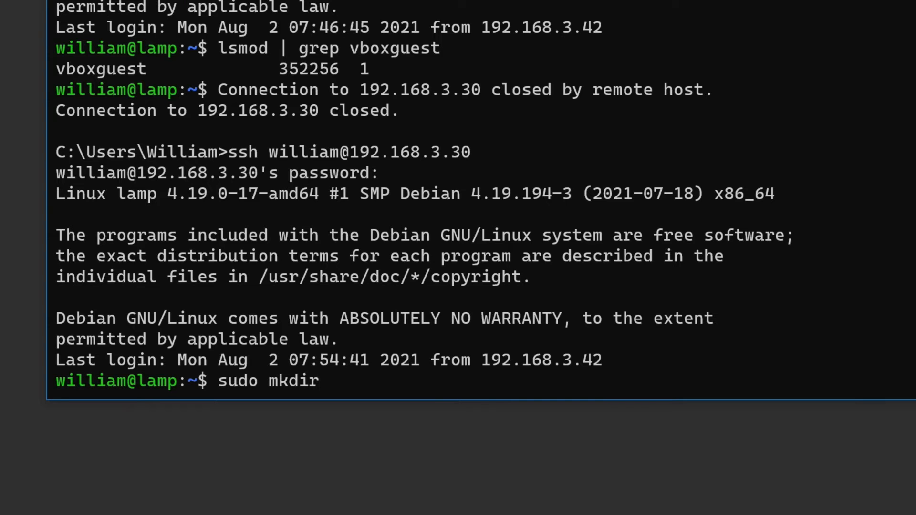
type("-p")
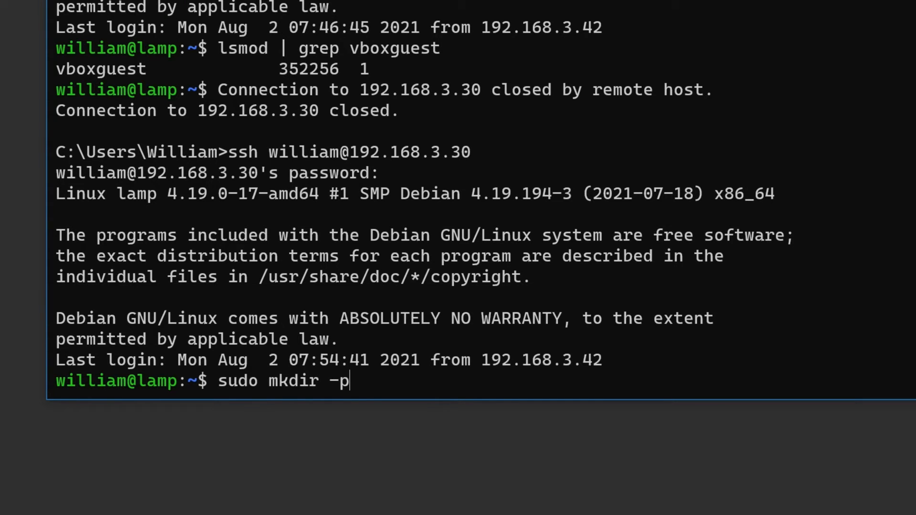
type("/")
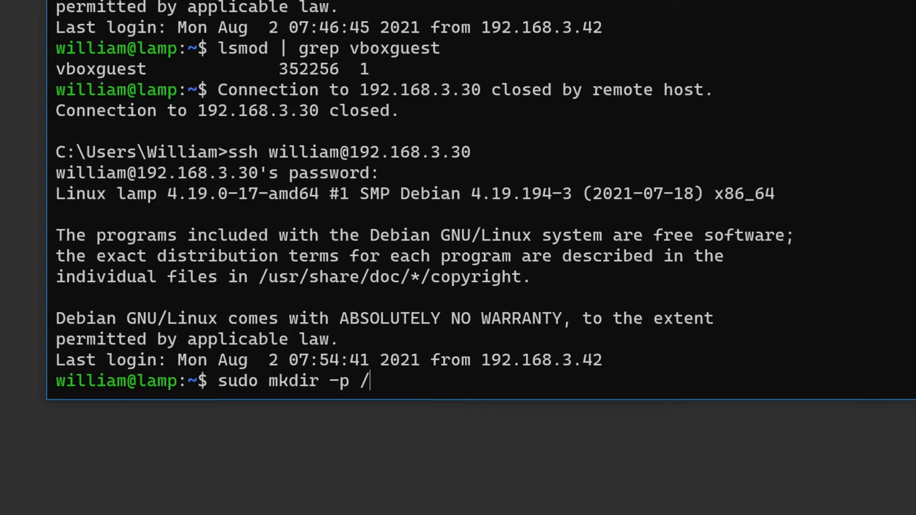
type("mnt")
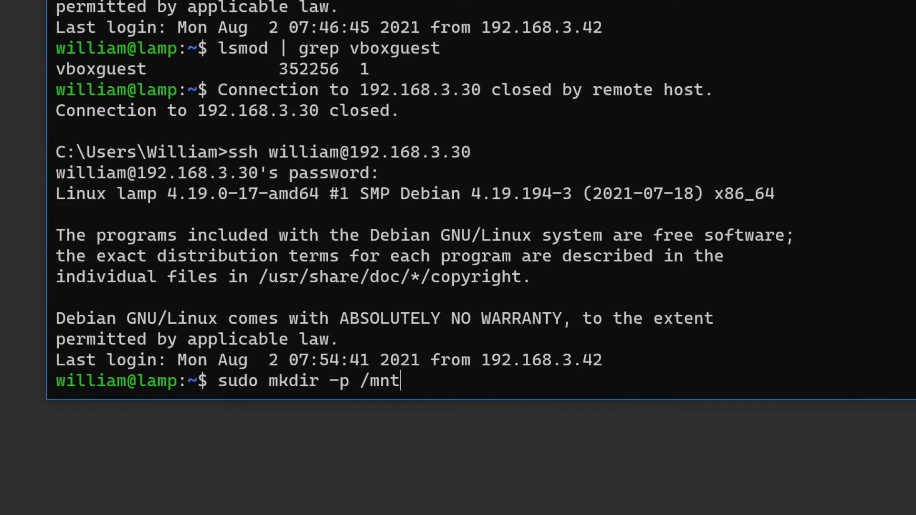
type("/www")
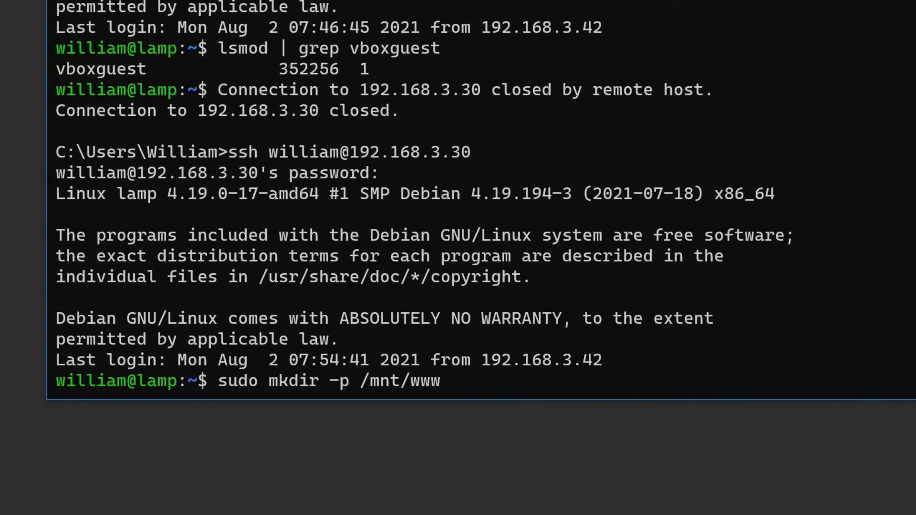
key("Return")
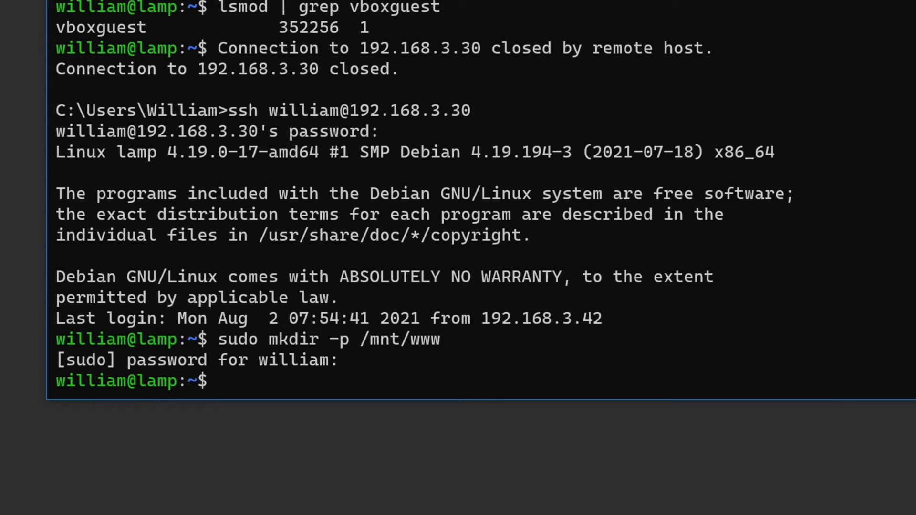
Open /etc/fstab in nano with sudo
type("sudo")
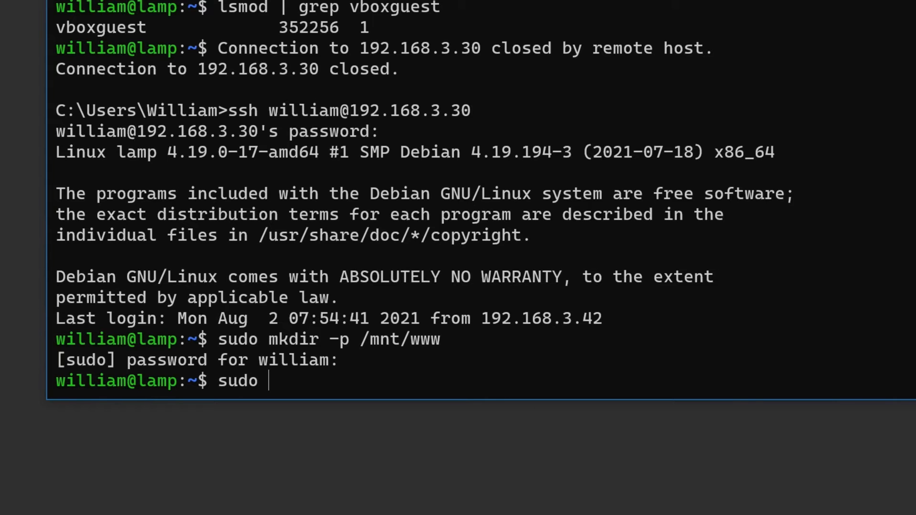
type("nano")
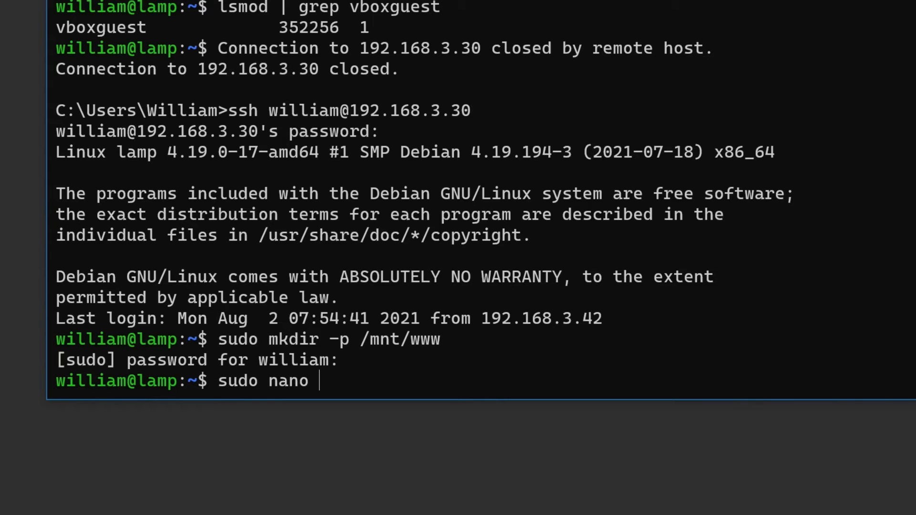
type("/etc/")
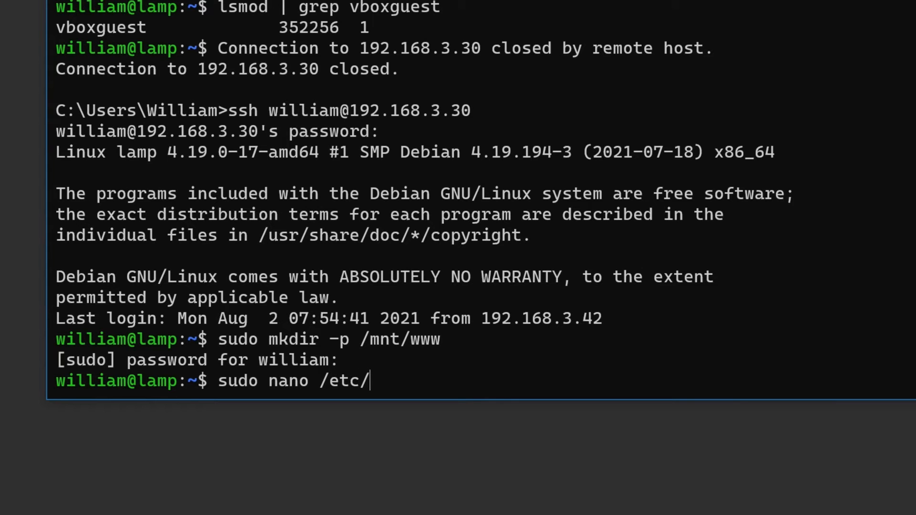
type("fstab")
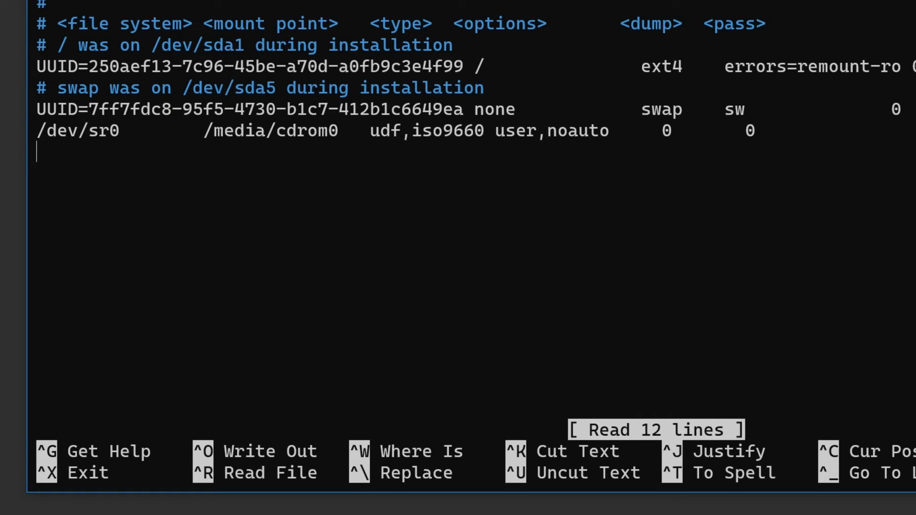
Type the fstab line 'www /mnt/www vboxsf uid=33,gid=33 0 0'
type("www")
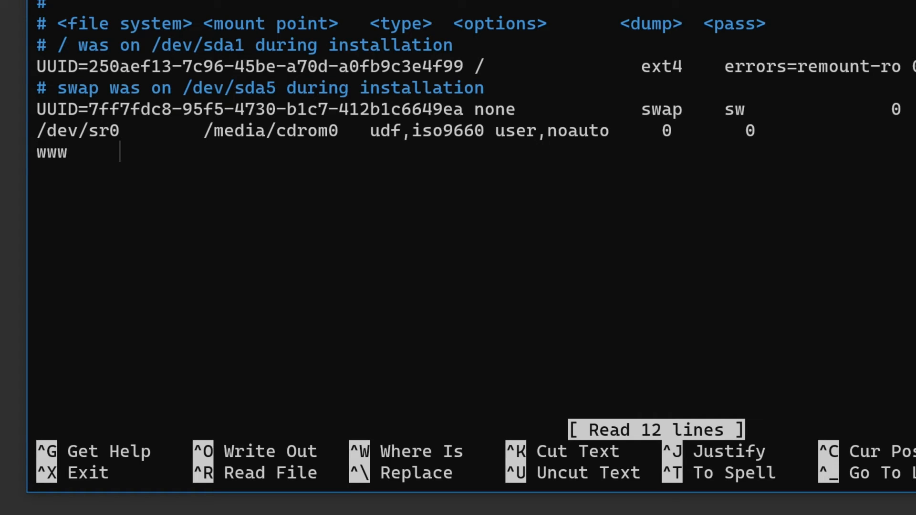
type("/")
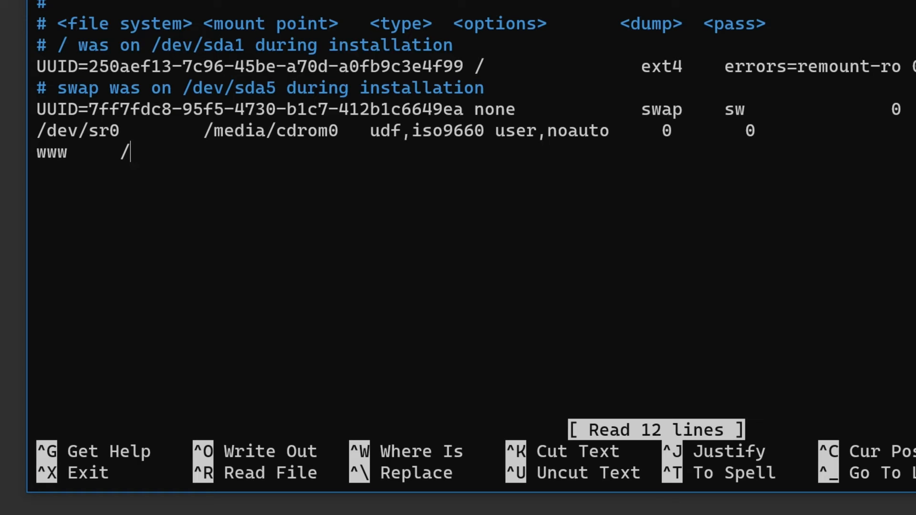
type("mnt/www")
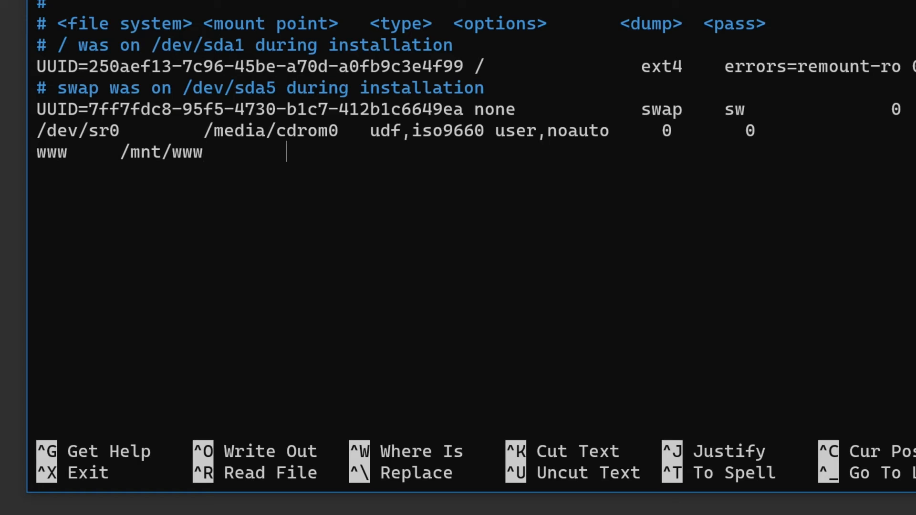
type("v")
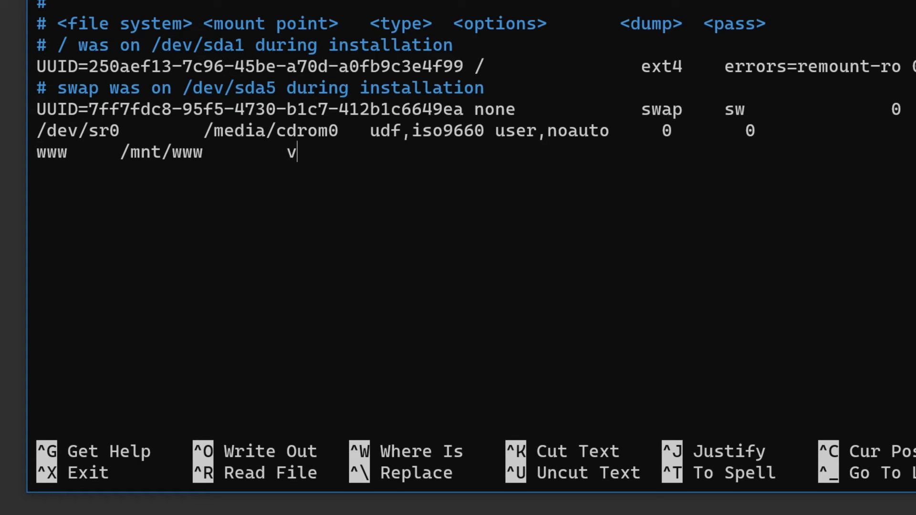
type("boxs")
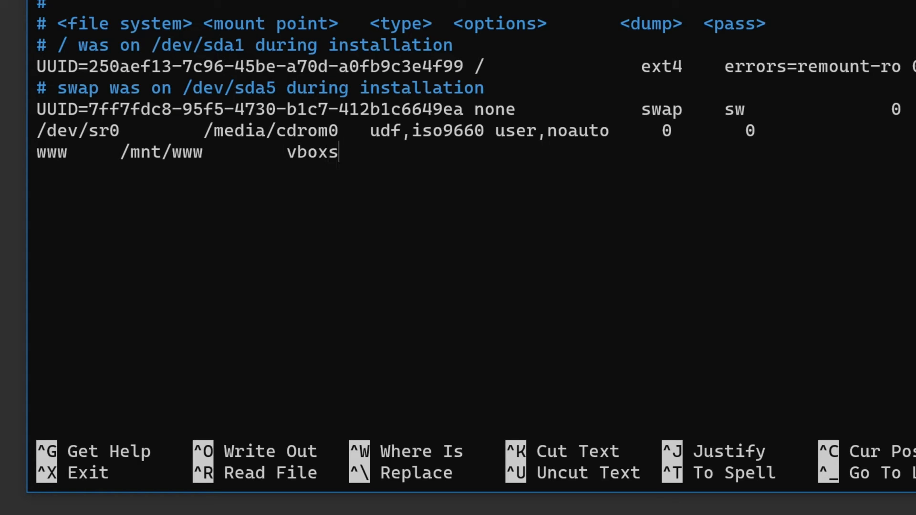
type("f")
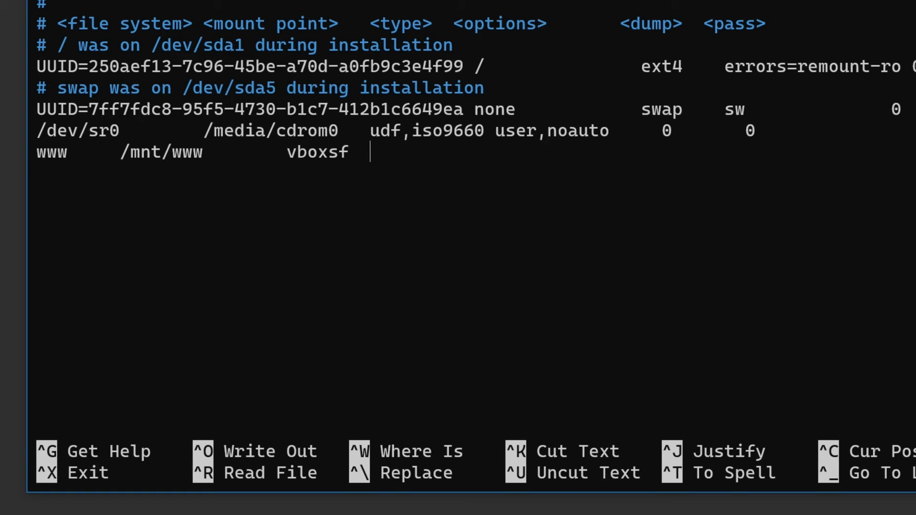
type("uid=")
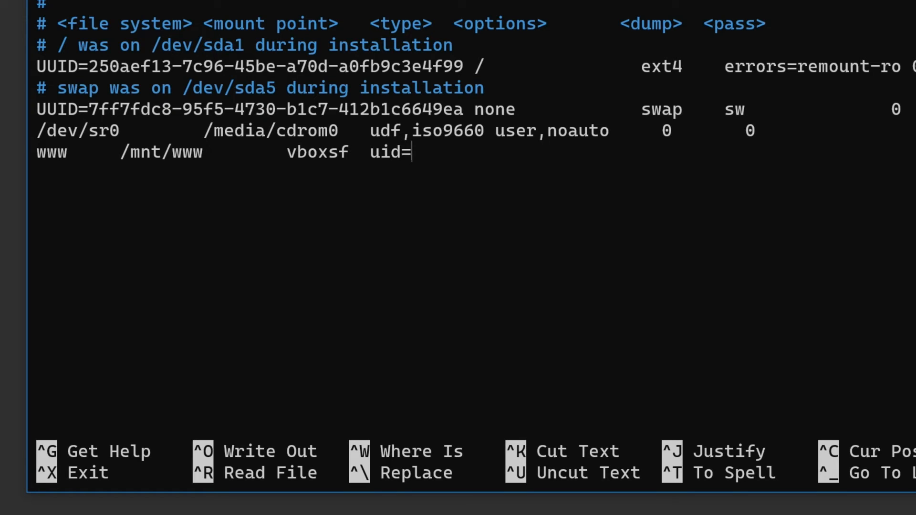
type("33,")
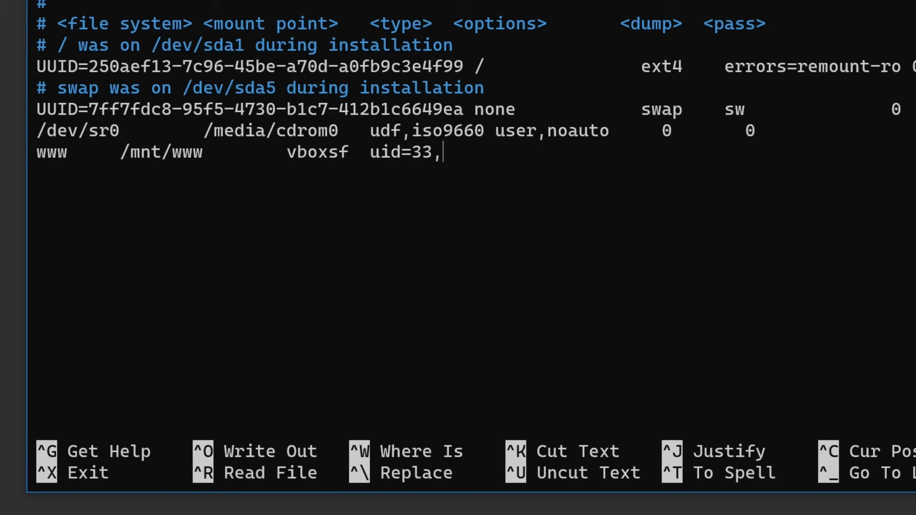
type("gid=")
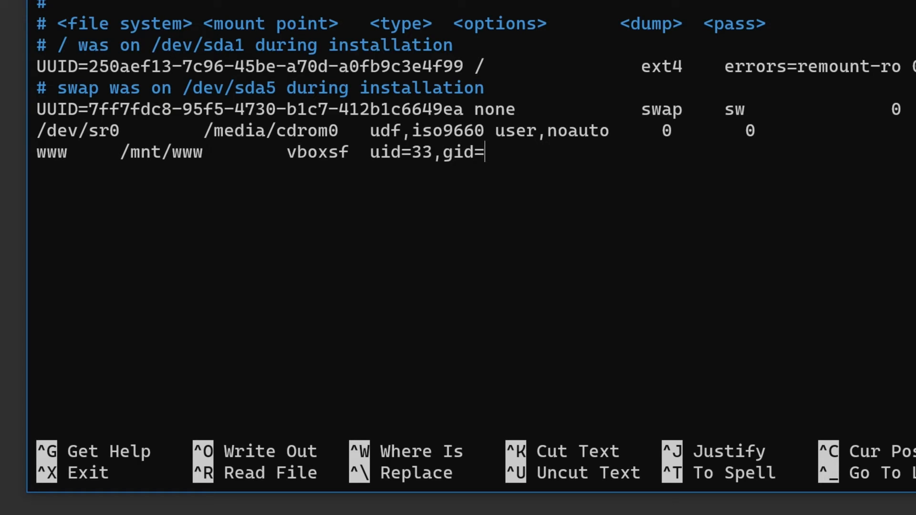
type("33")
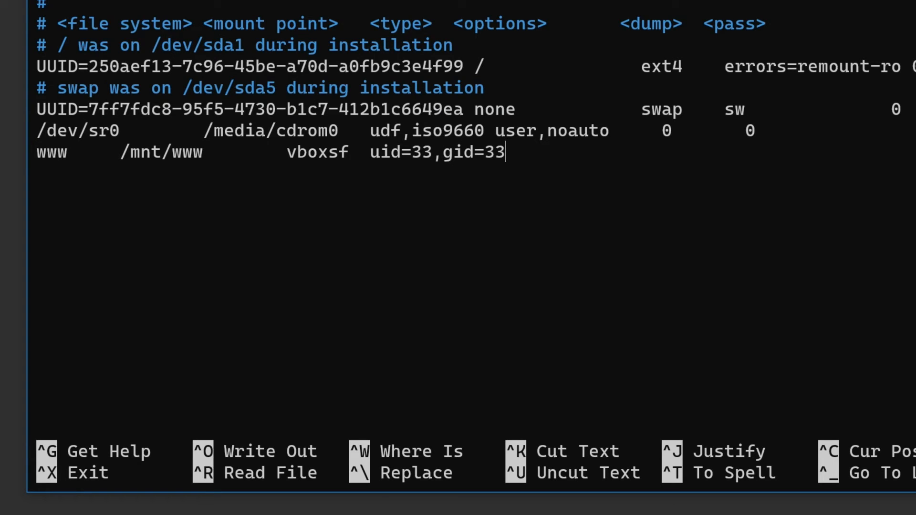
type("0")
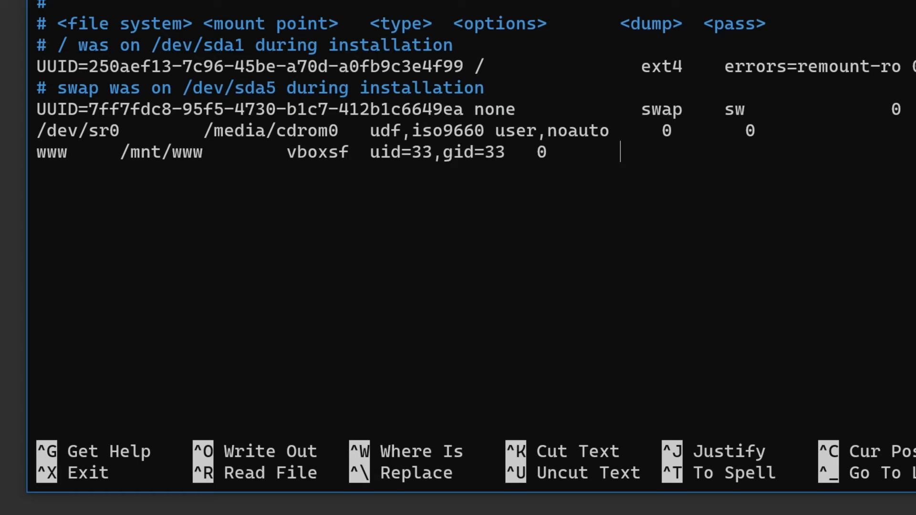
type("0")
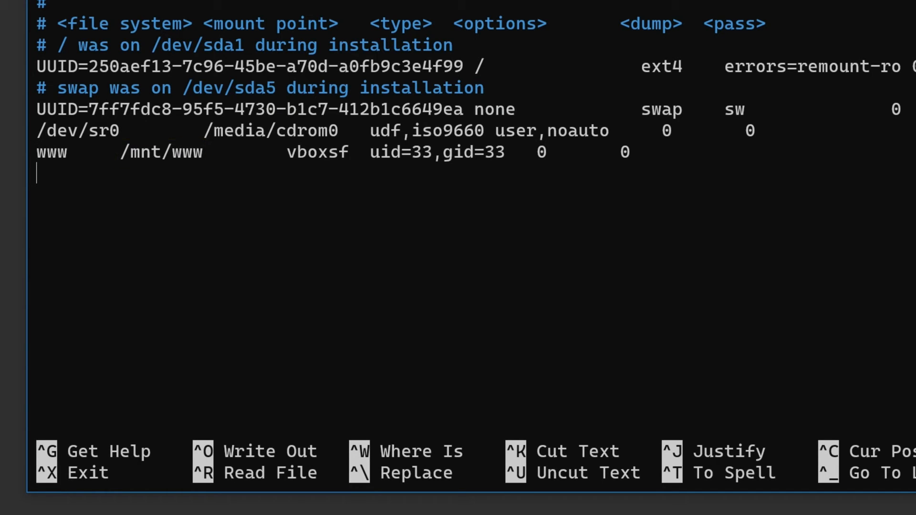
Write out /etc/fstab (14 lines) and exit nano to the shell
double_click(315, 153)
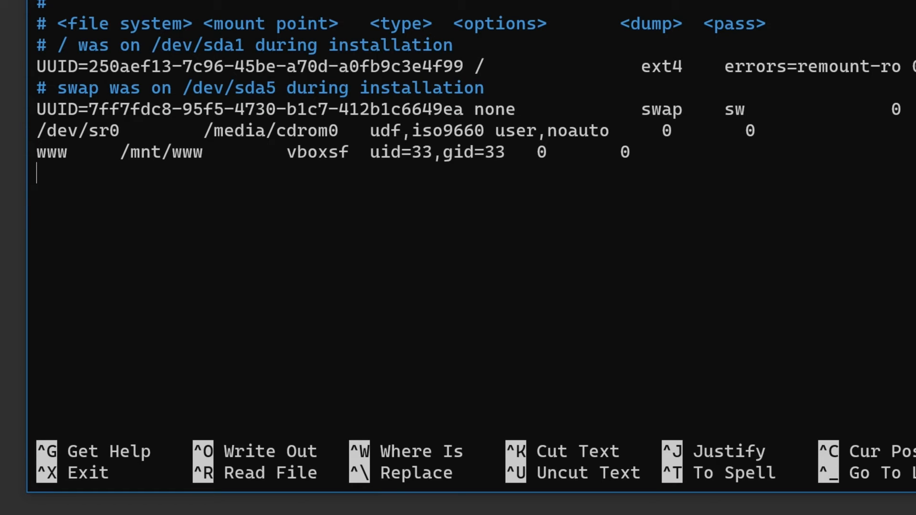
double_click(436, 152)
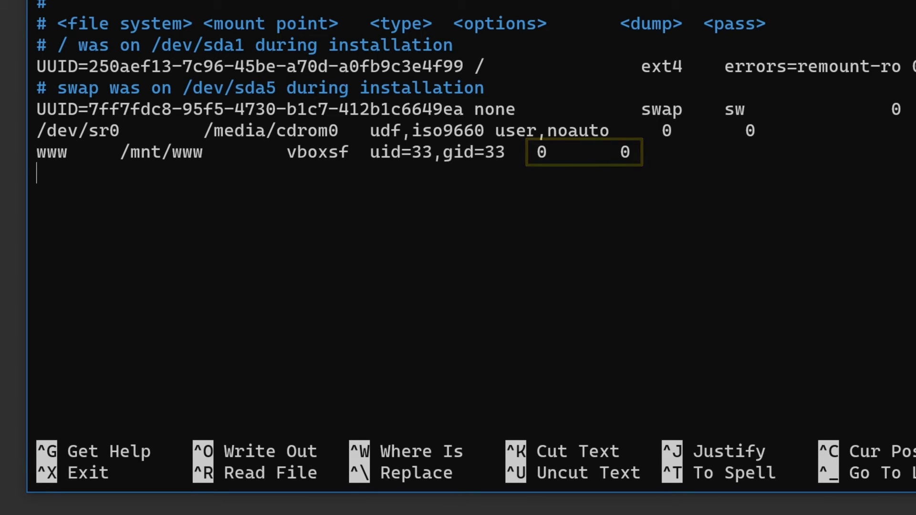
key("ctrl+o")
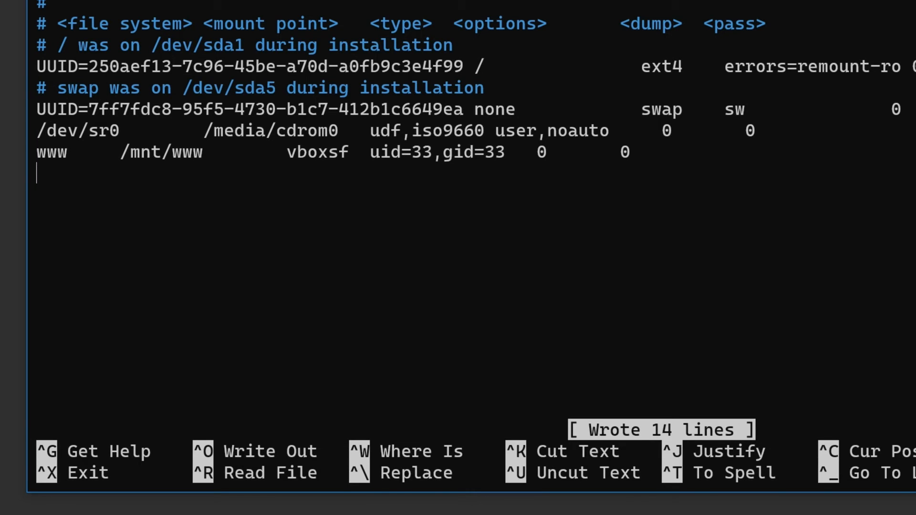
key("ctrl+x")
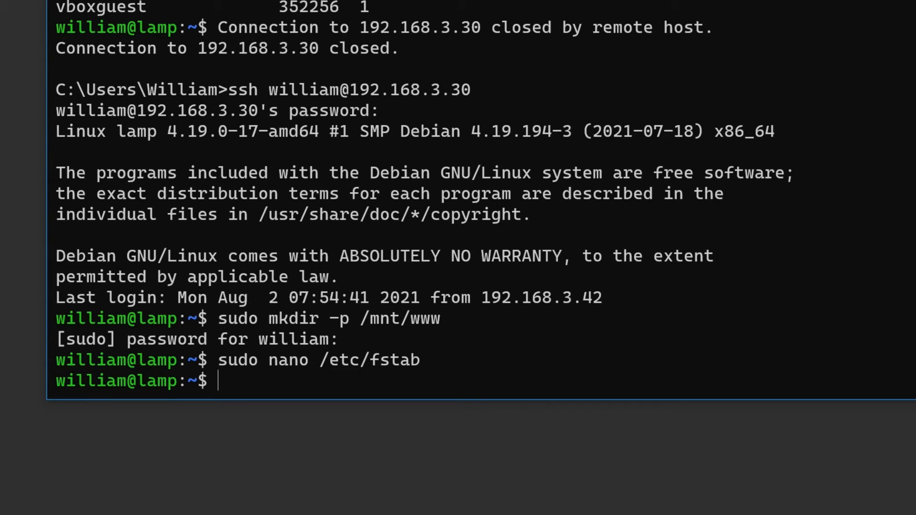
Reboot the server, minimize the VM window, and point Edge at 192.168.3.30
type("sudo r")
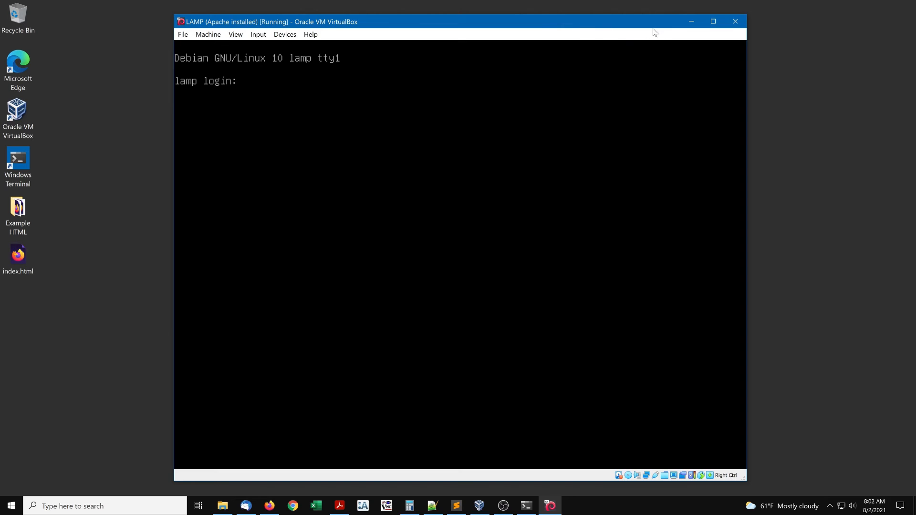
mouse_move(692, 22)
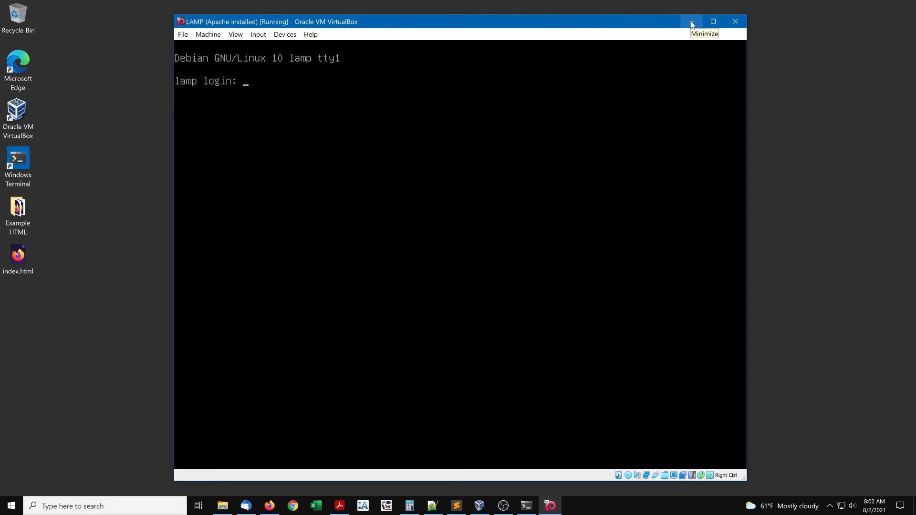
left_click(691, 21)
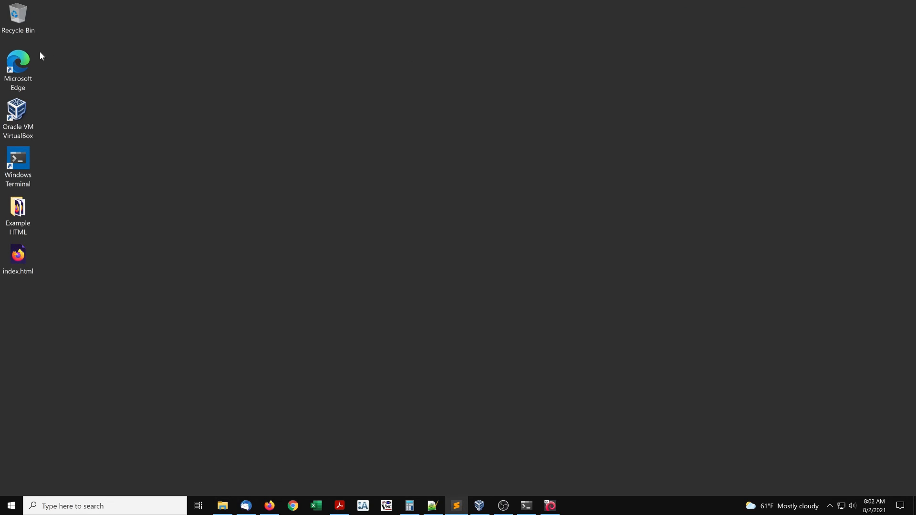
left_click(18, 70)
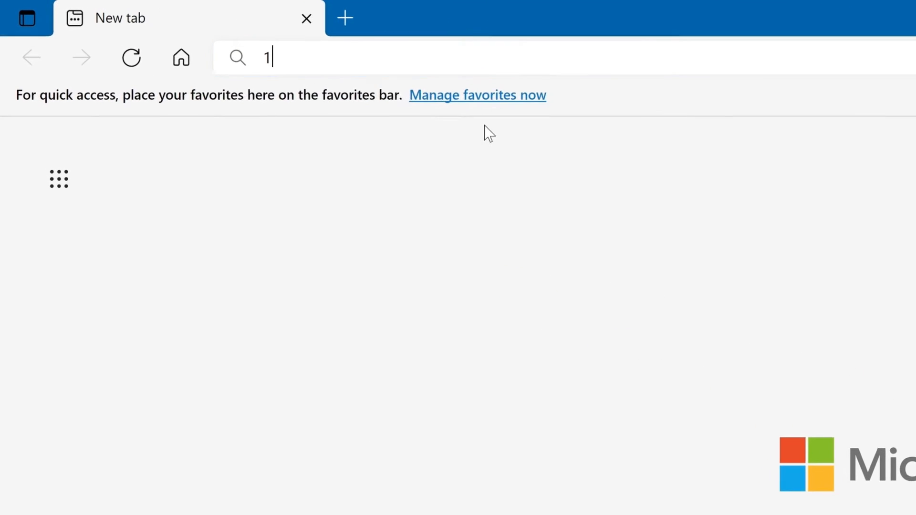
type("92.168.3.")
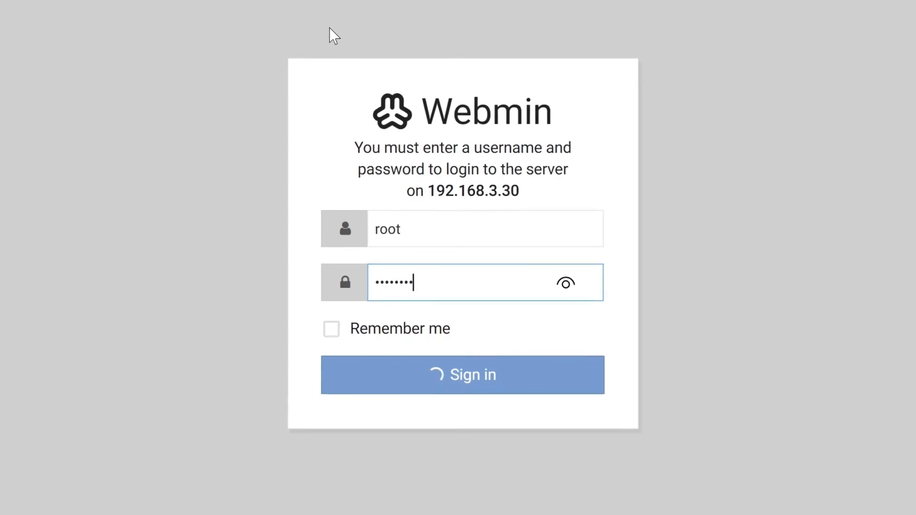
Log in to Webmin as root and expand the Tools module category
left_click(461, 374)
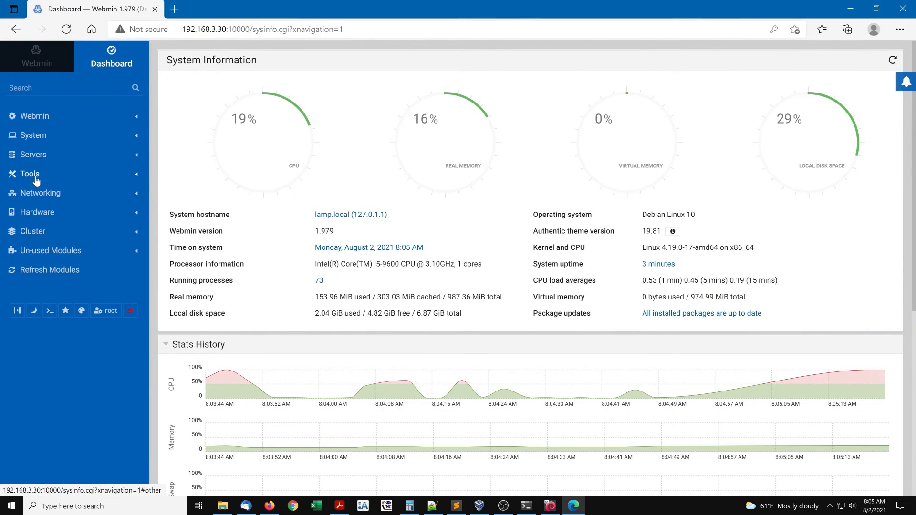
left_click(29, 173)
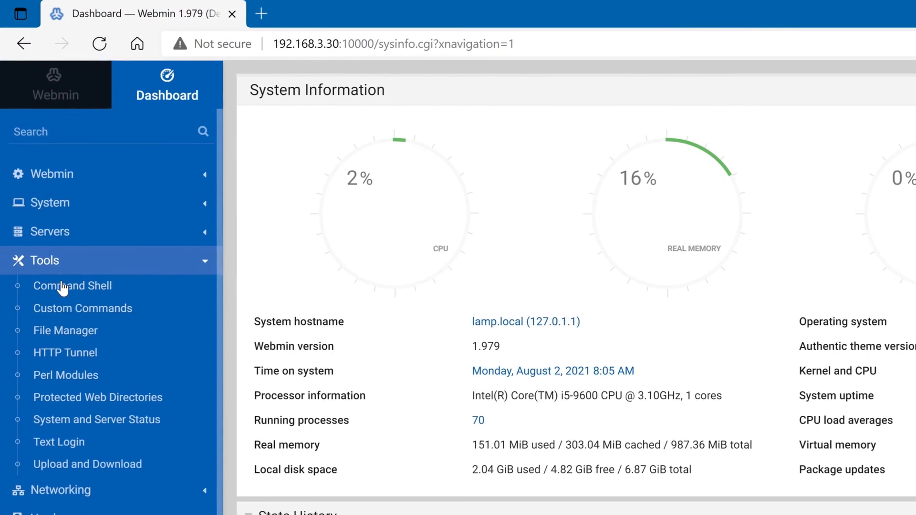
Browse File Manager to /mnt/www/html and confirm index.html shows 'This is my HTML on the server'
left_click(65, 330)
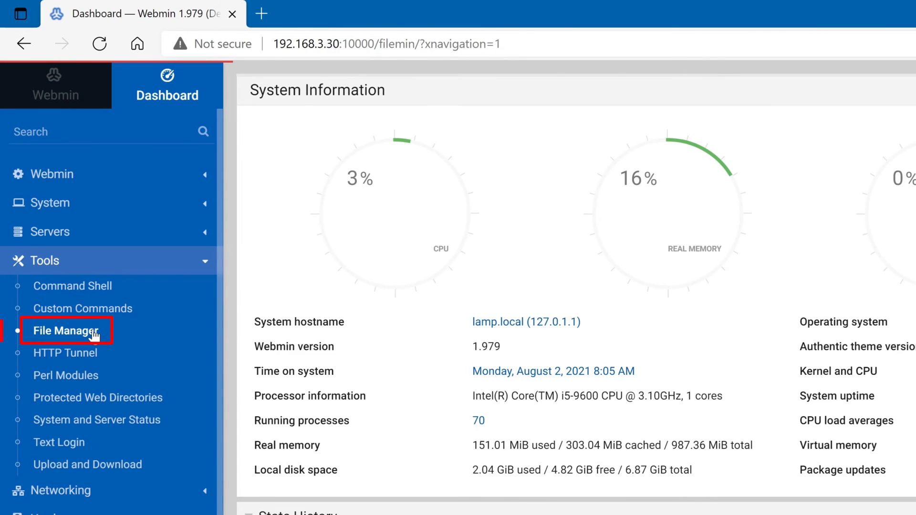
left_click(65, 331)
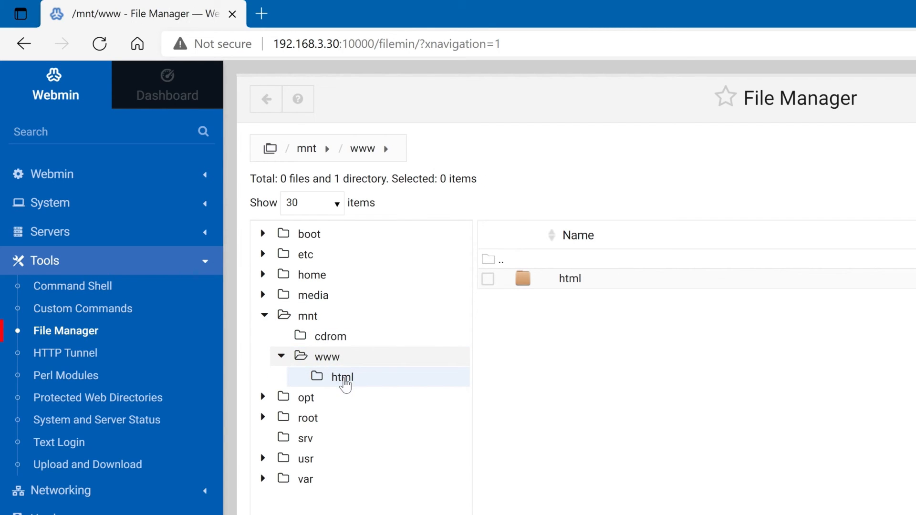
left_click(341, 376)
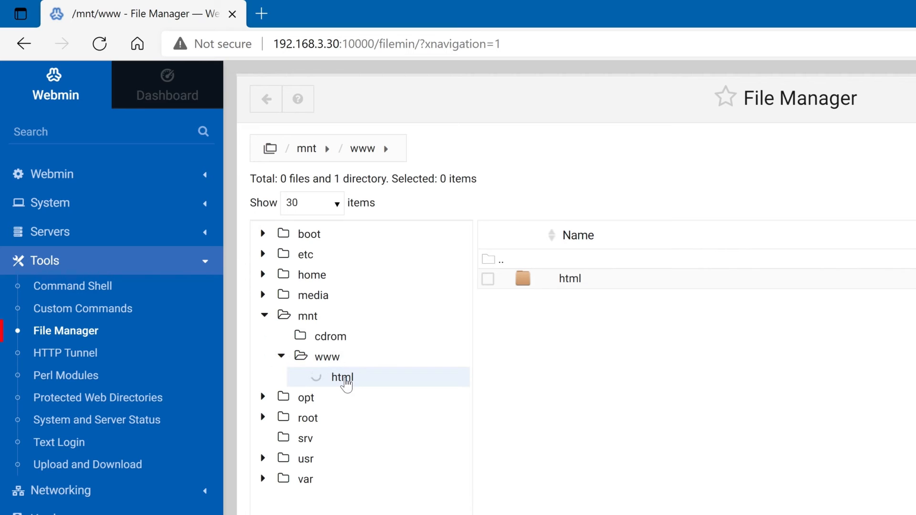
left_click(341, 377)
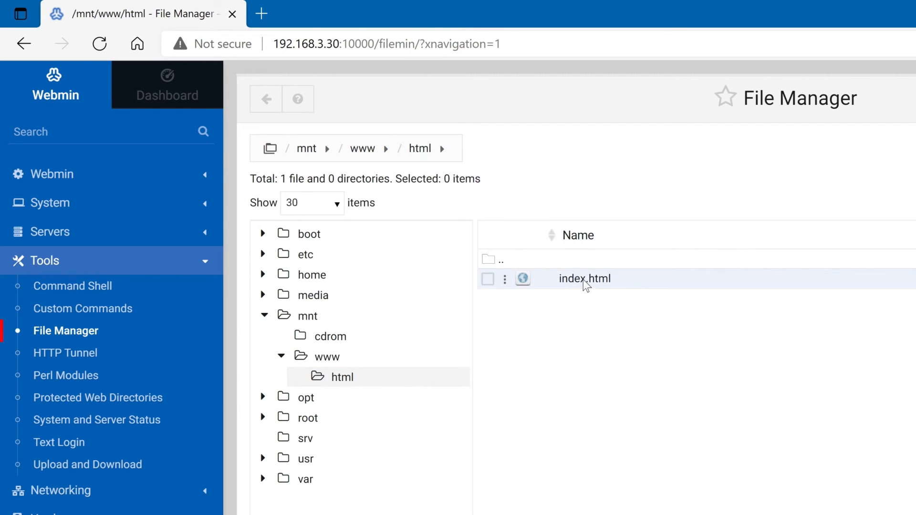
double_click(584, 279)
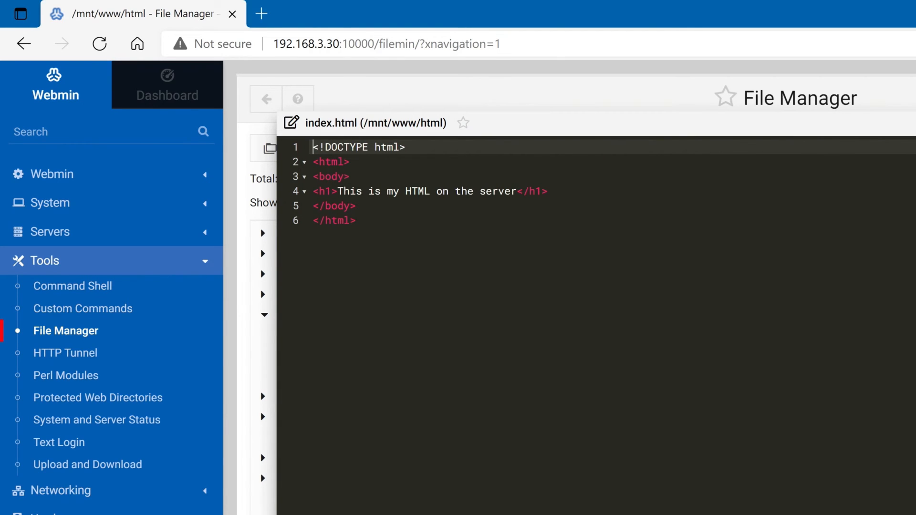
left_click(266, 98)
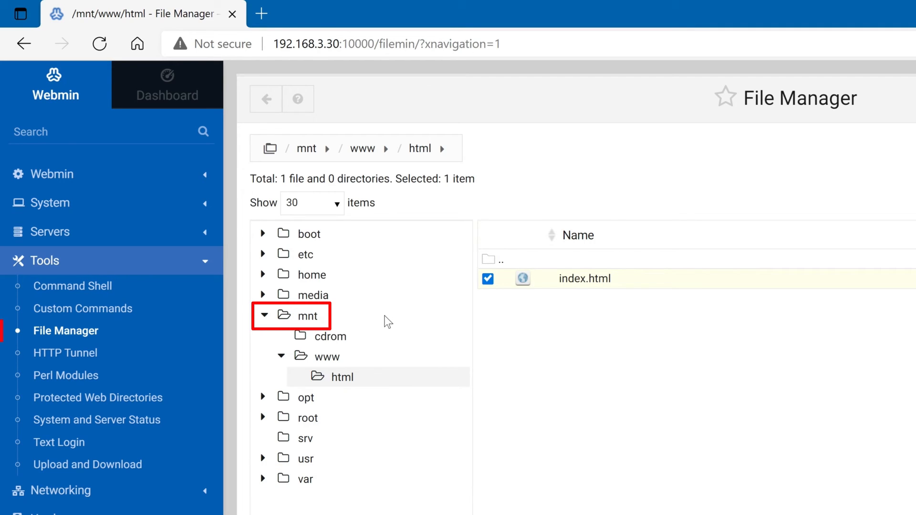
Open Virtual Server Options for the default *:80 host in Apache Webserver
left_click(49, 232)
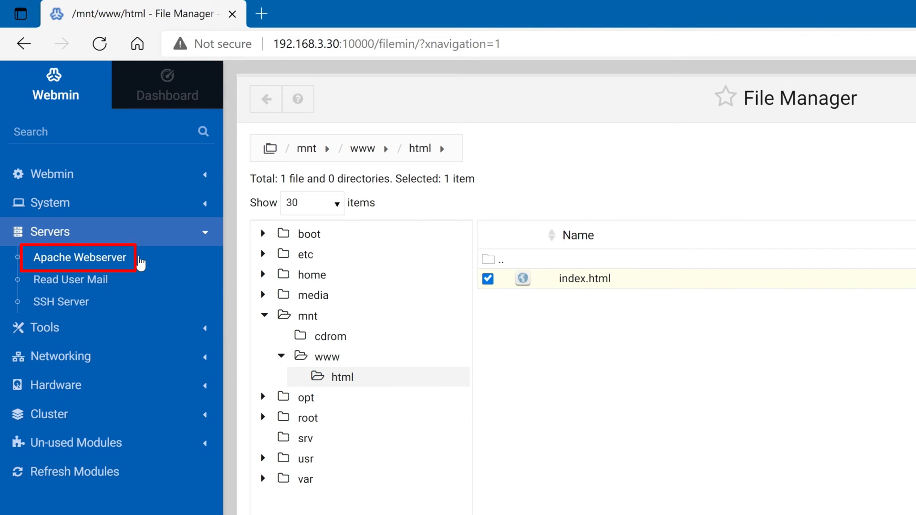
left_click(80, 257)
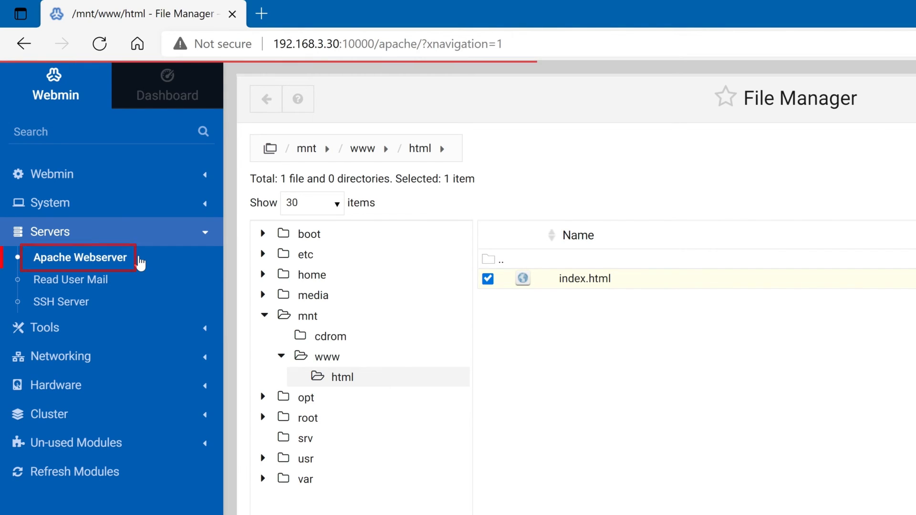
left_click(80, 257)
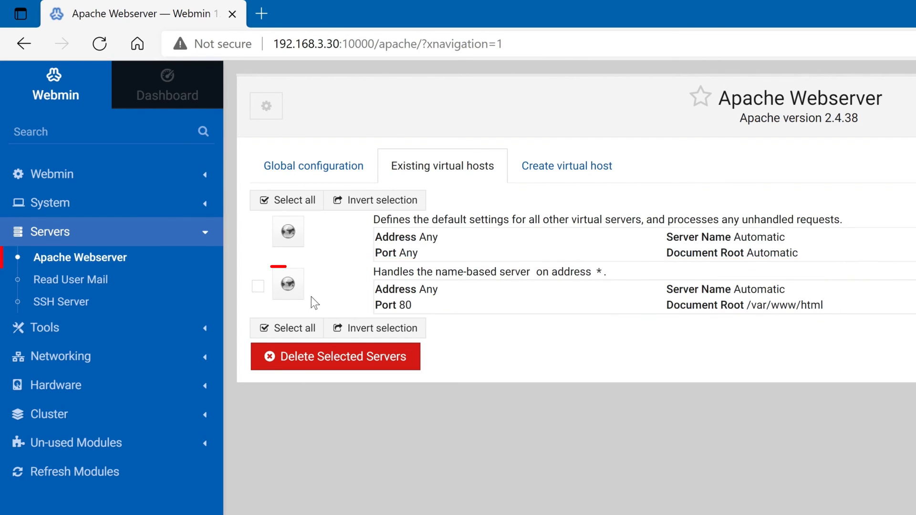
left_click(287, 284)
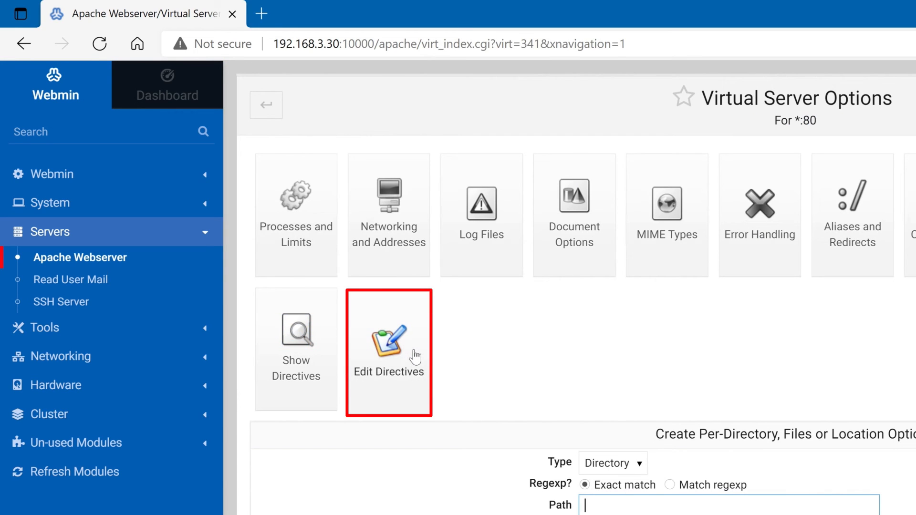
In the raw directives, point DocumentRoot at /mnt/www/html and open <Directory /mnt/www/html>
left_click(388, 351)
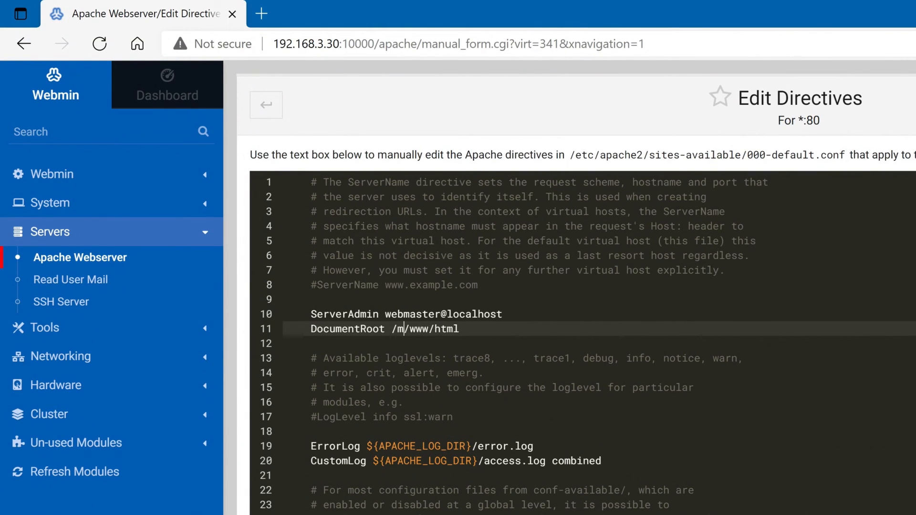
type("nt")
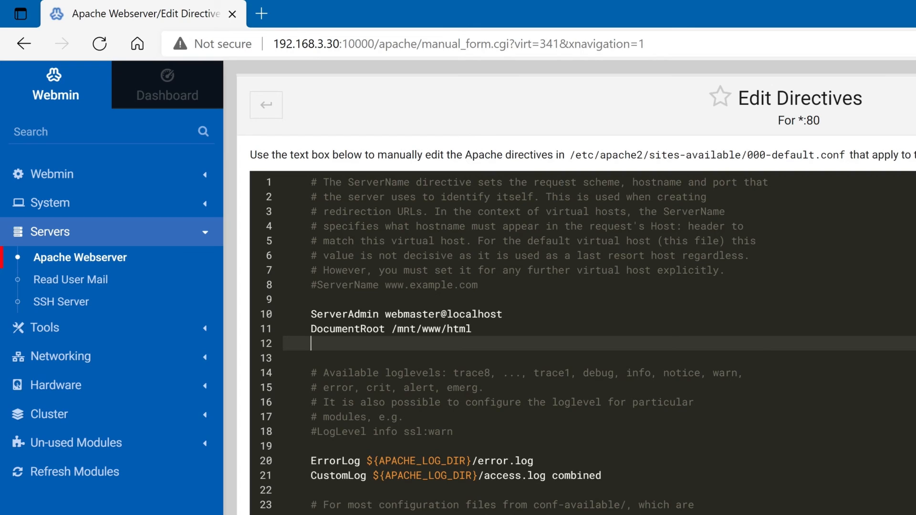
type("<")
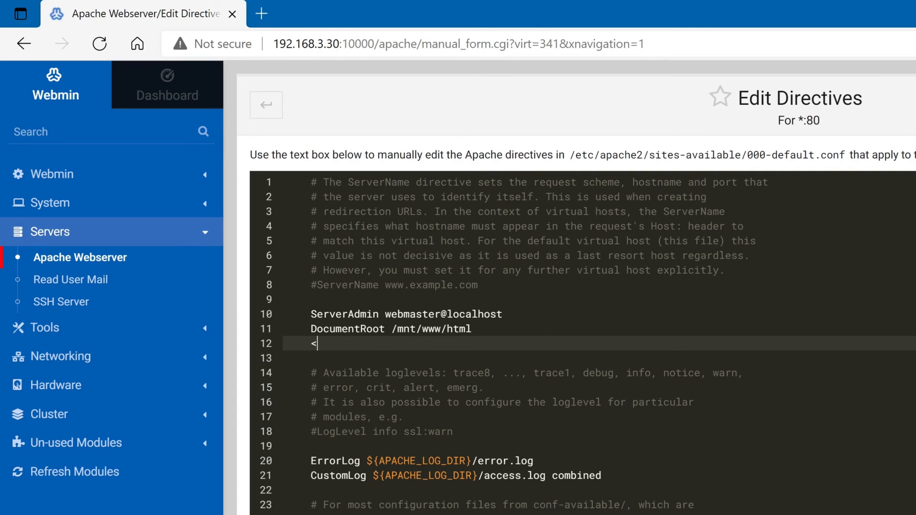
type("Directory")
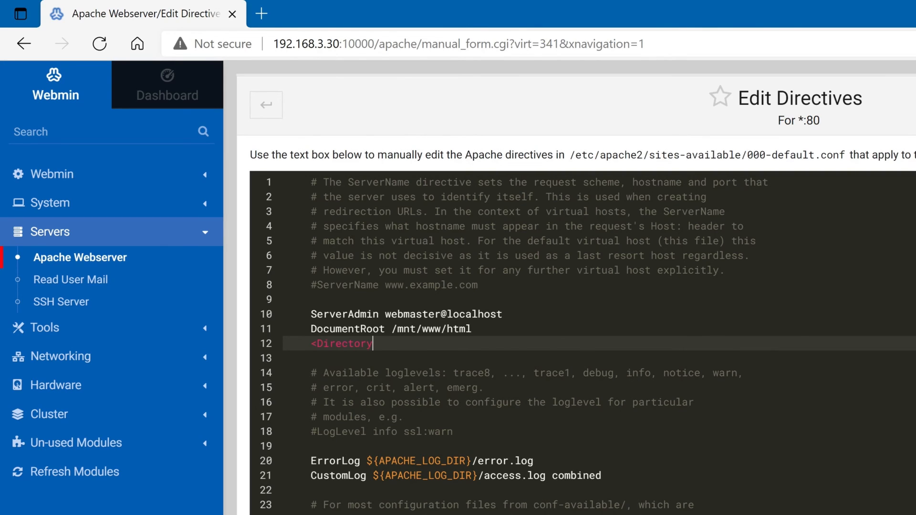
type("/")
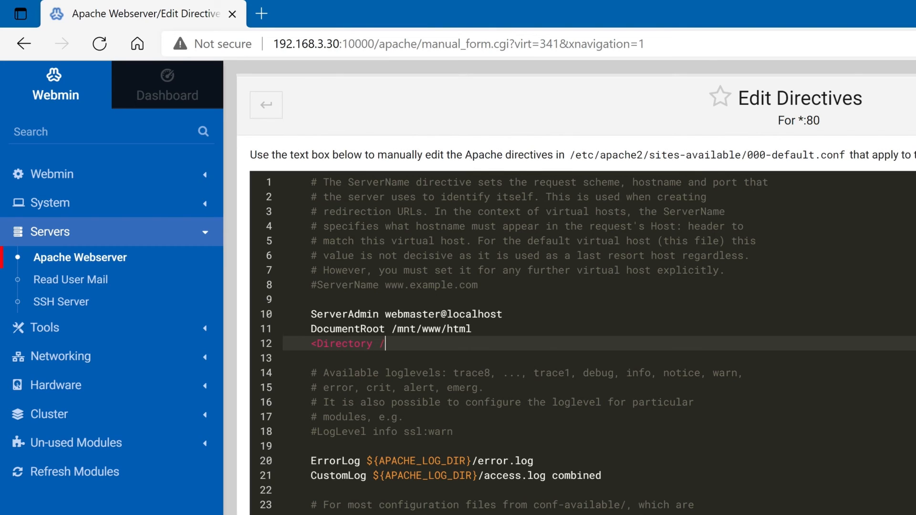
type("mnt/")
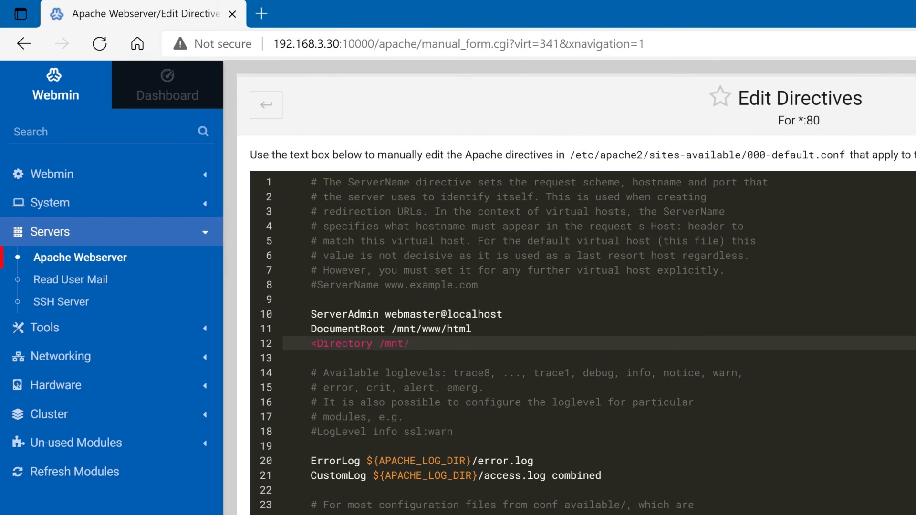
type("www")
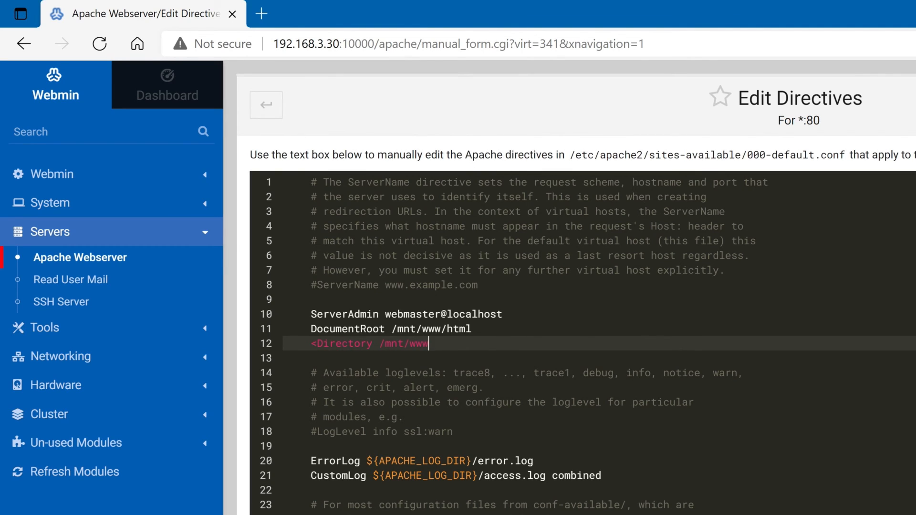
type("/html")
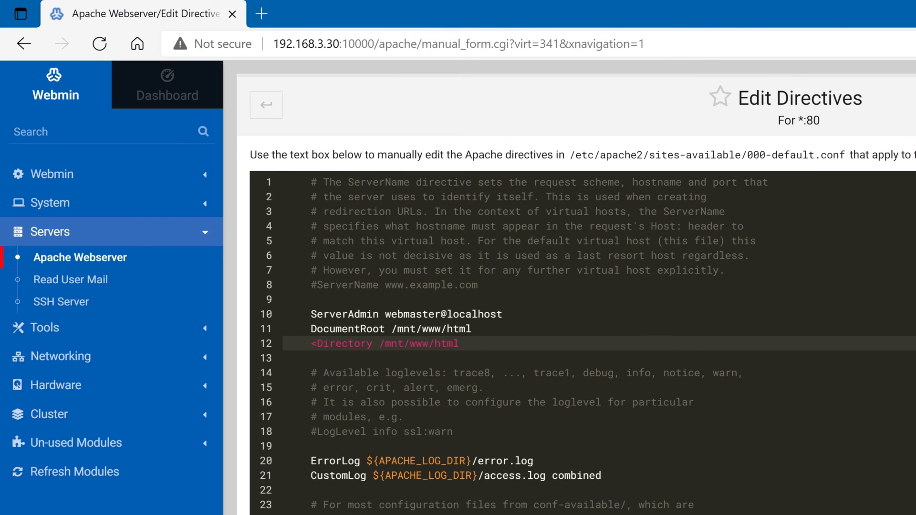
type(">")
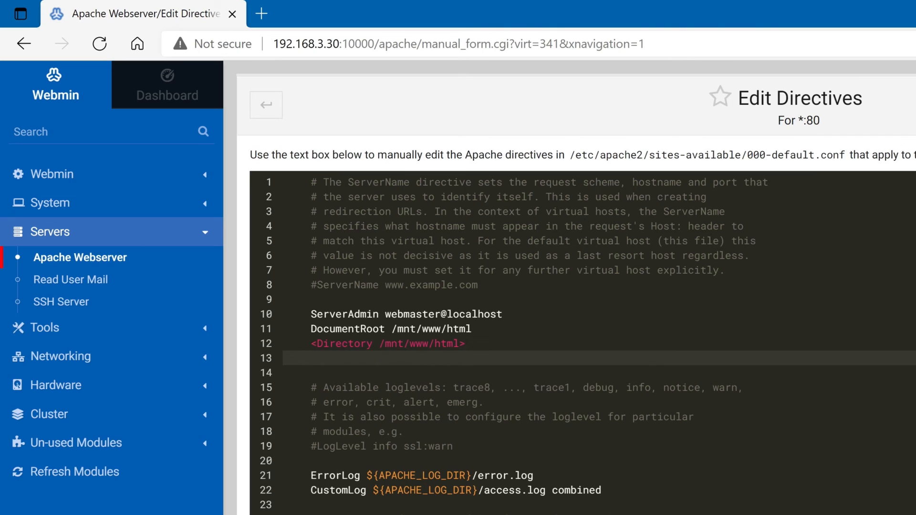
Add 'require all granted' and close the block with </Directory>
type("req")
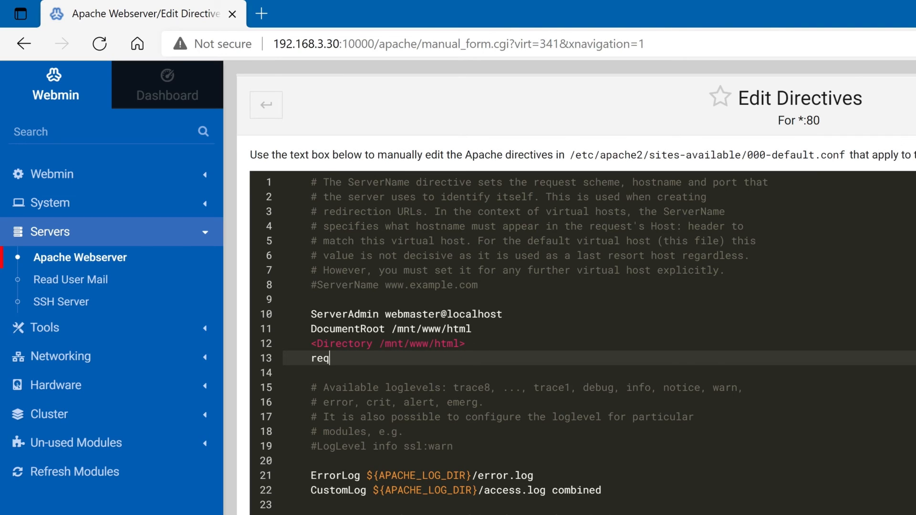
type("uire all granted")
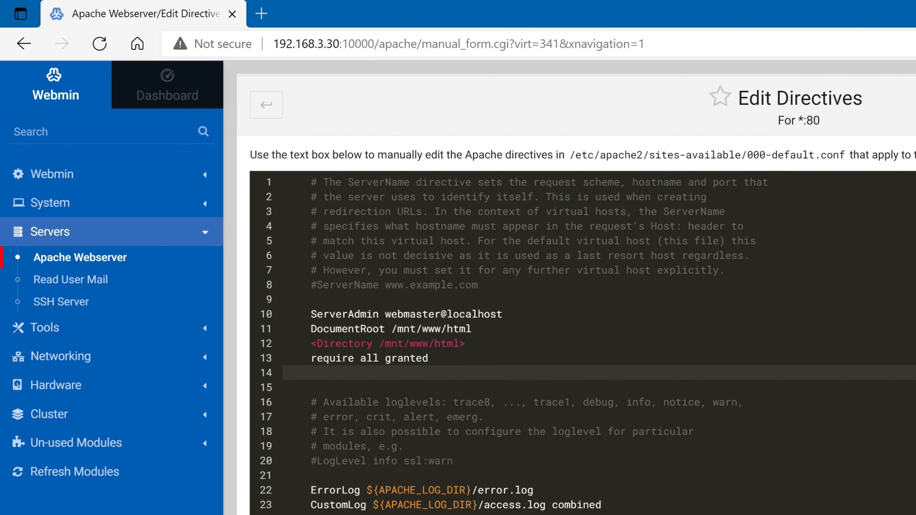
type("<")
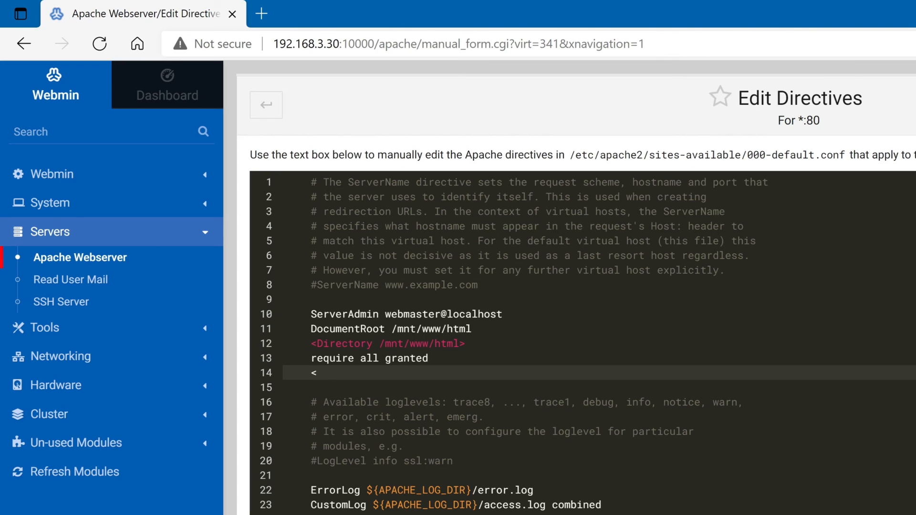
type("/")
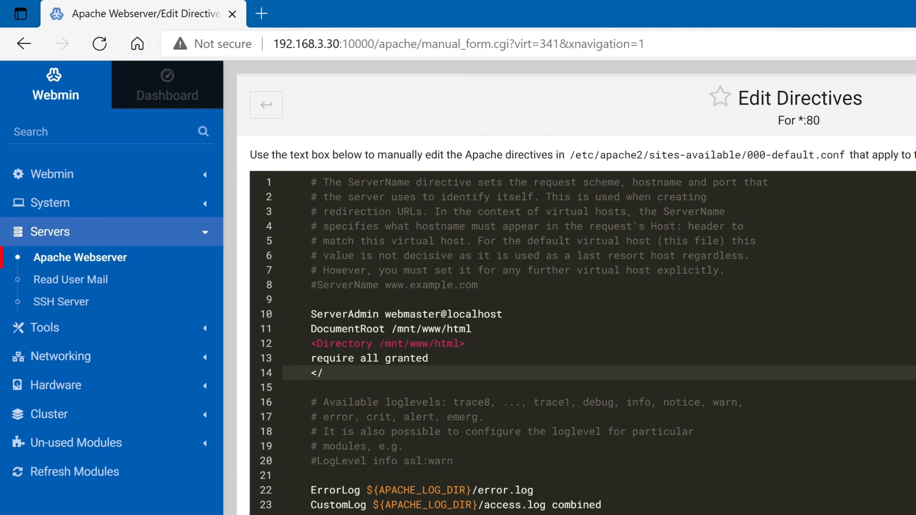
type("Directory")
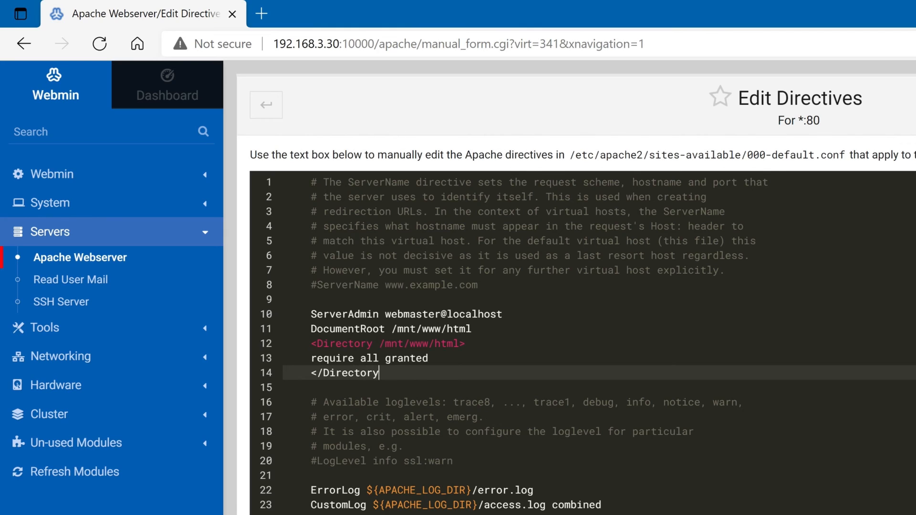
type(">")
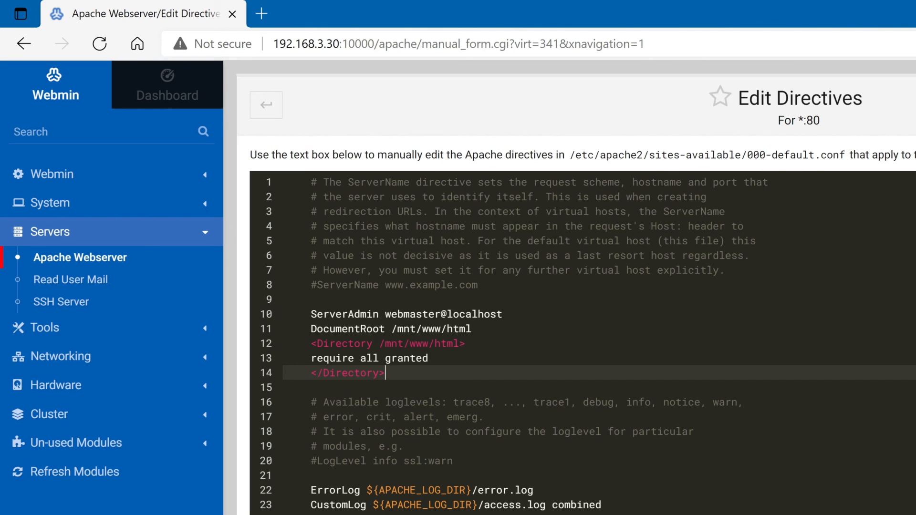
Save the edited port-80 directives with Save and close
scroll("down", 3)
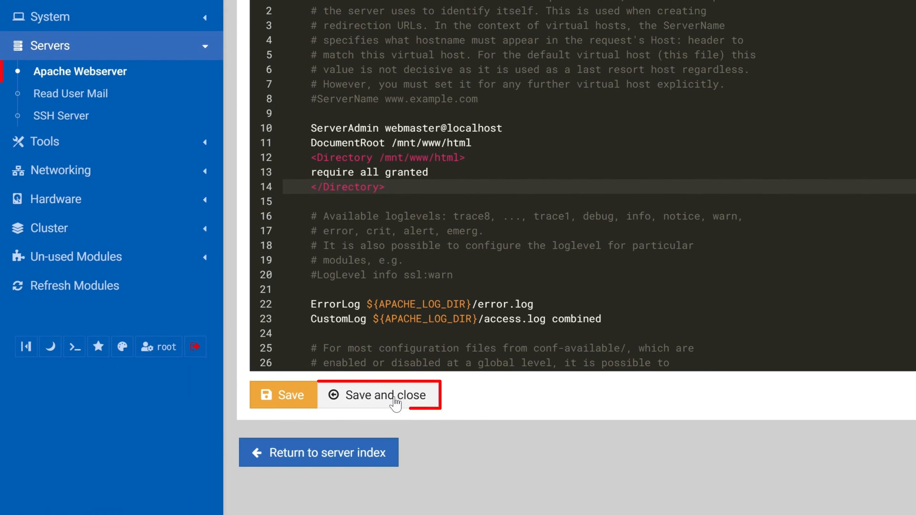
left_click(378, 395)
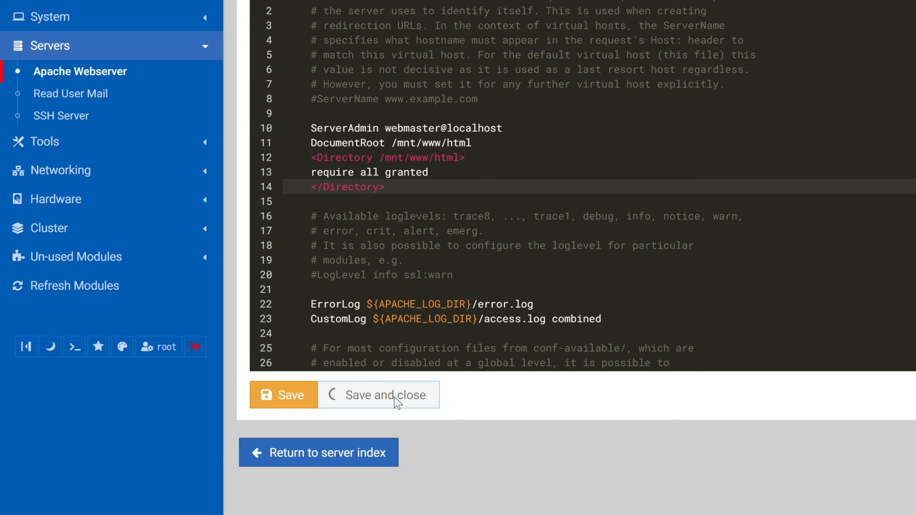
left_click(377, 395)
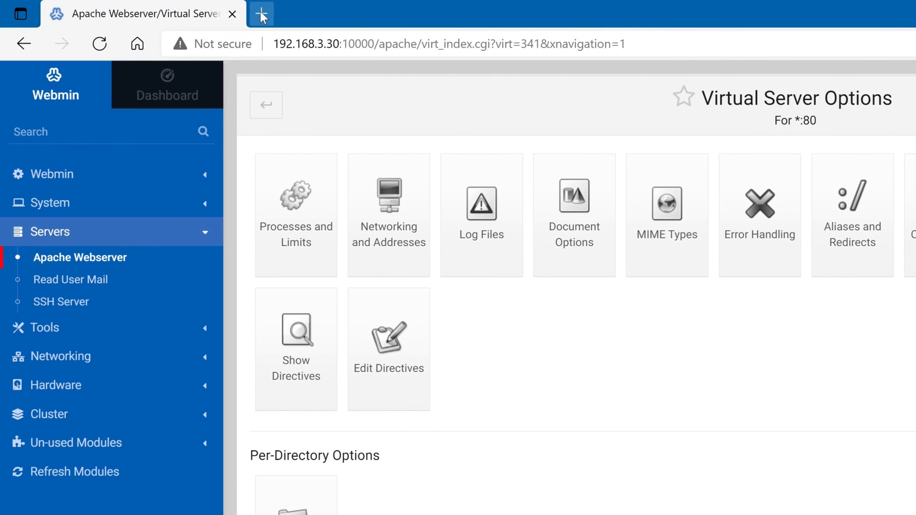
Open a new Edge tab at 192.168.3.30
left_click(261, 13)
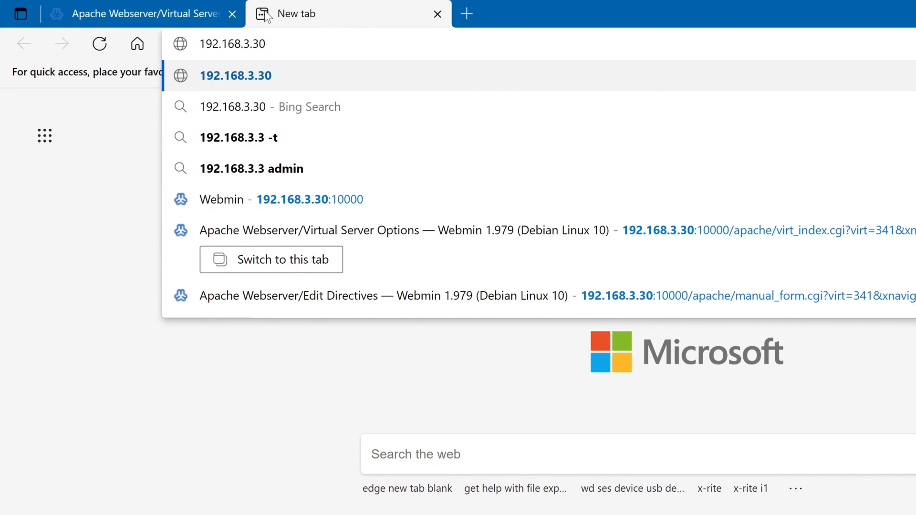
left_click(236, 75)
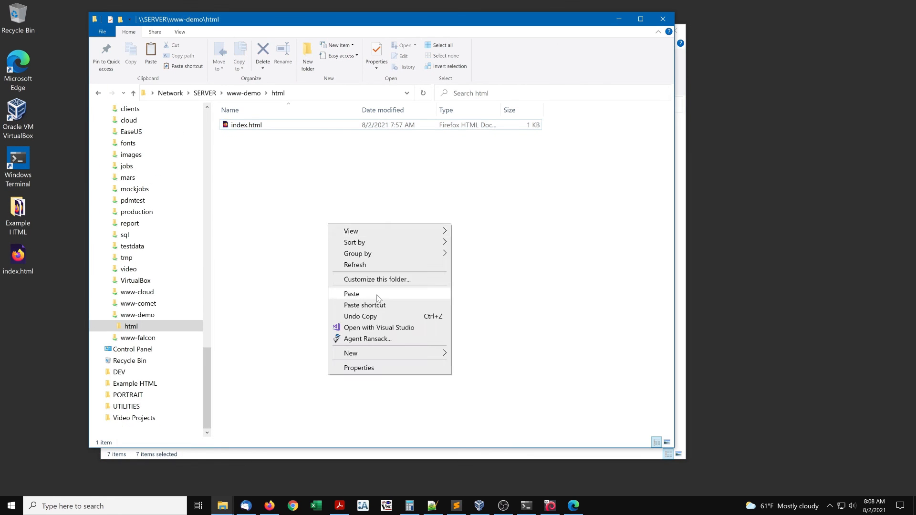
Paste the 81 Example HTML items into \\SERVER\www-demo\html and view the Editorial site in Edge
left_click(352, 294)
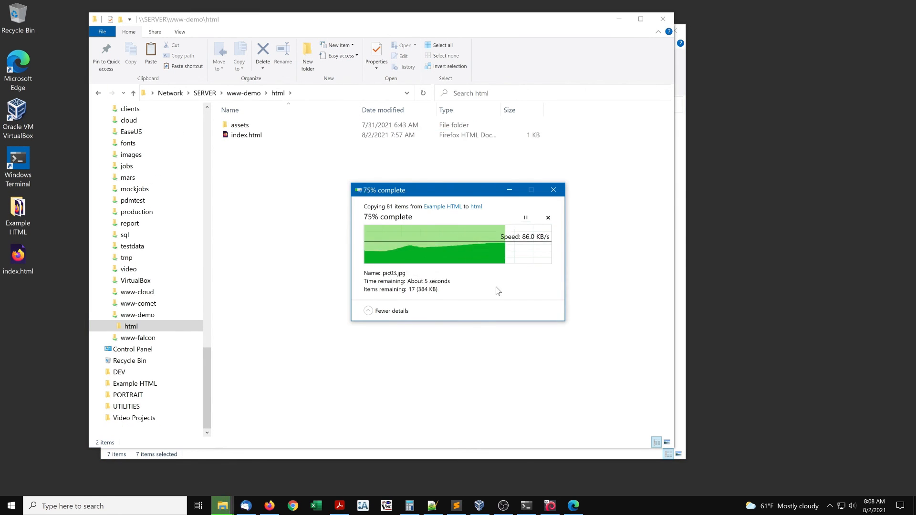
left_click(573, 505)
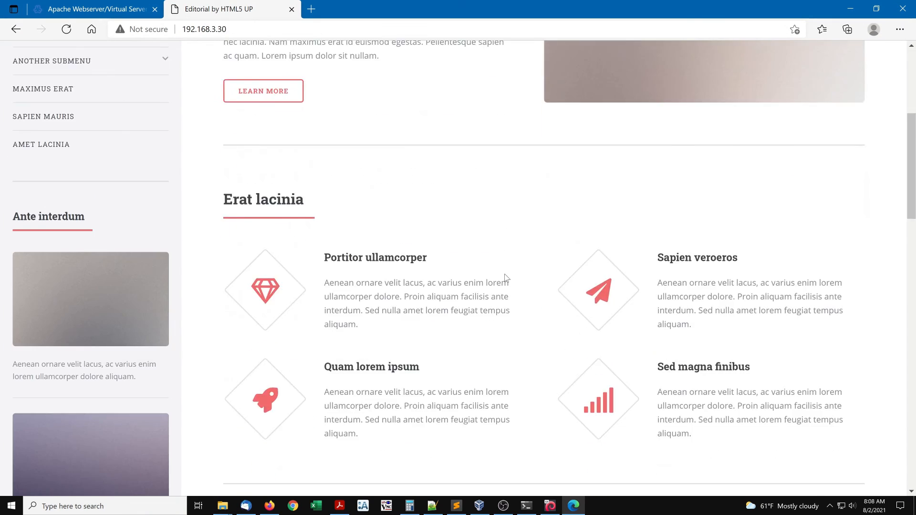
scroll("down", 3)
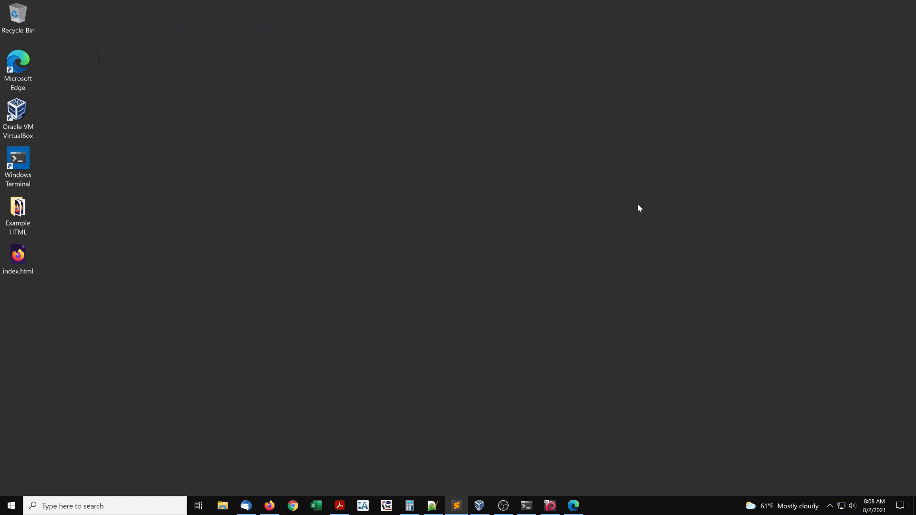
Take a snapshot of the LAMP machine named 'Guest Additions installed'
left_click(208, 34)
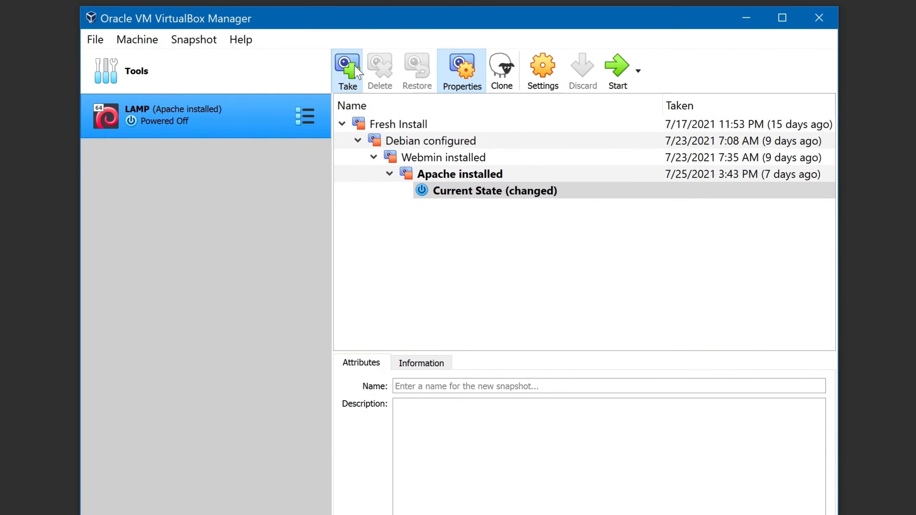
left_click(346, 65)
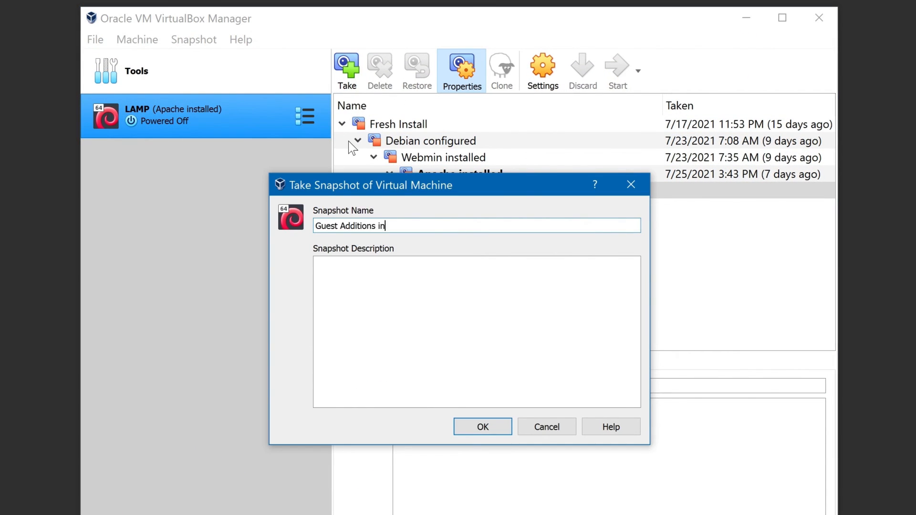
left_click(481, 427)
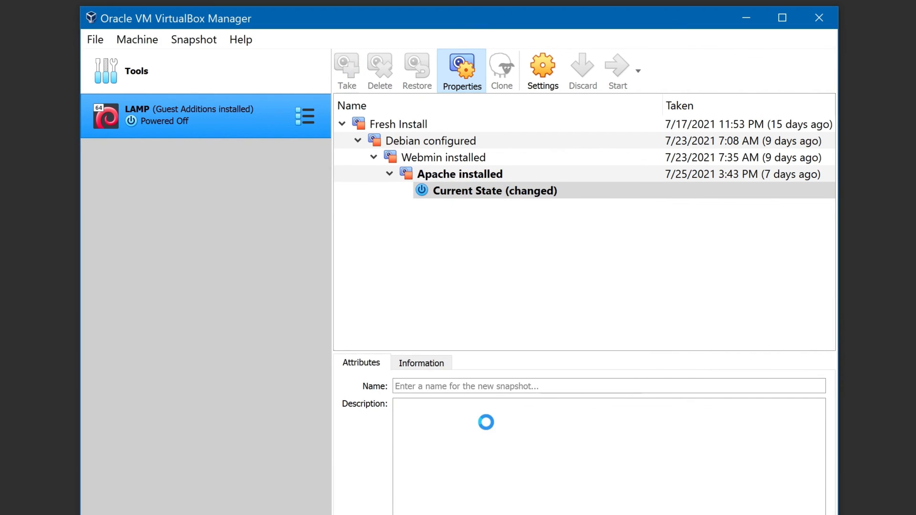